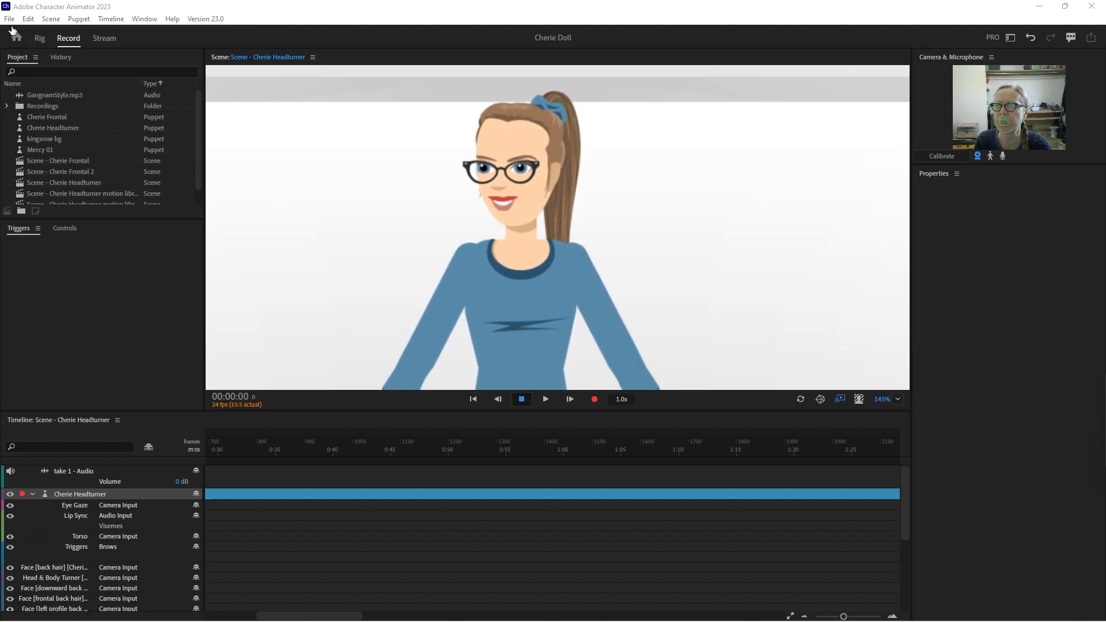
- Import the Cherie Headturner motion library file and open the new puppet for rigging
{"action": "left_click", "coordinate": [9, 18]}
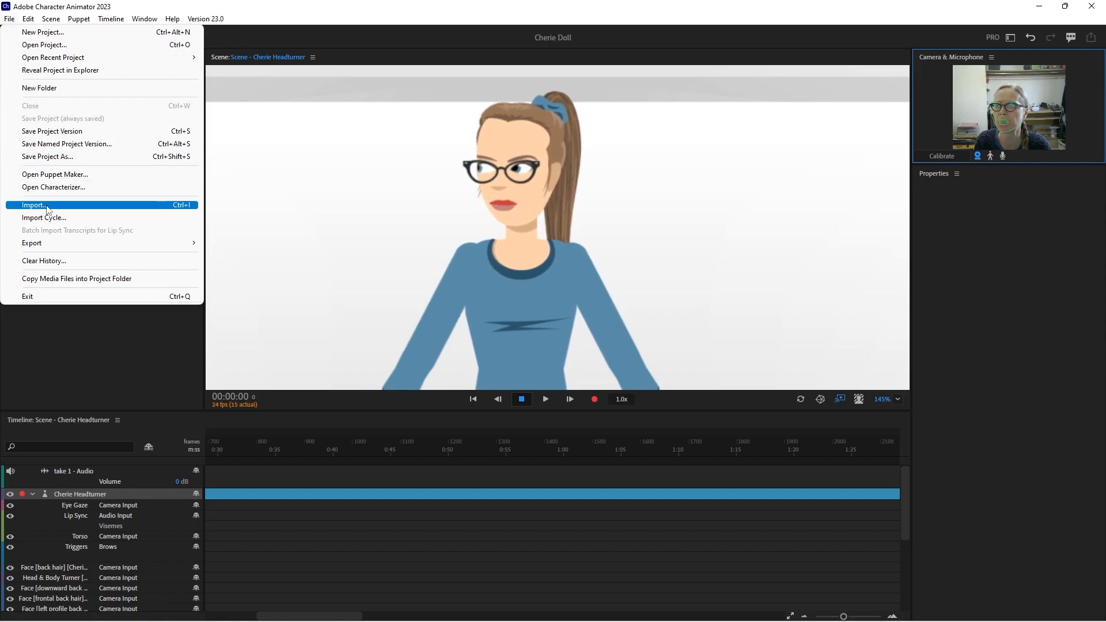
{"action": "left_click", "coordinate": [33, 205]}
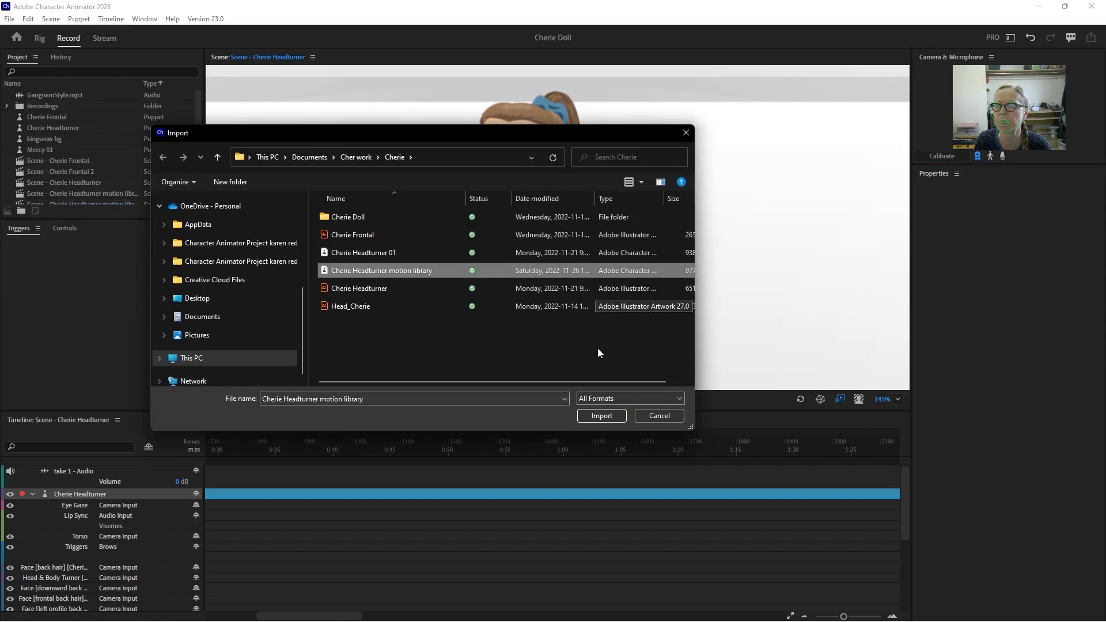
{"action": "left_click", "coordinate": [600, 416]}
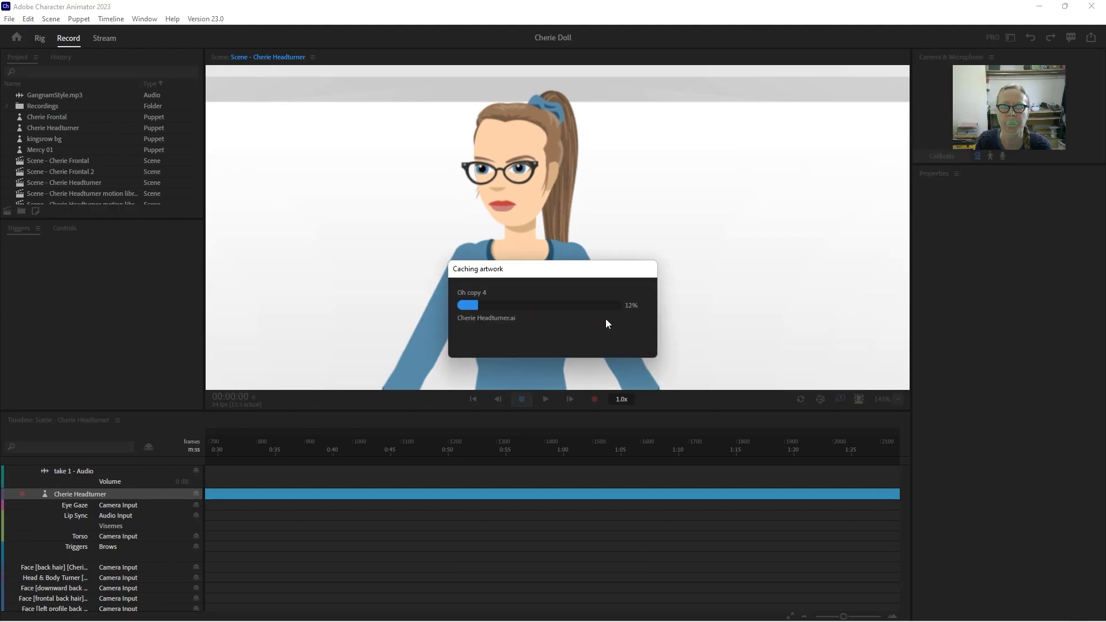
{"action": "left_click", "coordinate": [74, 138]}
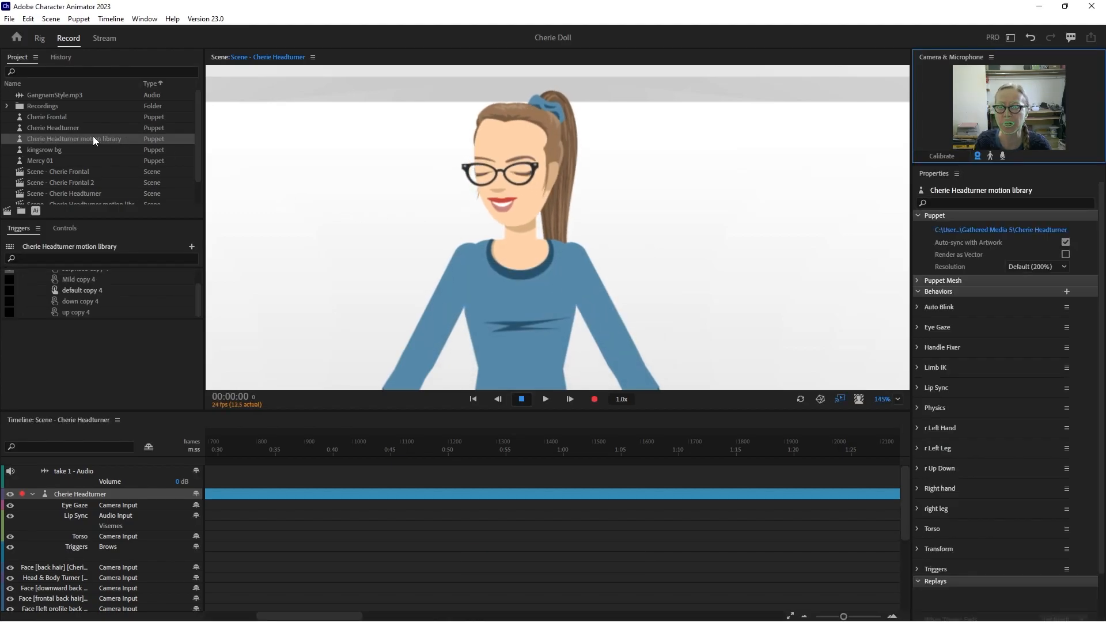
{"action": "double_click", "coordinate": [74, 138]}
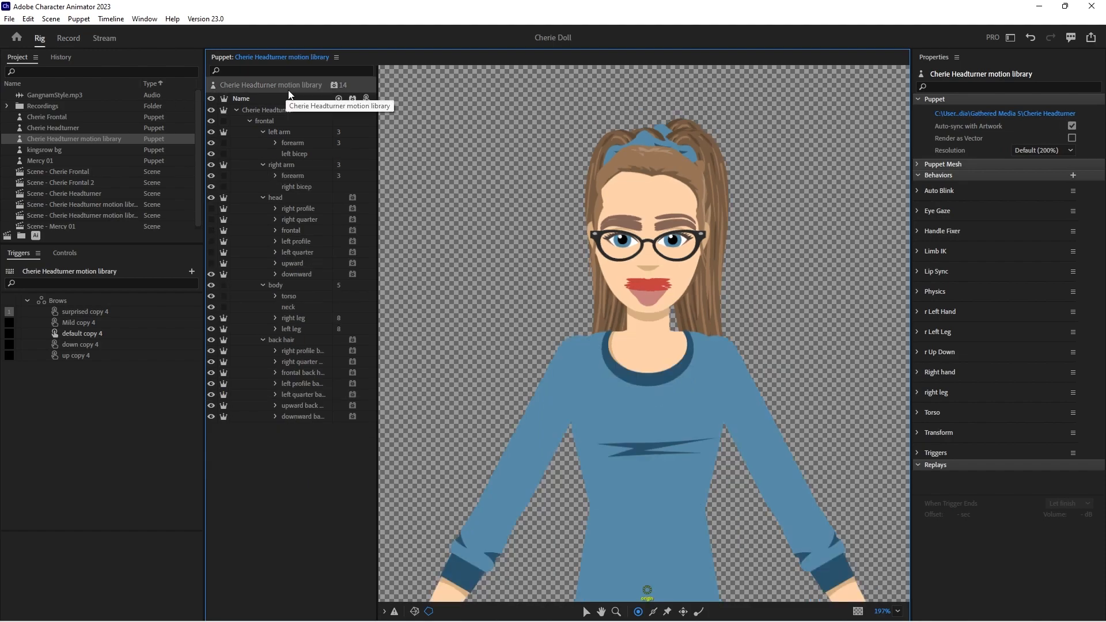
- Add the Motion Library behavior to the puppet from the Behaviors add list
{"action": "left_click", "coordinate": [334, 84]}
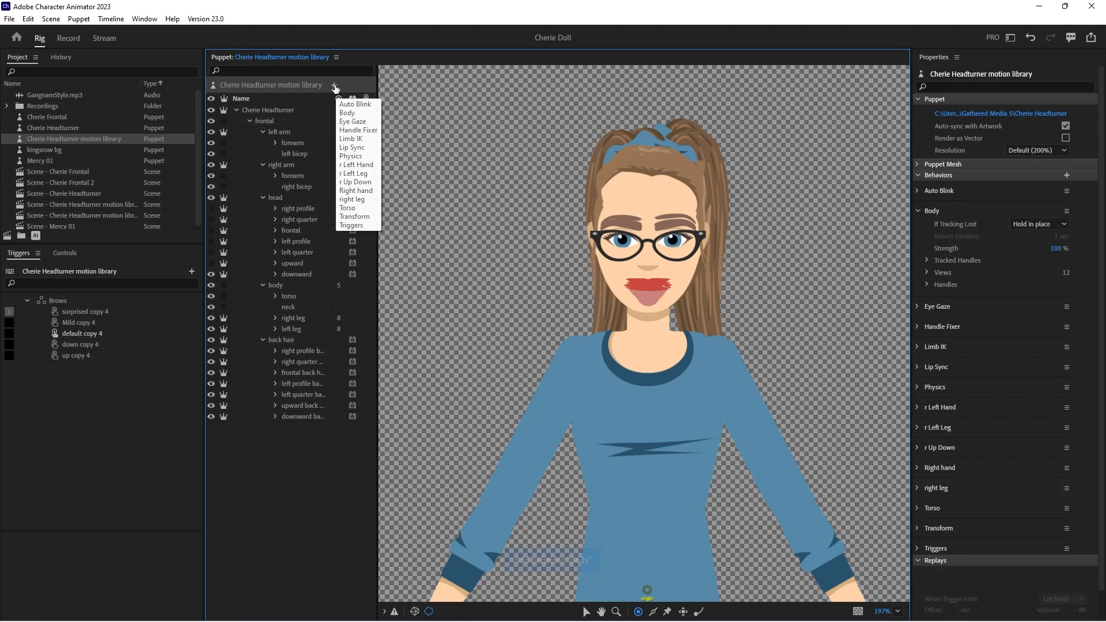
{"action": "left_click", "coordinate": [335, 85]}
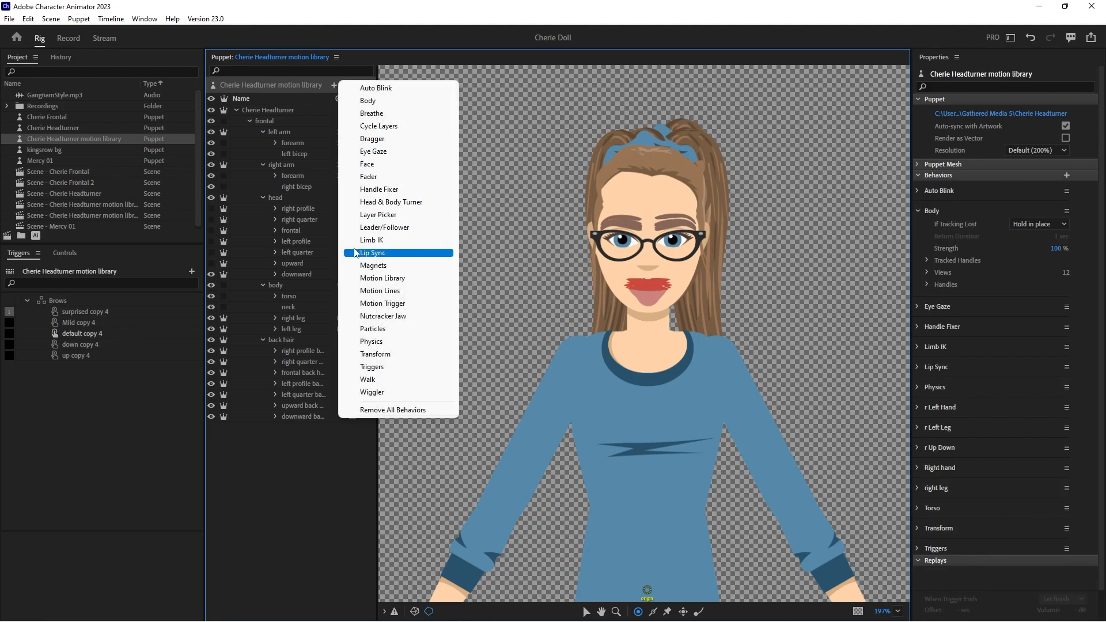
{"action": "left_click", "coordinate": [379, 277]}
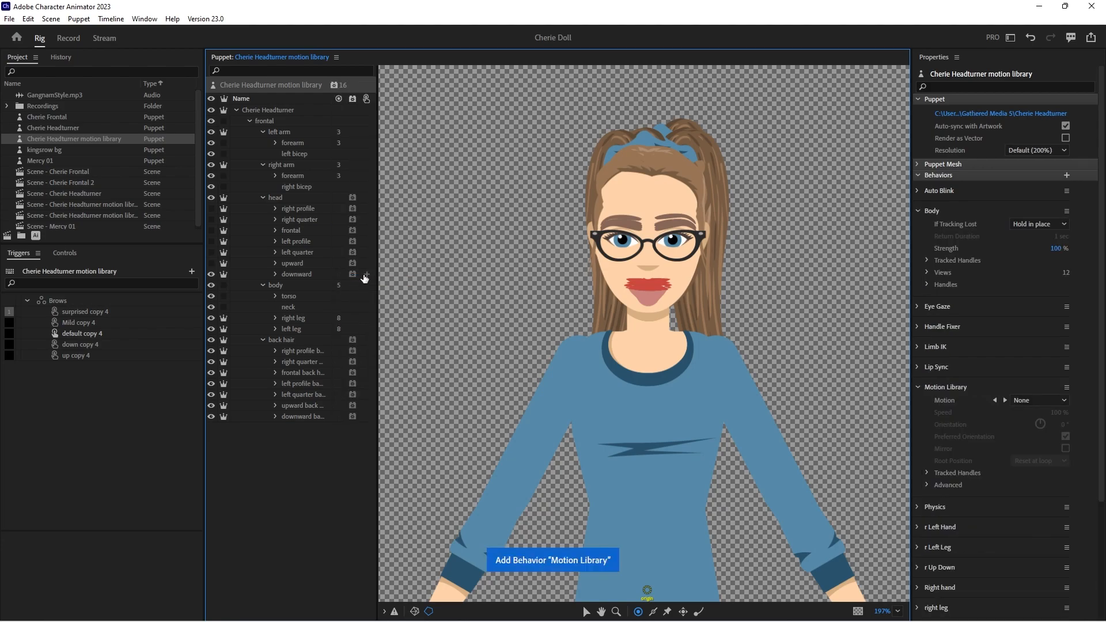
{"action": "mouse_move", "coordinate": [365, 266]}
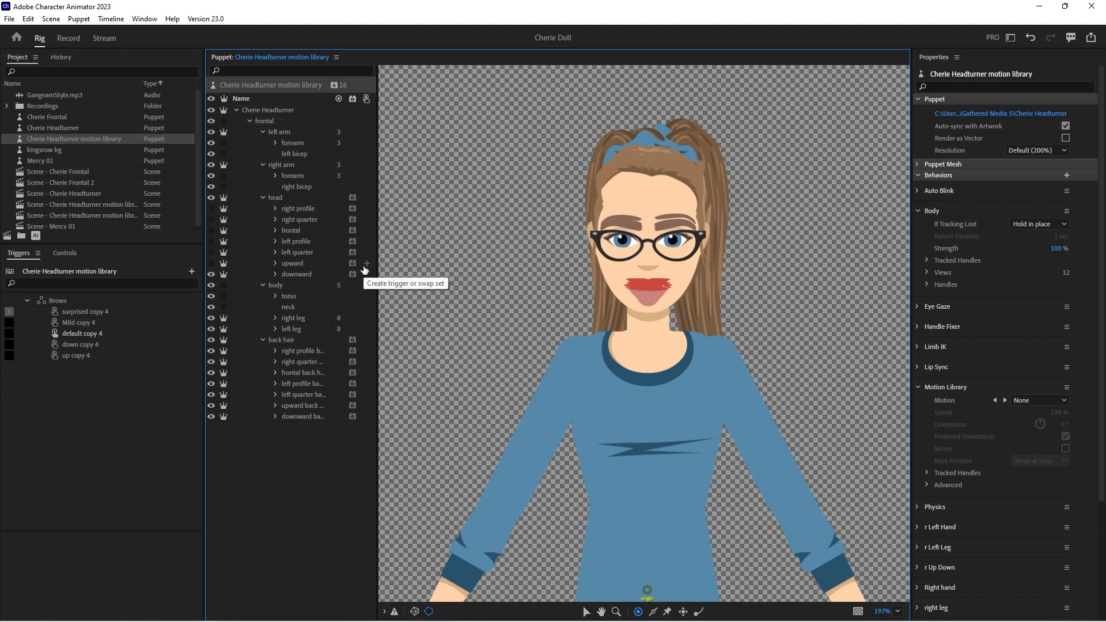
{"action": "mouse_move", "coordinate": [286, 150]}
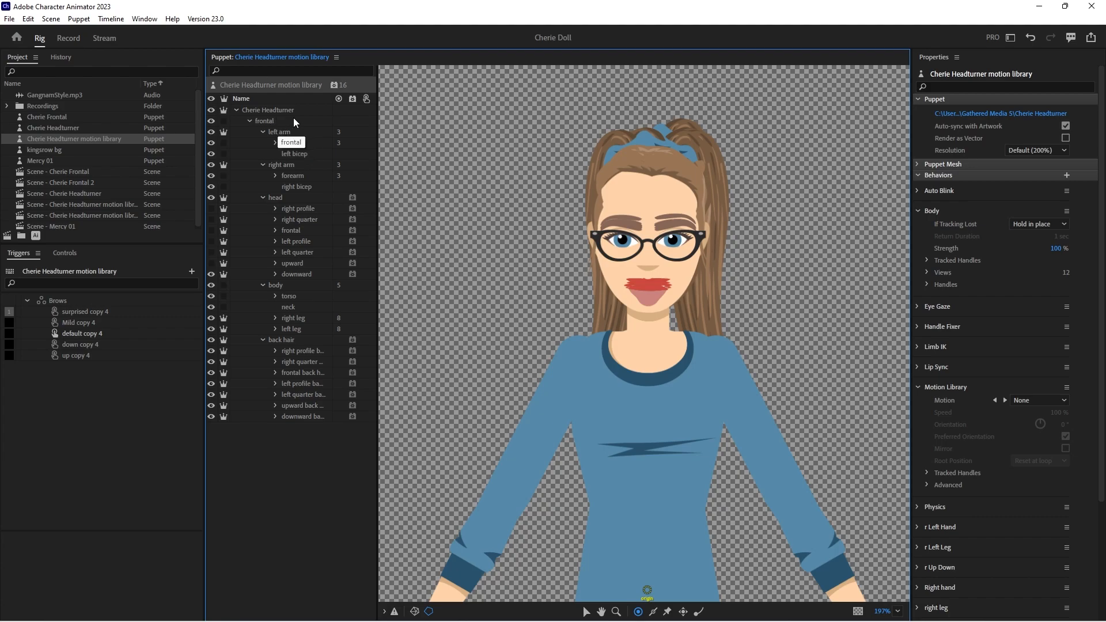
- Collapse the frontal, arm, head, body and back hair groups in the Puppet panel
{"action": "left_click", "coordinate": [265, 121]}
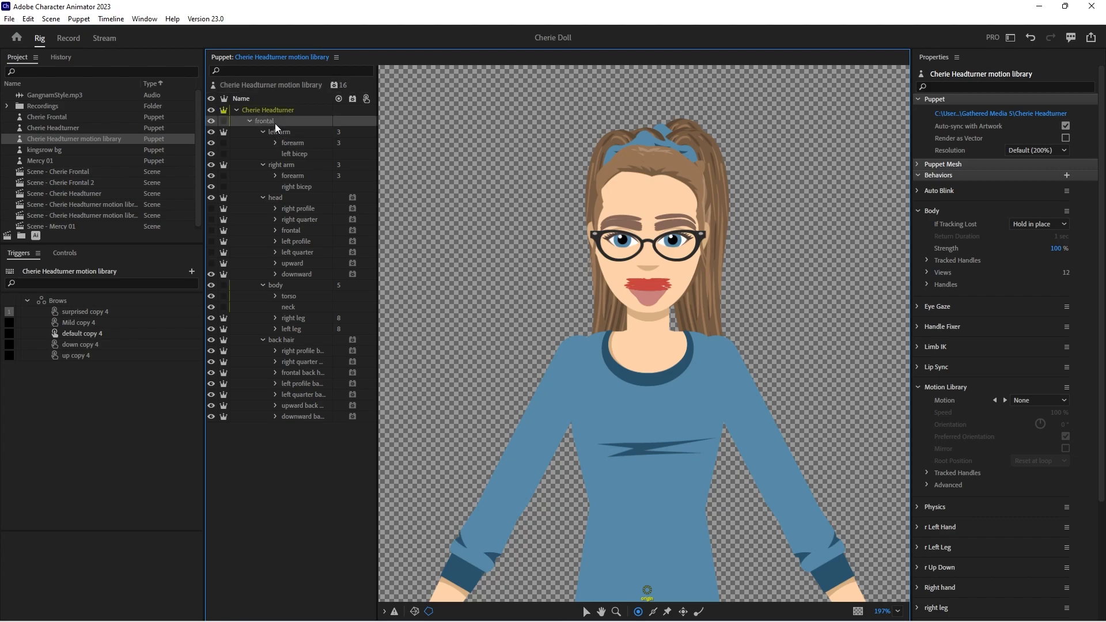
{"action": "left_click", "coordinate": [264, 120]}
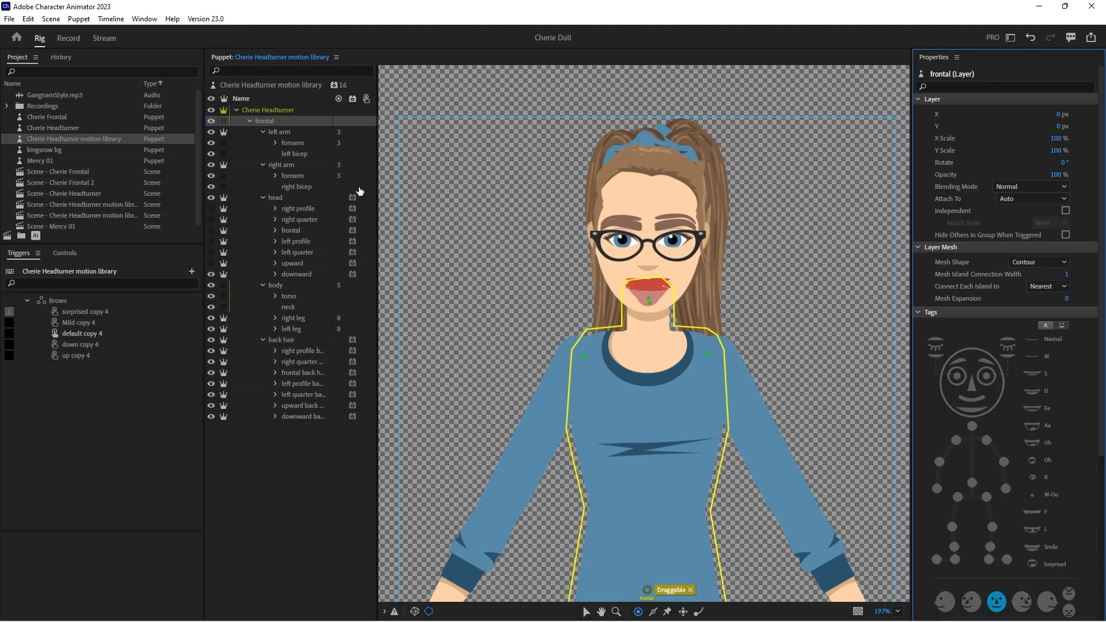
{"action": "left_click", "coordinate": [261, 132]}
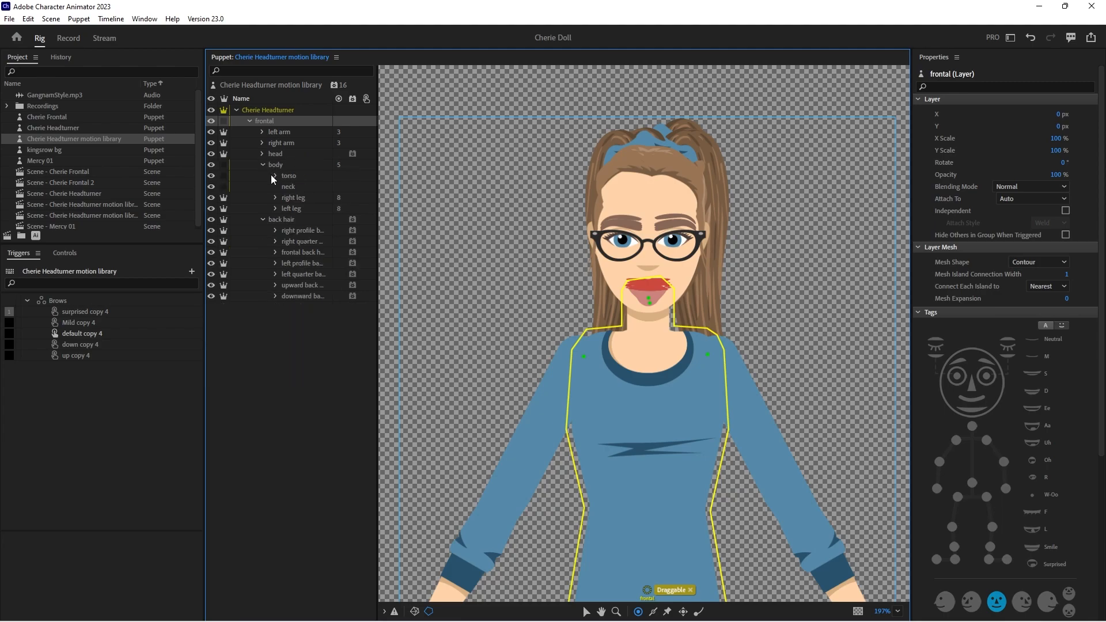
{"action": "left_click", "coordinate": [263, 164]}
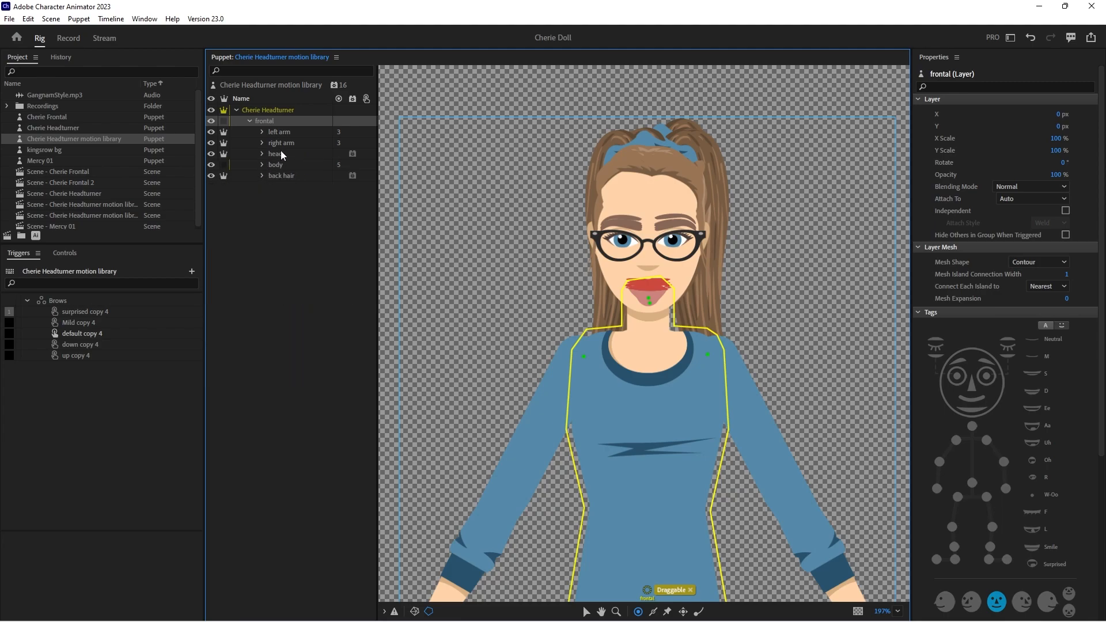
{"action": "left_click", "coordinate": [276, 153]}
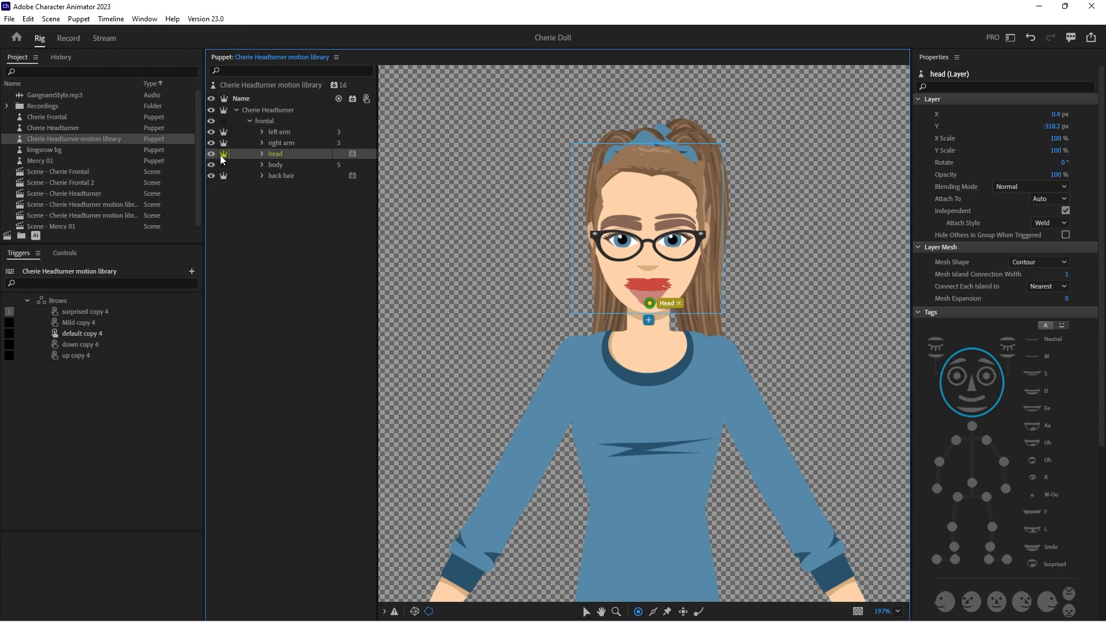
{"action": "left_click", "coordinate": [275, 164]}
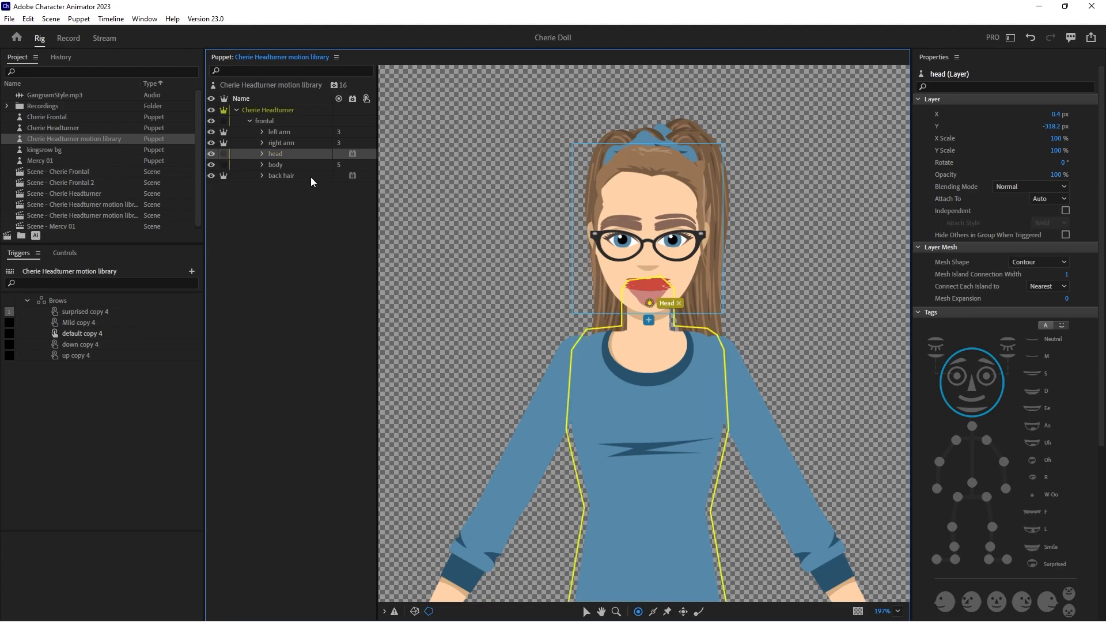
{"action": "left_click", "coordinate": [281, 175]}
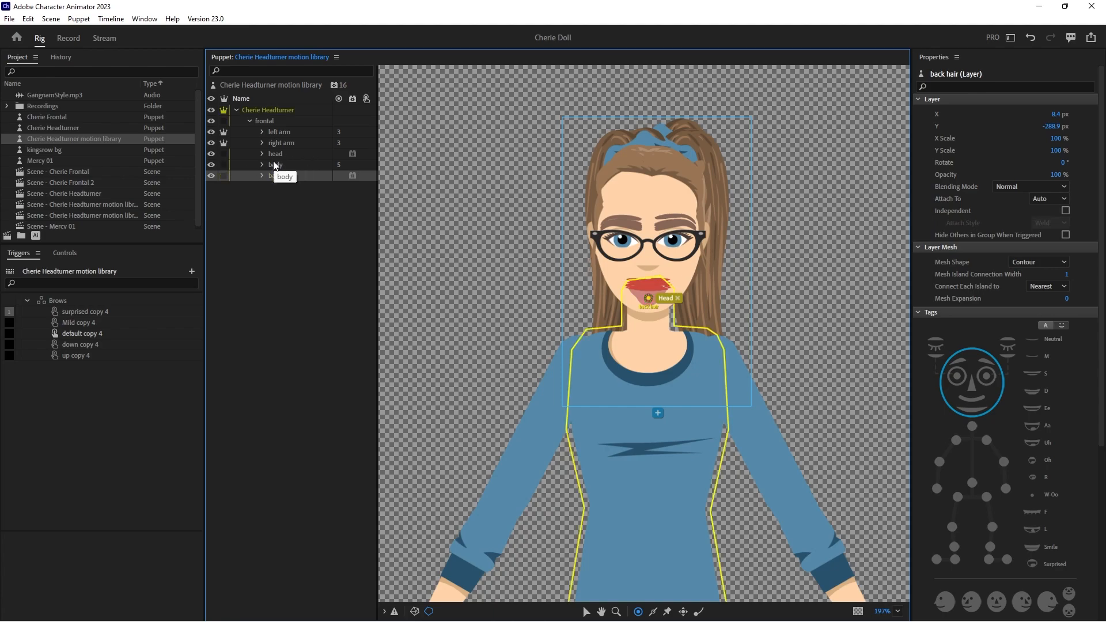
- Place a handle mid-torso on the body group and tag it as the Waist
{"action": "left_click", "coordinate": [276, 164]}
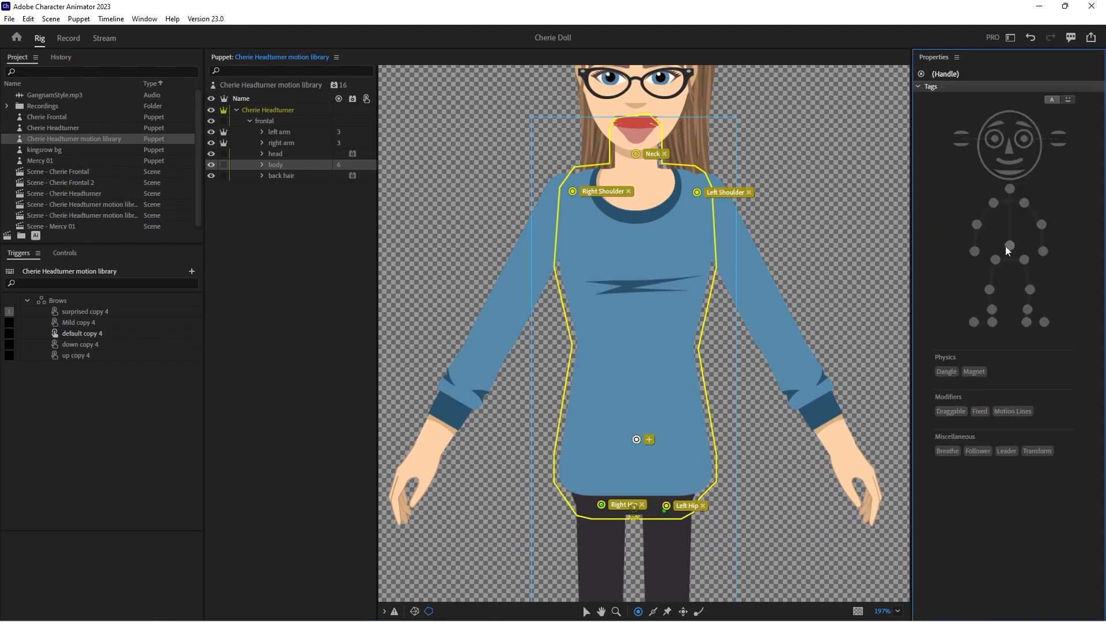
{"action": "left_click", "coordinate": [636, 439]}
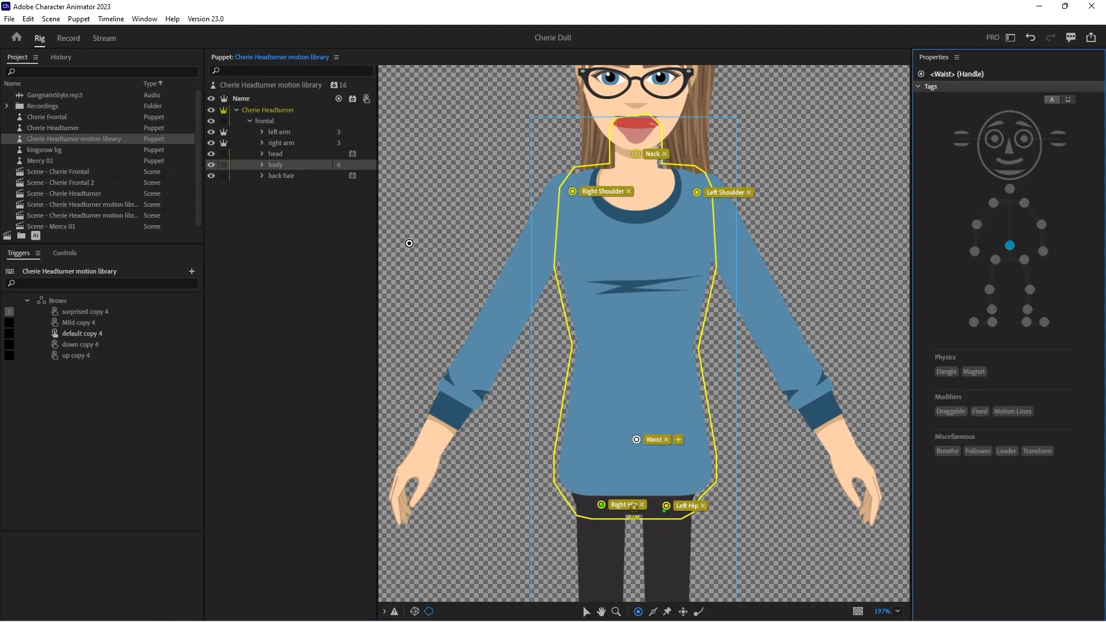
{"action": "mouse_move", "coordinate": [274, 92]}
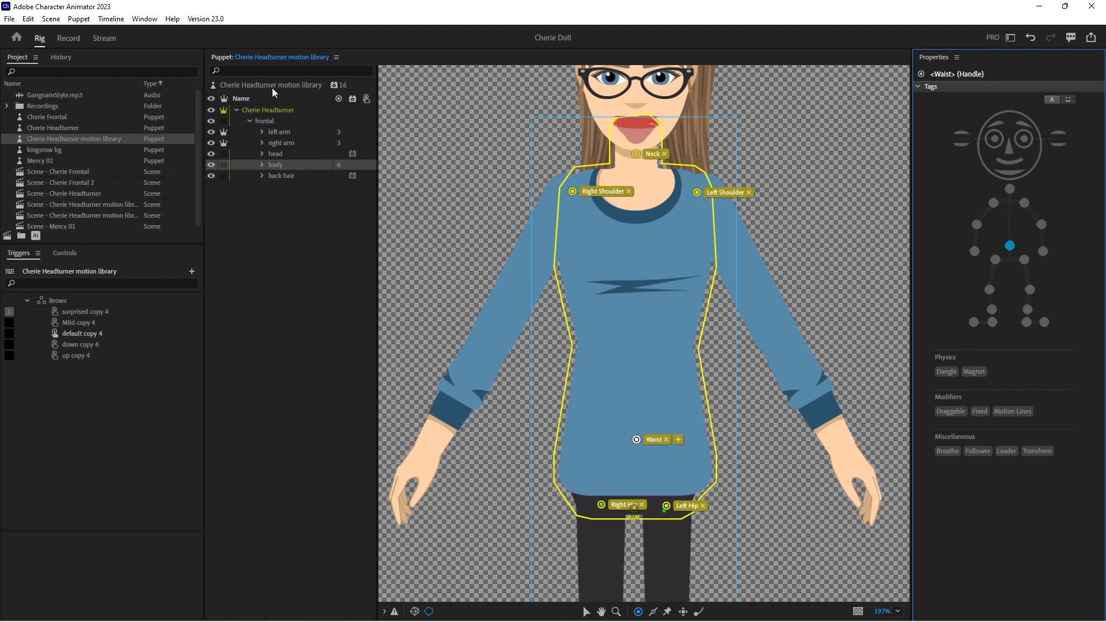
{"action": "left_click", "coordinate": [265, 109]}
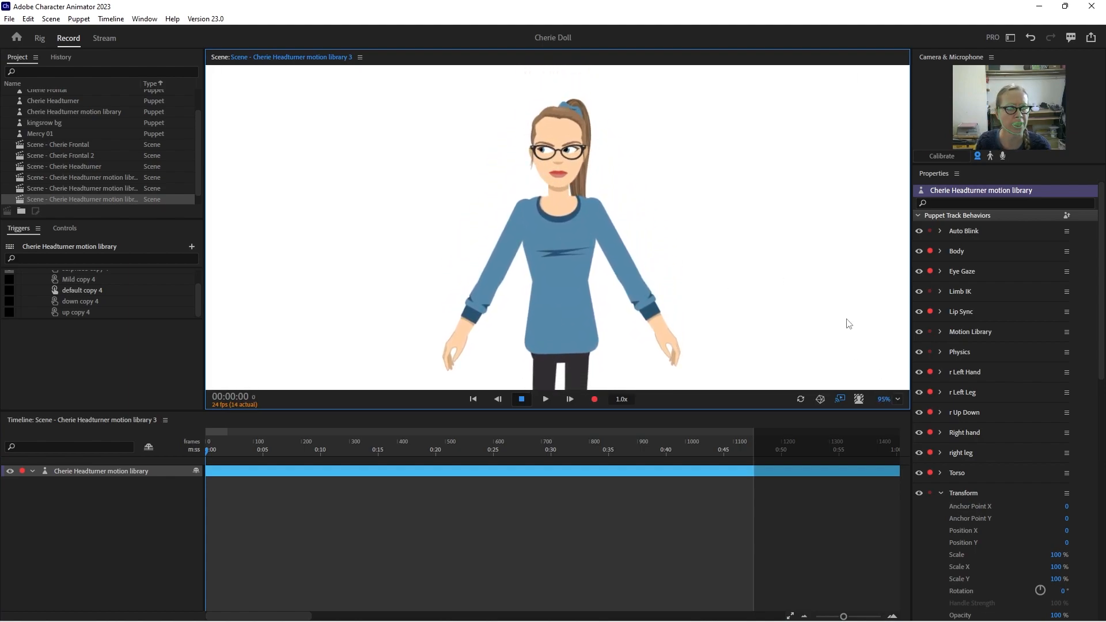
- Set the Motion Library motion to Dance > Beat Step so the puppet dances
{"action": "left_click", "coordinate": [941, 492]}
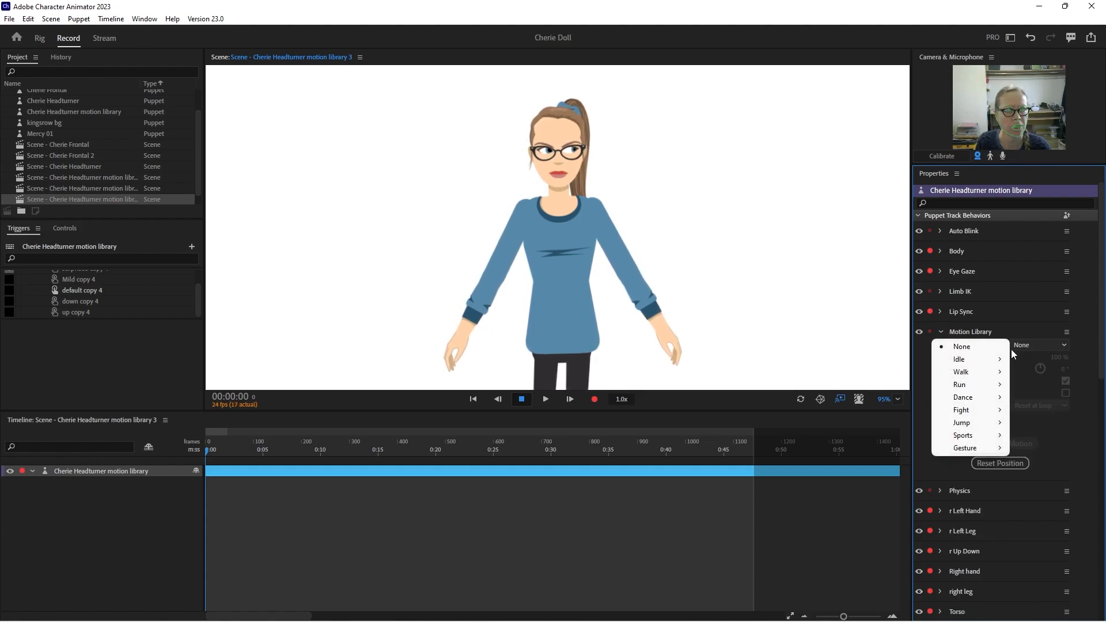
{"action": "left_click", "coordinate": [963, 397]}
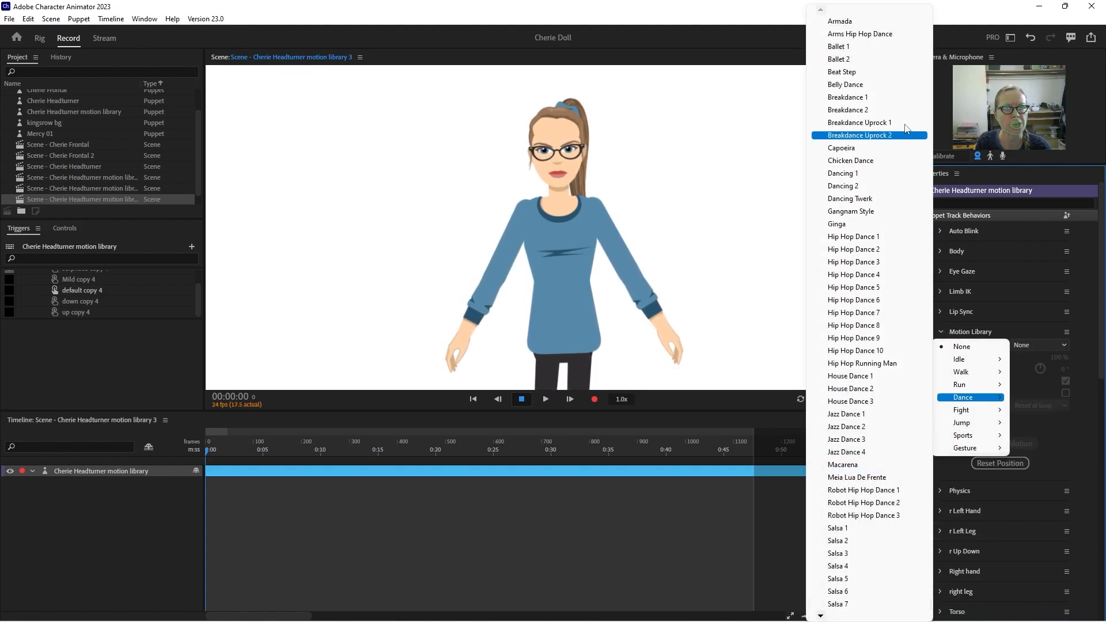
{"action": "left_click", "coordinate": [841, 72]}
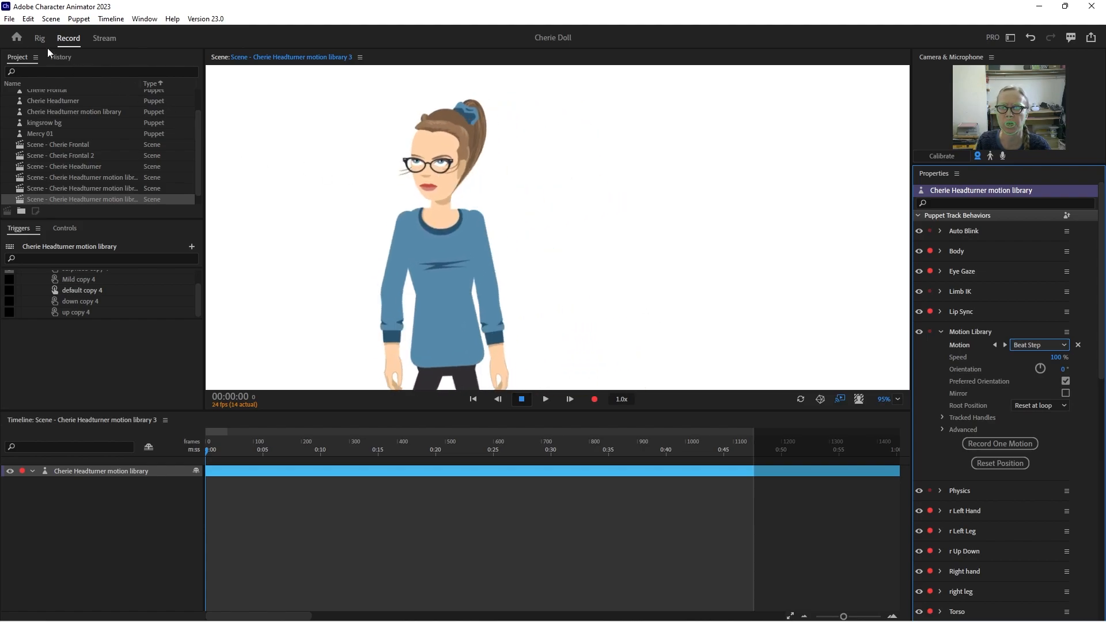
- In Rig, expand the back hair group and select its seven head-turn view layers
{"action": "left_click", "coordinate": [39, 38]}
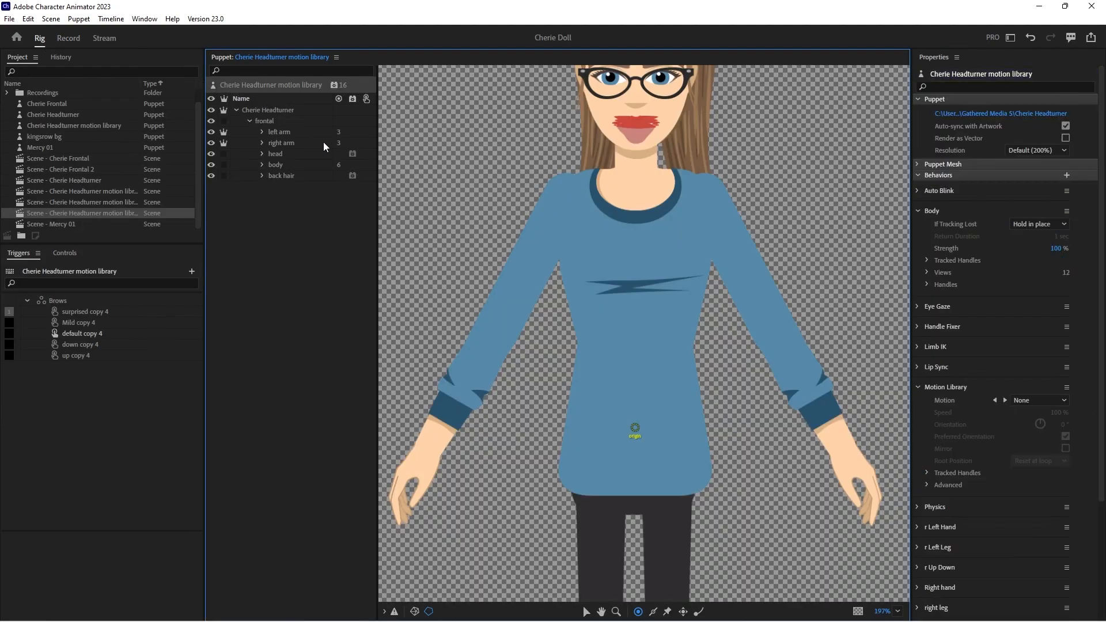
{"action": "left_click", "coordinate": [281, 176]}
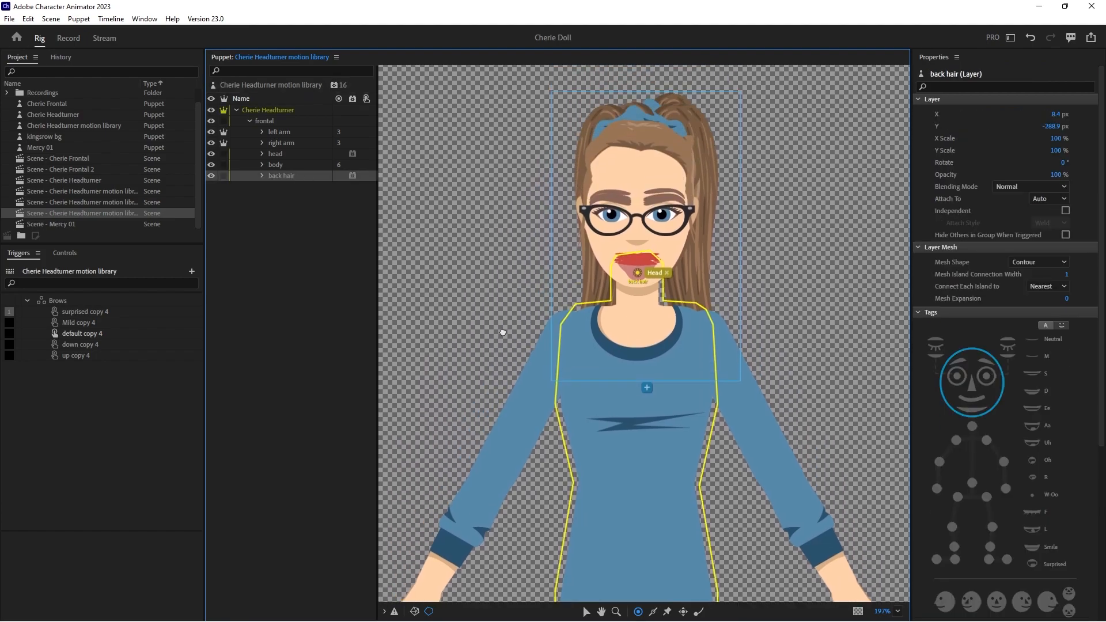
{"action": "left_click", "coordinate": [261, 175]}
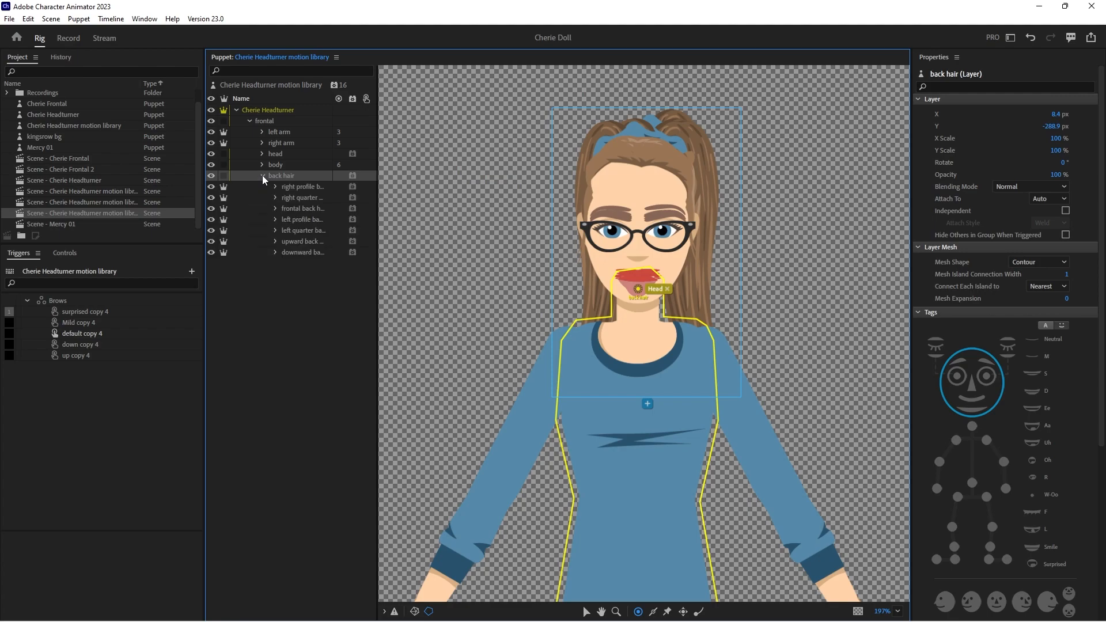
{"action": "mouse_move", "coordinate": [551, 199]}
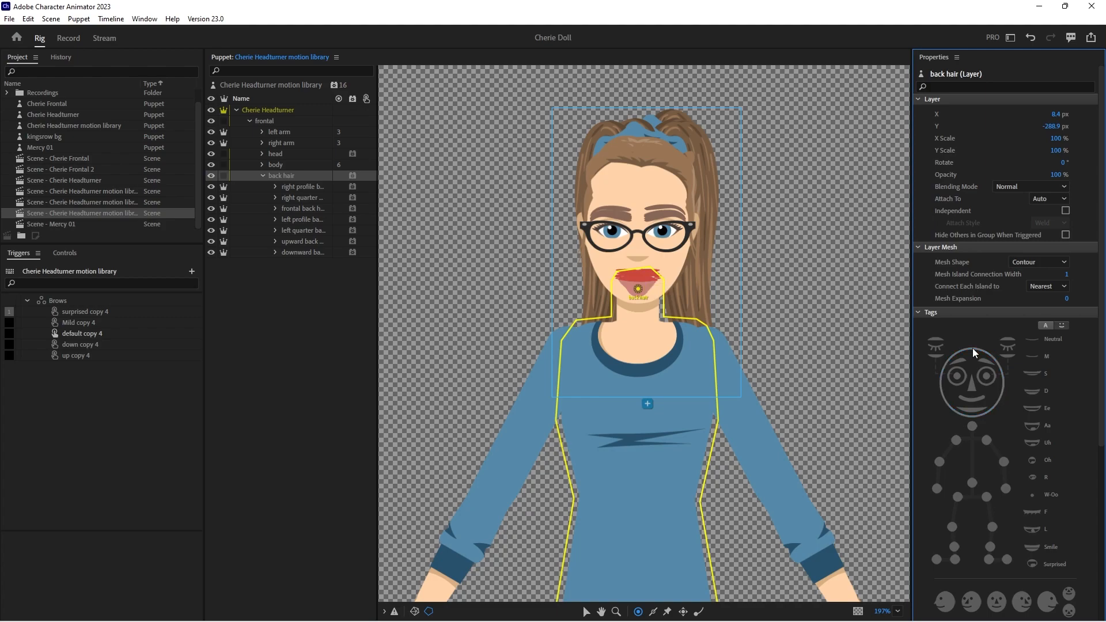
{"action": "left_click", "coordinate": [302, 187]}
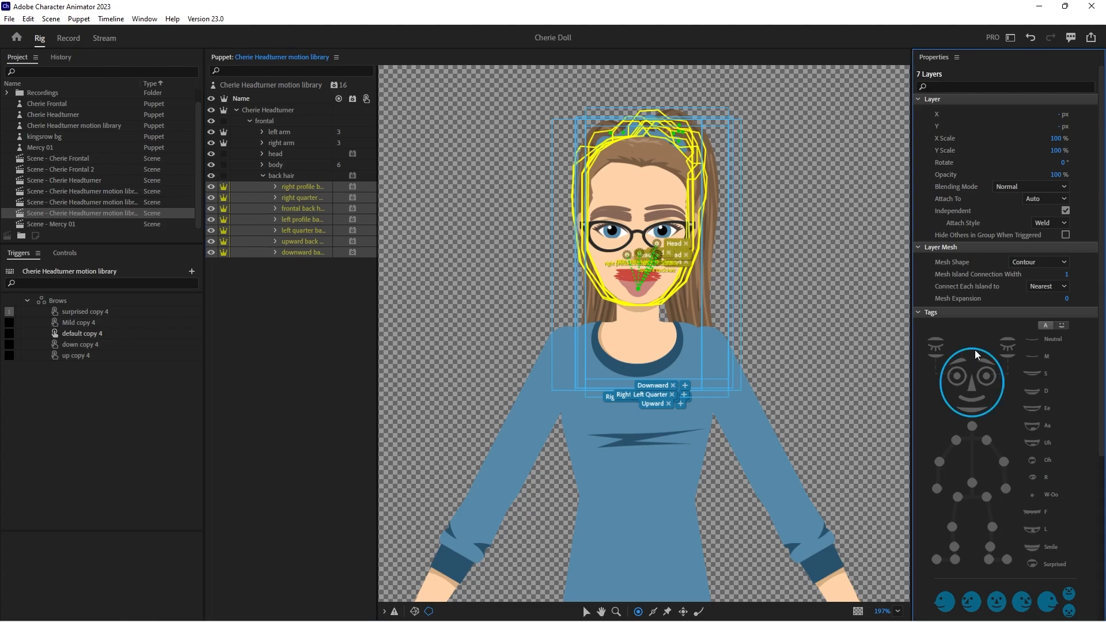
{"action": "left_click", "coordinate": [68, 38]}
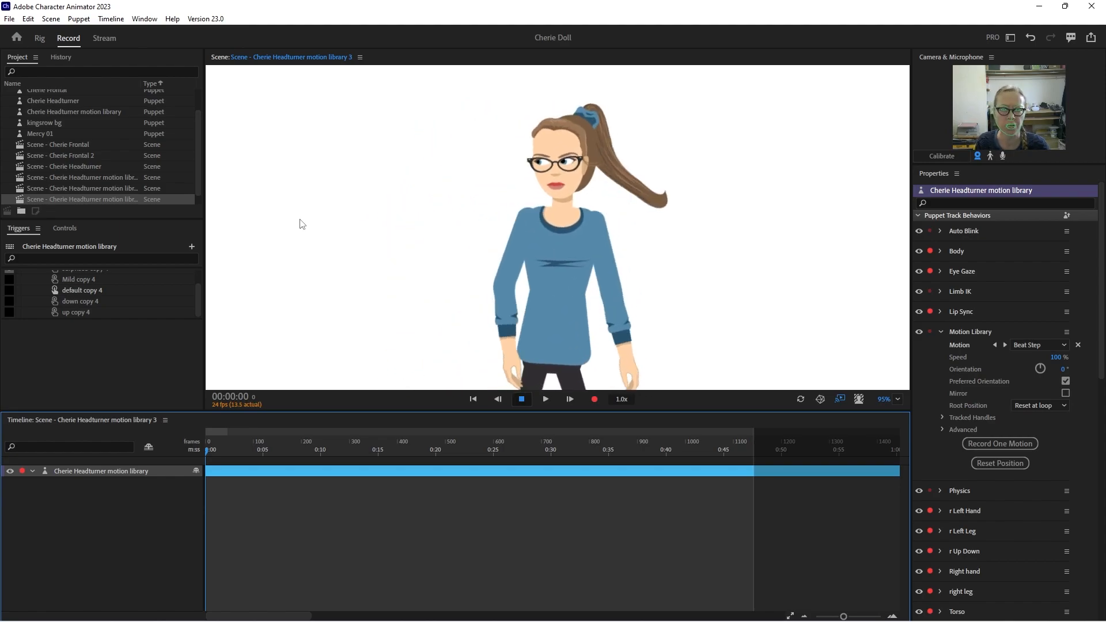
{"action": "mouse_move", "coordinate": [136, 99]}
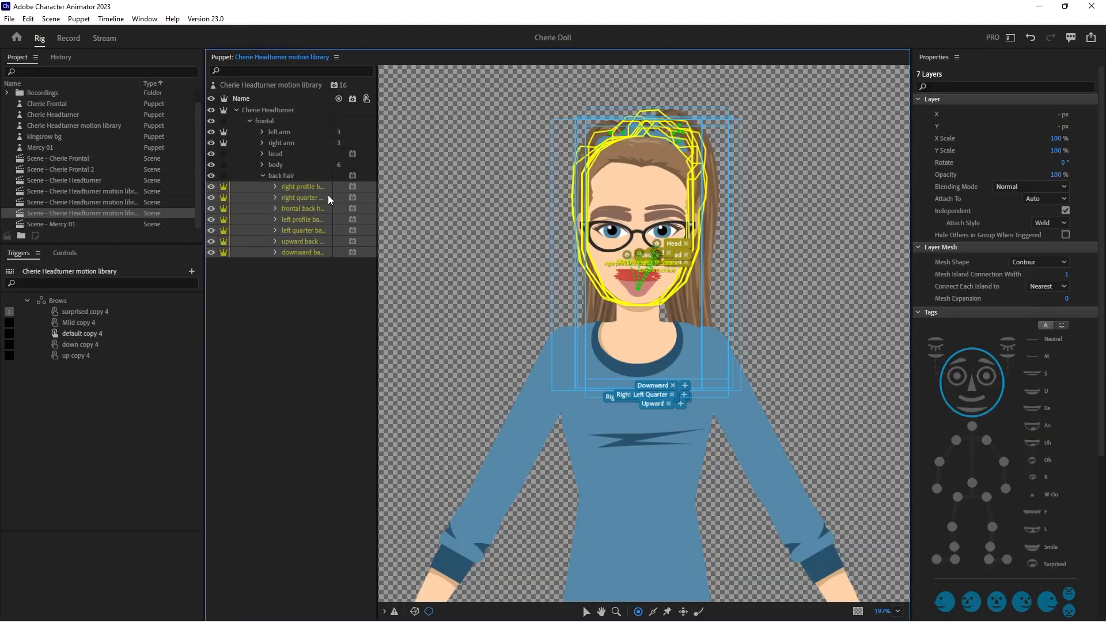
- Check each back hair view from right profile to downward for its Head handle tag, then return to the scene
{"action": "left_click", "coordinate": [302, 187]}
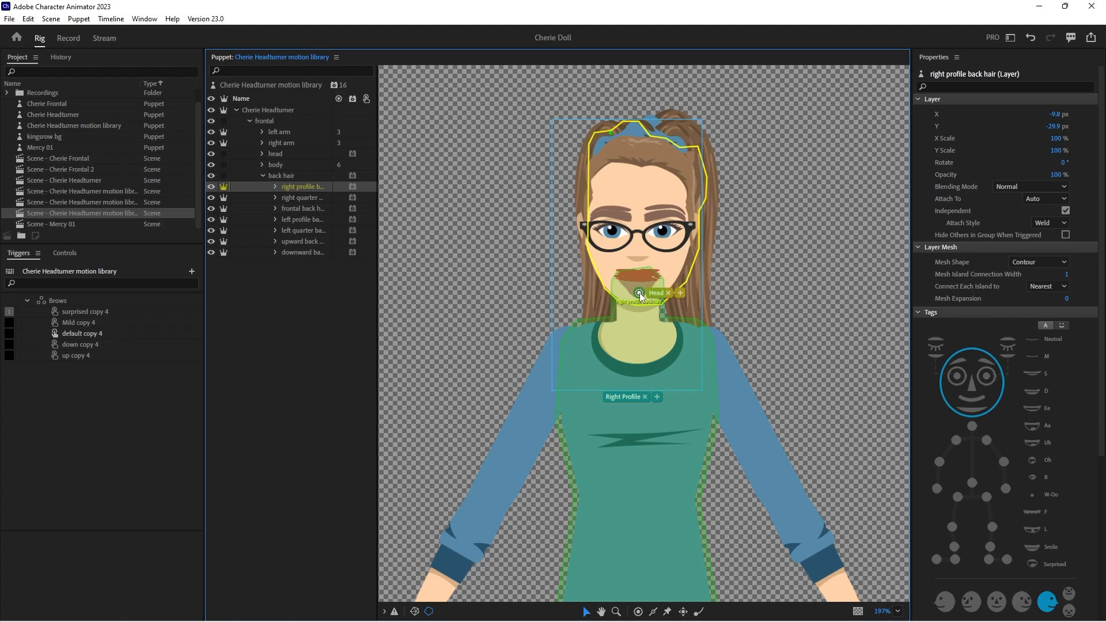
{"action": "left_click", "coordinate": [302, 197]}
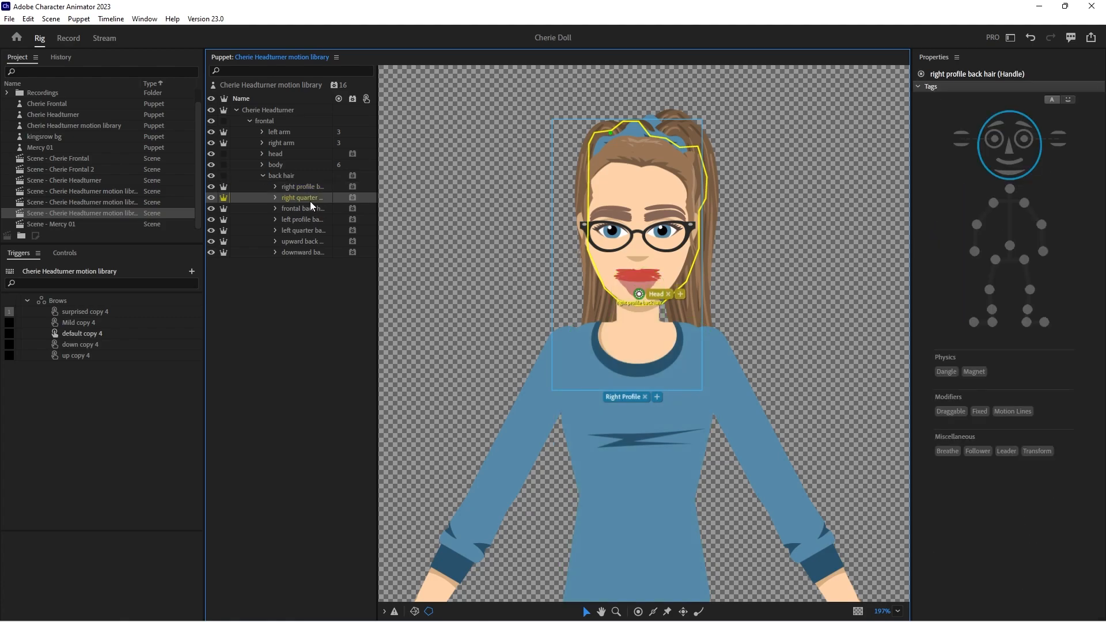
{"action": "left_click", "coordinate": [301, 197]}
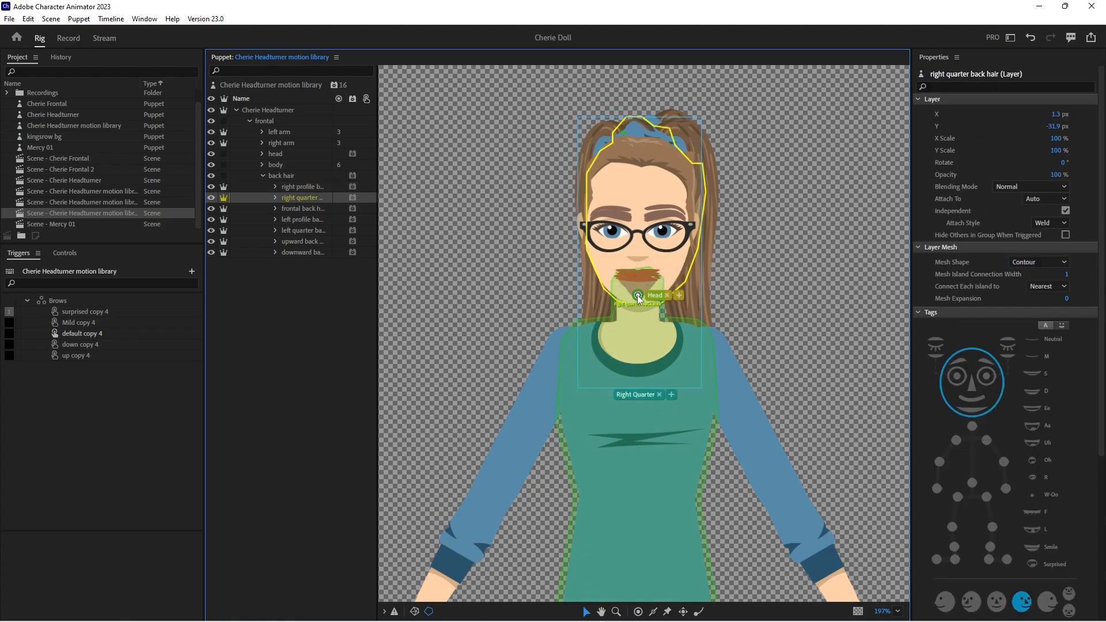
{"action": "left_click", "coordinate": [303, 209]}
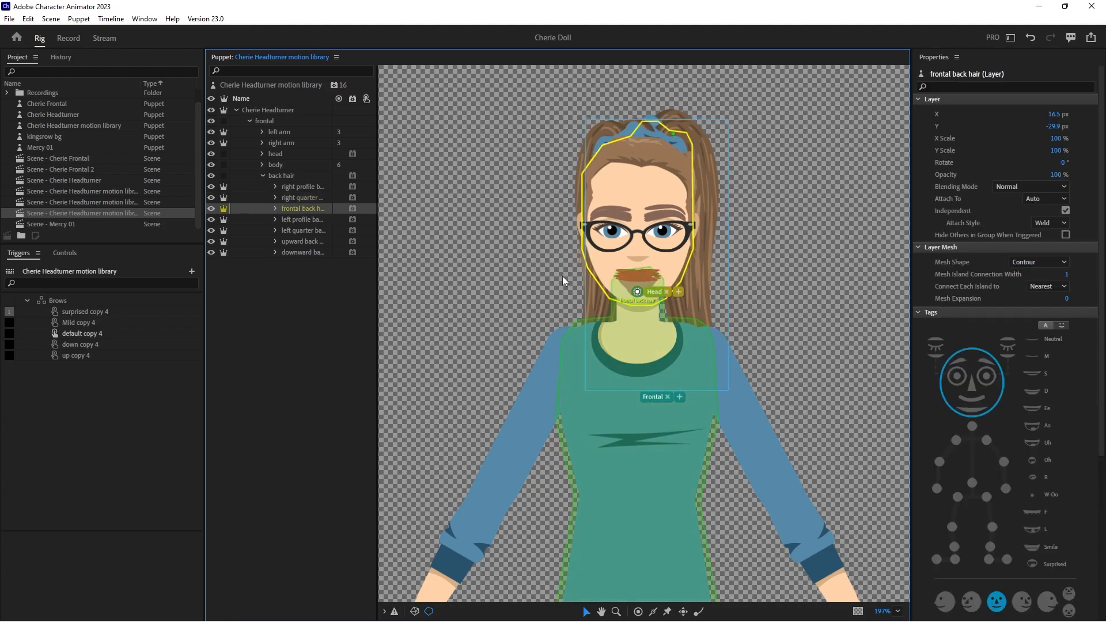
{"action": "left_click", "coordinate": [301, 219]}
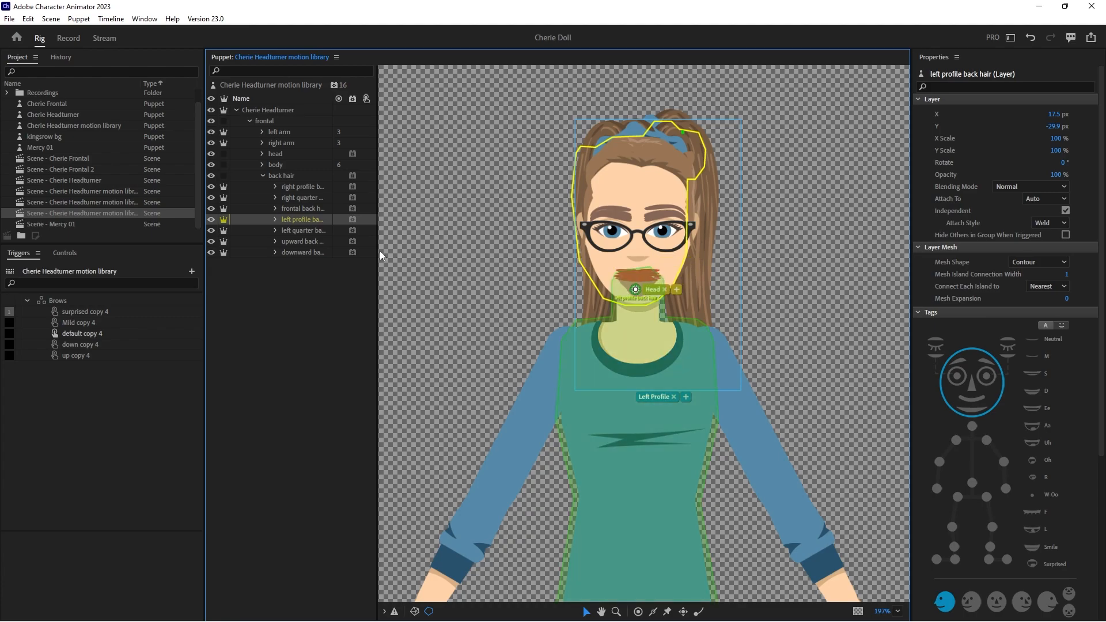
{"action": "left_click", "coordinate": [303, 231]}
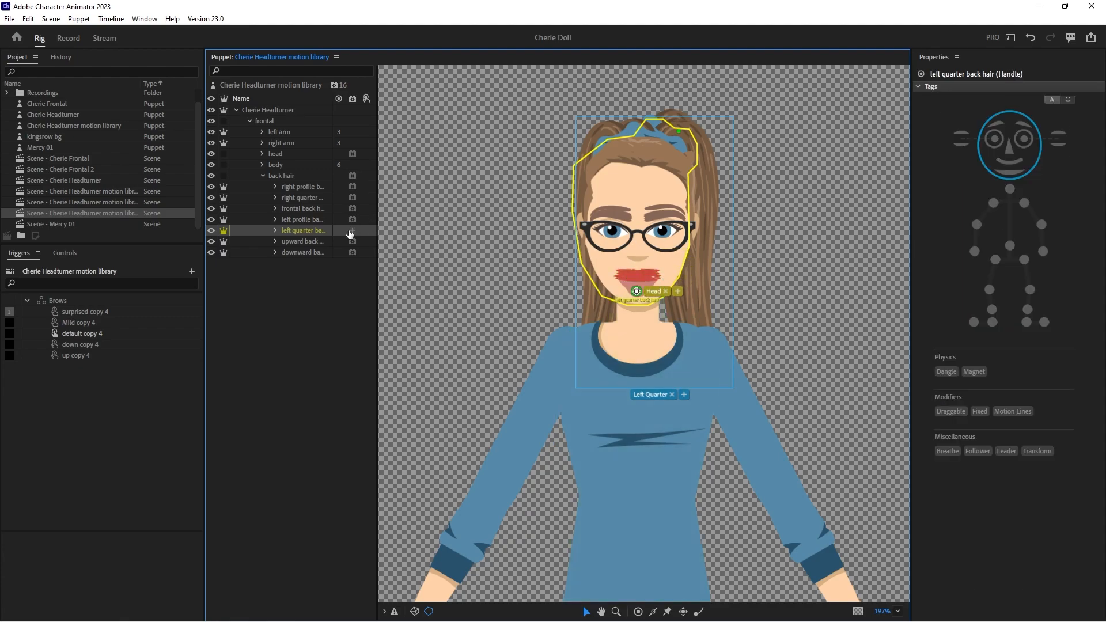
{"action": "left_click", "coordinate": [303, 240]}
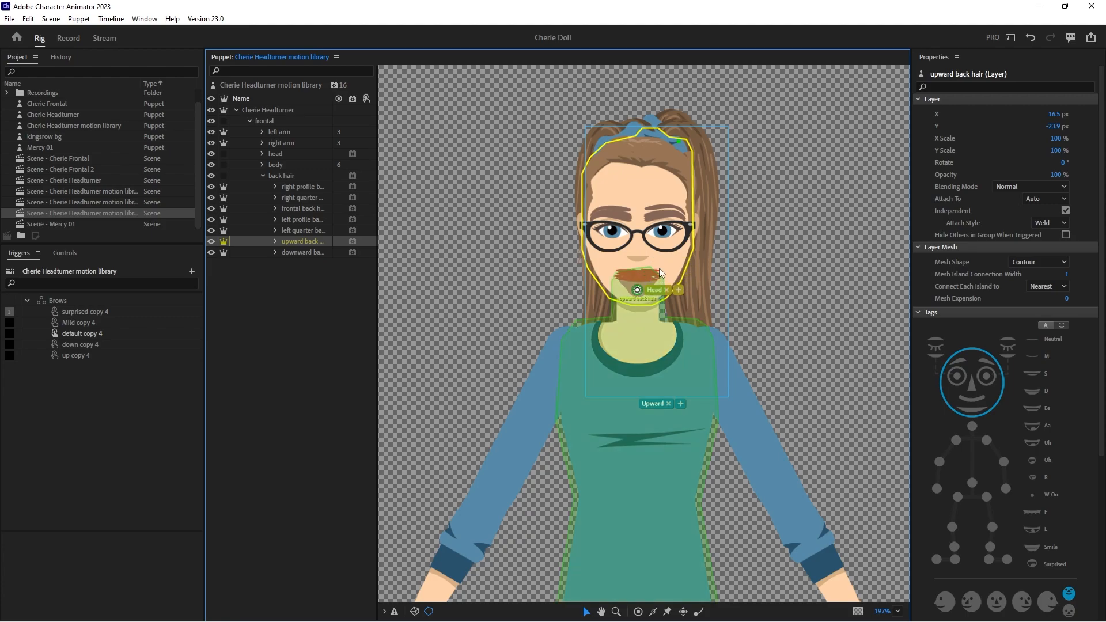
{"action": "left_click", "coordinate": [303, 252]}
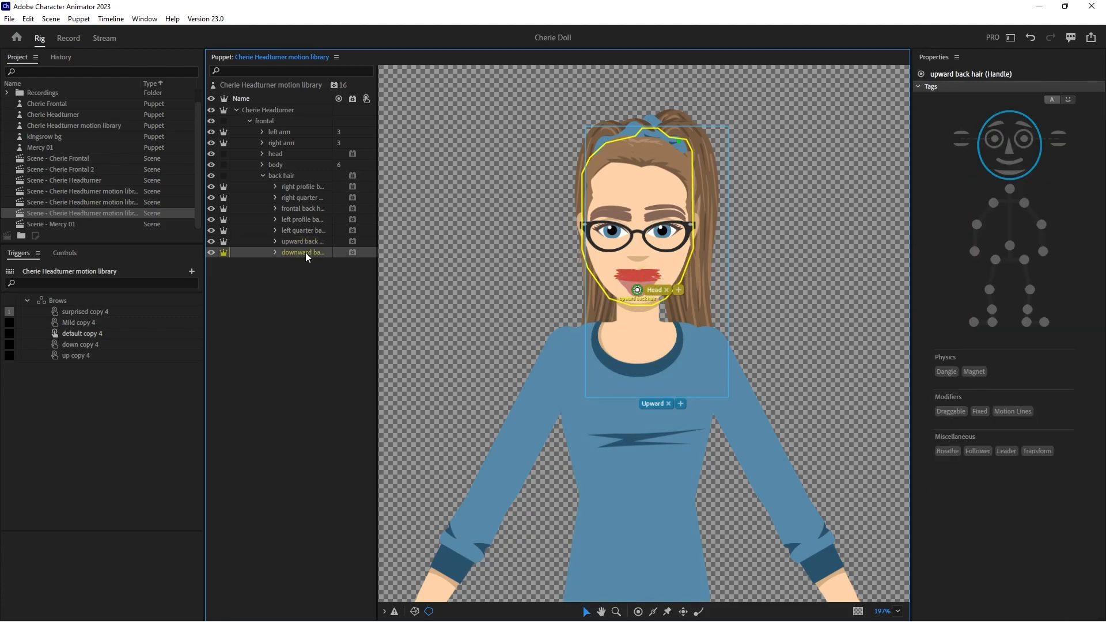
{"action": "left_click", "coordinate": [303, 252]}
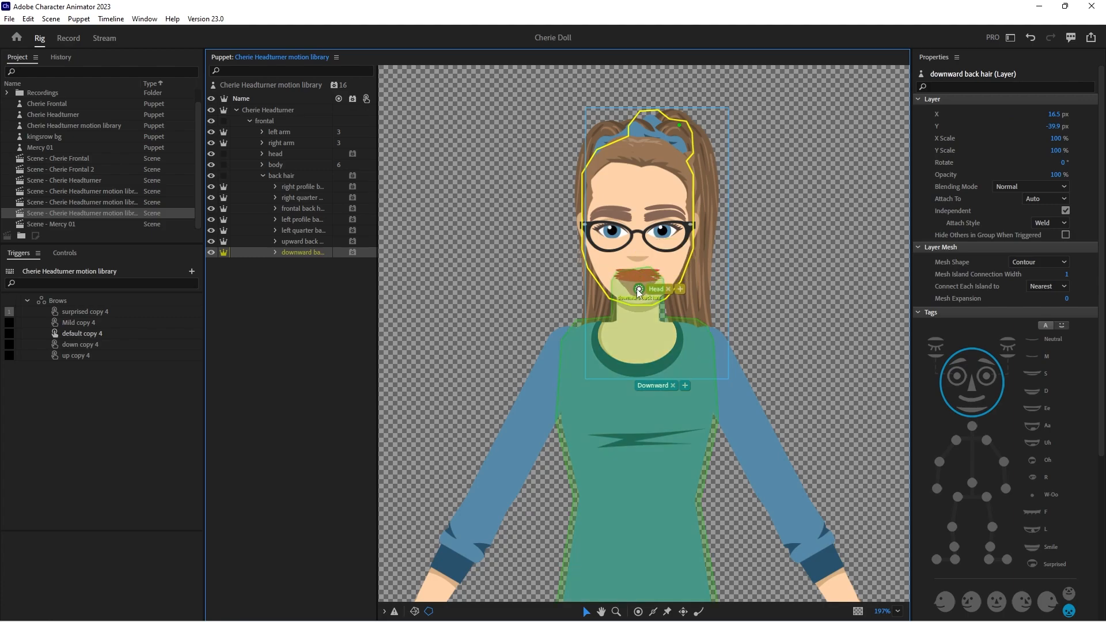
{"action": "left_click", "coordinate": [636, 290]}
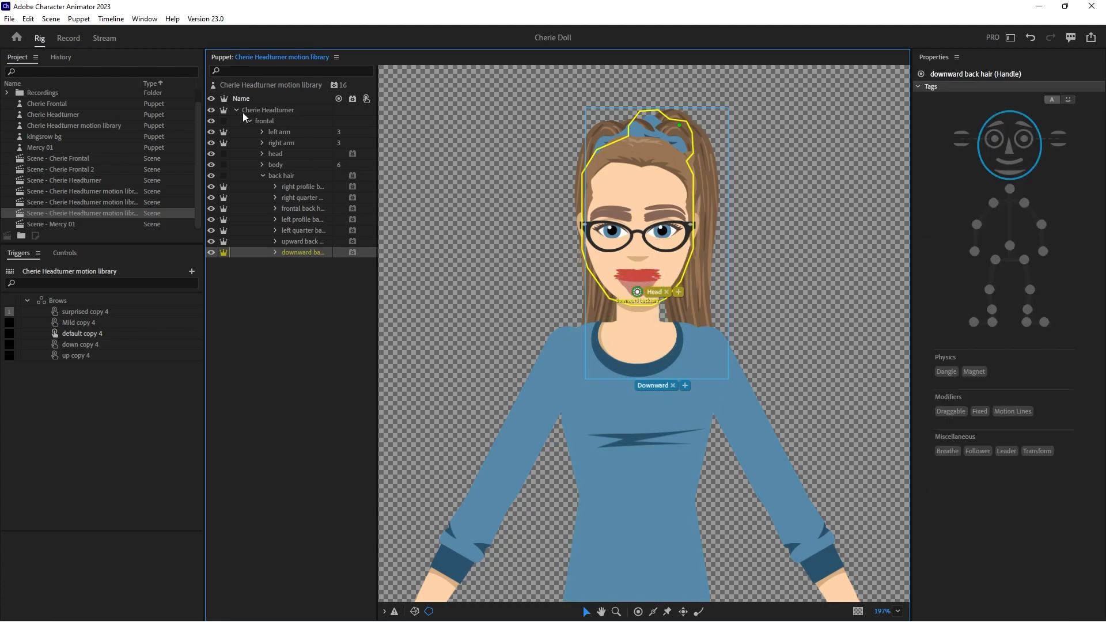
{"action": "left_click", "coordinate": [67, 38]}
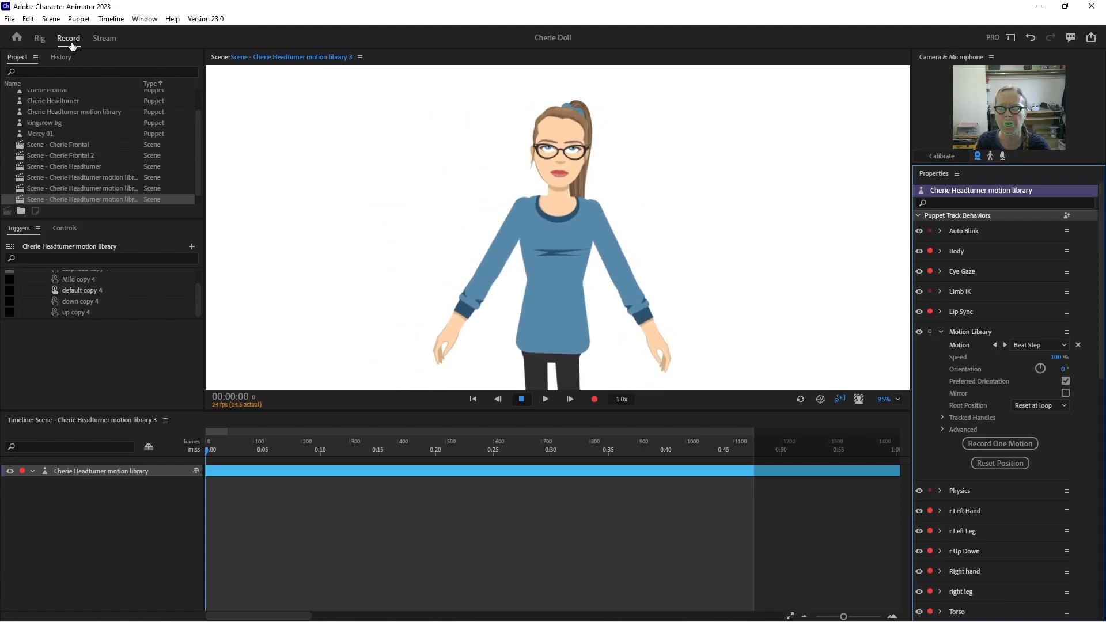
- Adjust Head Tilt Strength in the Face behavior for the back hair views and preview the dance
{"action": "left_click", "coordinate": [39, 38]}
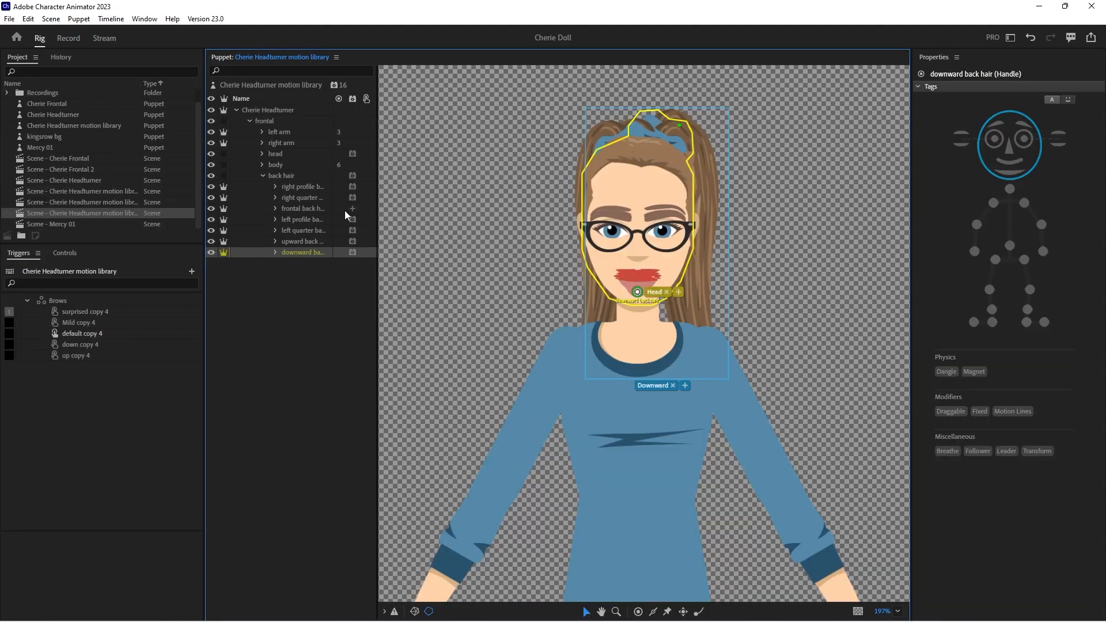
{"action": "left_click", "coordinate": [280, 175]}
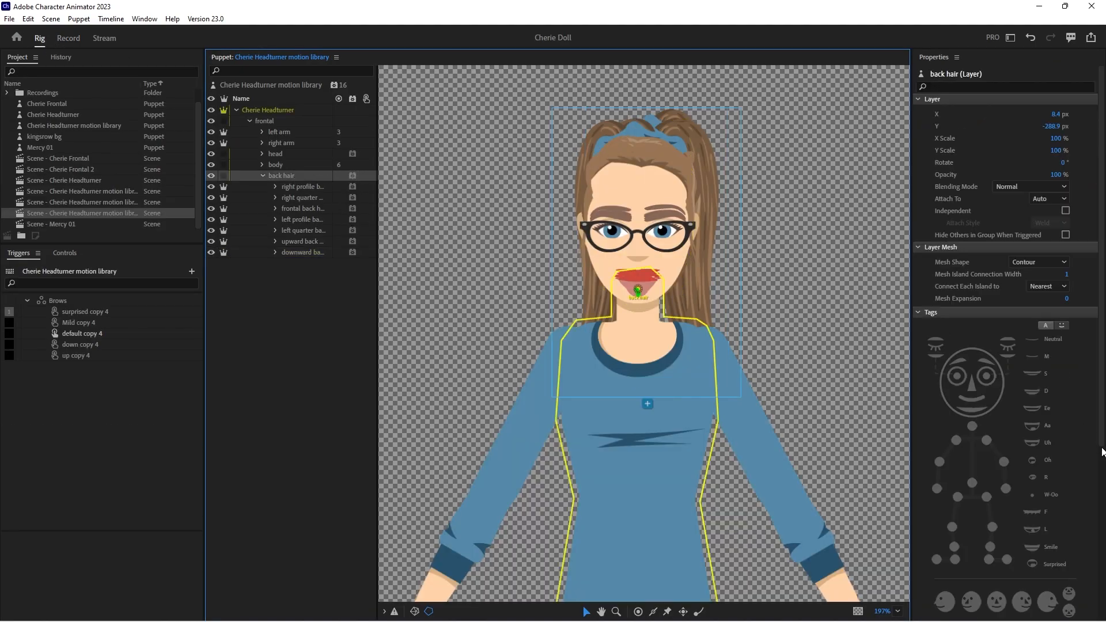
{"action": "scroll", "scroll_direction": "down", "scroll_amount": 3}
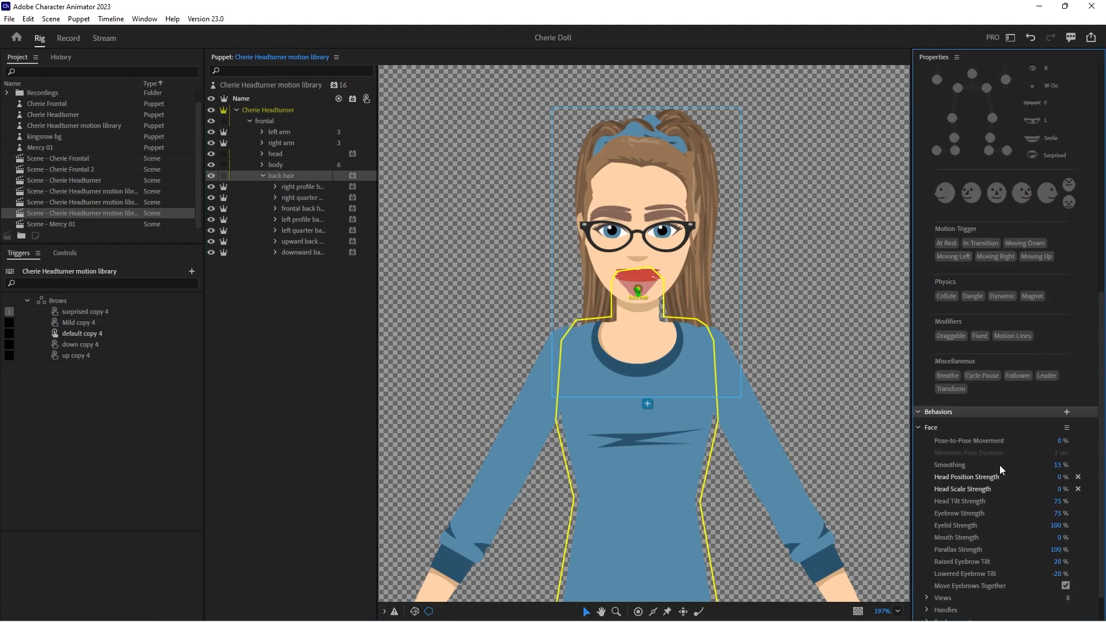
{"action": "left_click", "coordinate": [303, 187]}
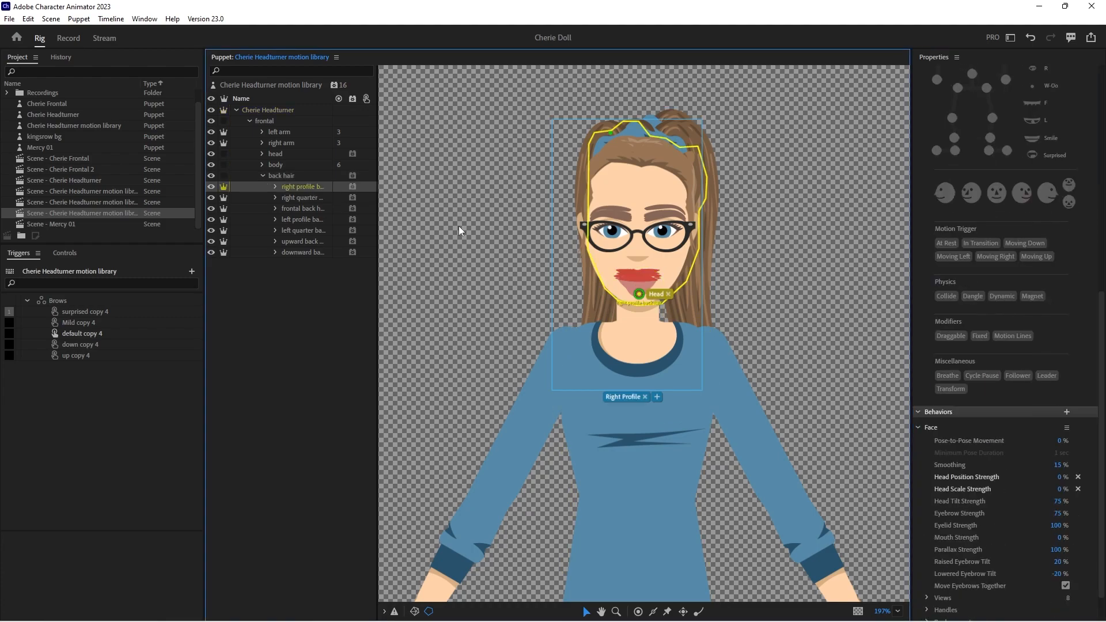
{"action": "scroll", "scroll_direction": "up", "scroll_amount": 3}
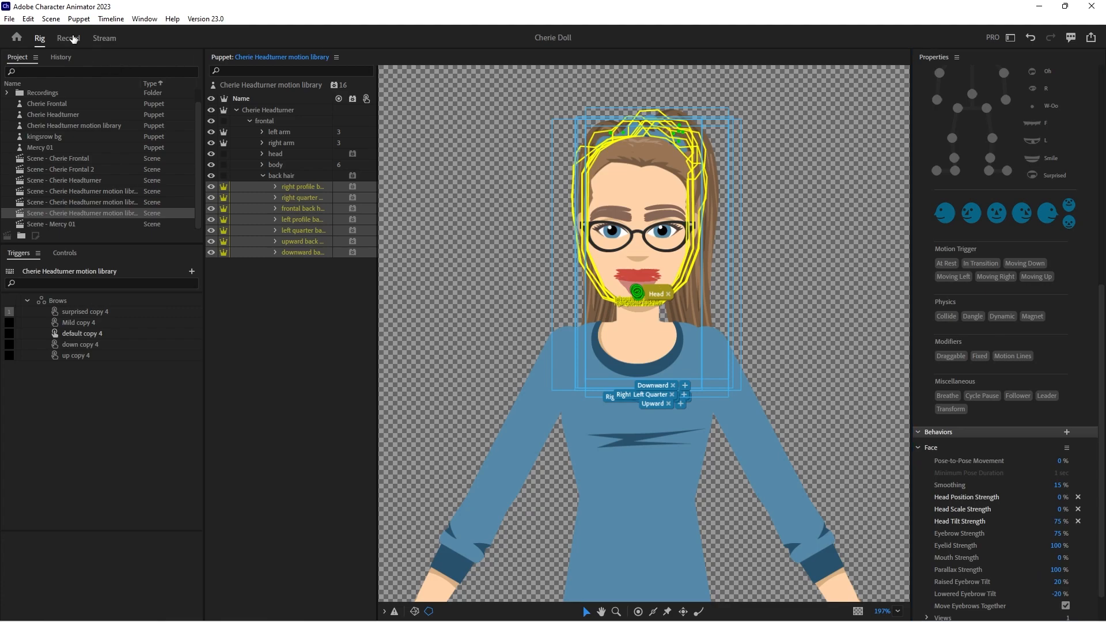
{"action": "left_click", "coordinate": [68, 38]}
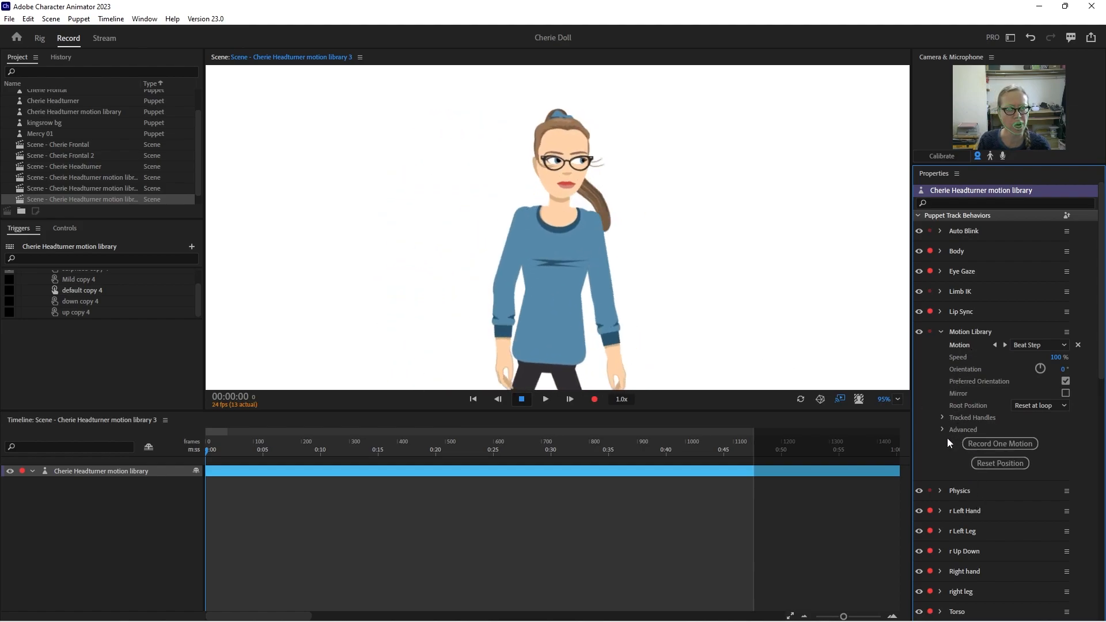
- Under Advanced > Tracked Handles, uncheck Head Rotation so the dance no longer turns the head
{"action": "left_click", "coordinate": [961, 429]}
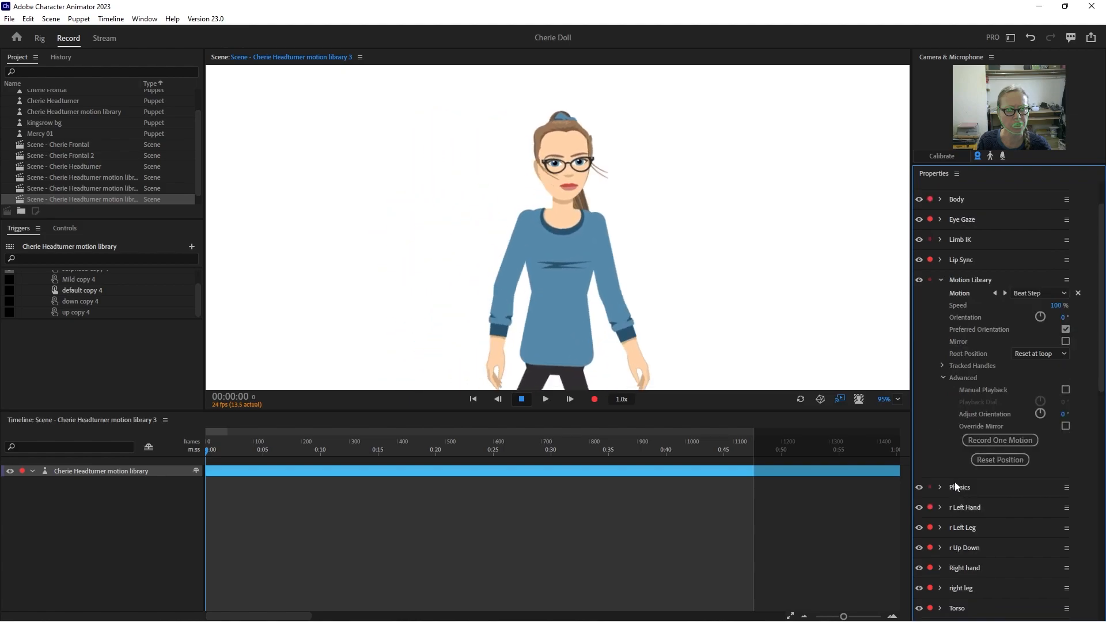
{"action": "left_click", "coordinate": [943, 365]}
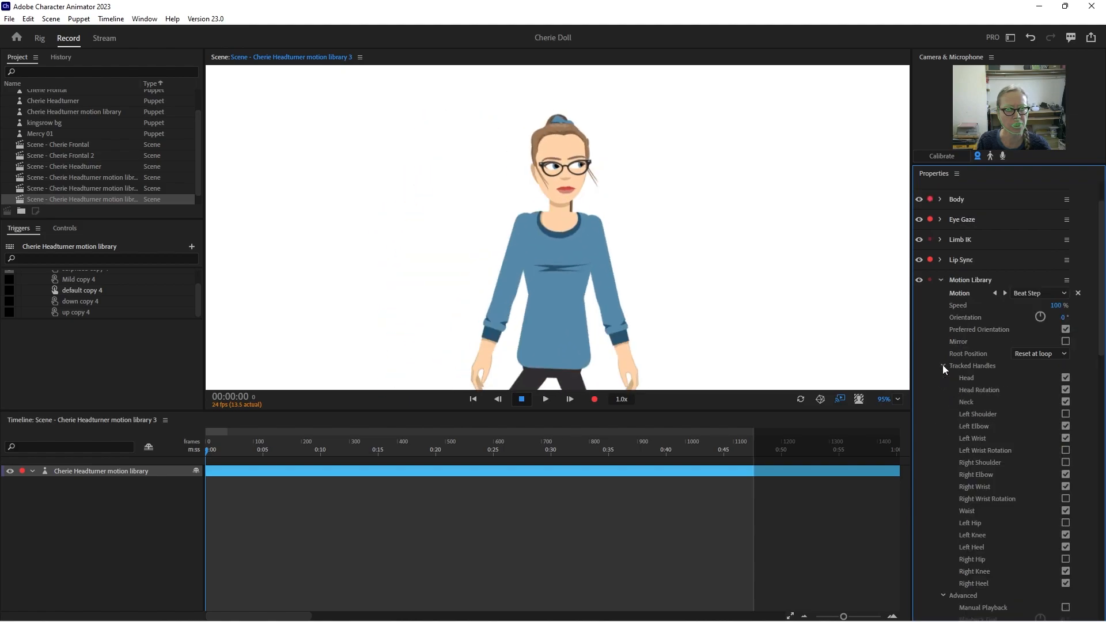
{"action": "left_click", "coordinate": [1065, 391]}
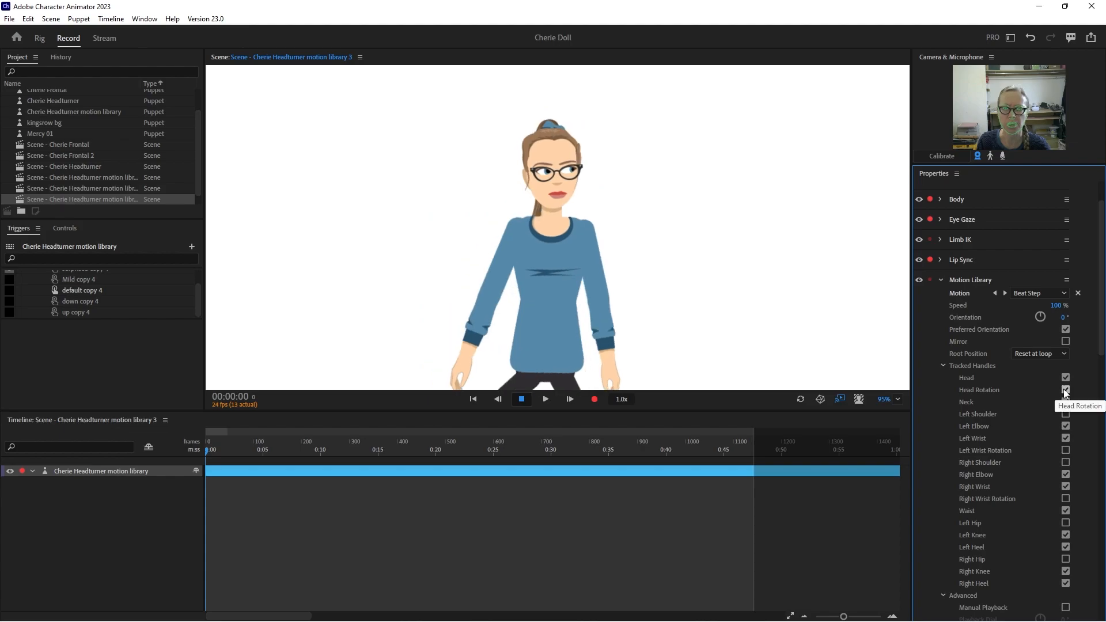
{"action": "left_click", "coordinate": [1066, 390]}
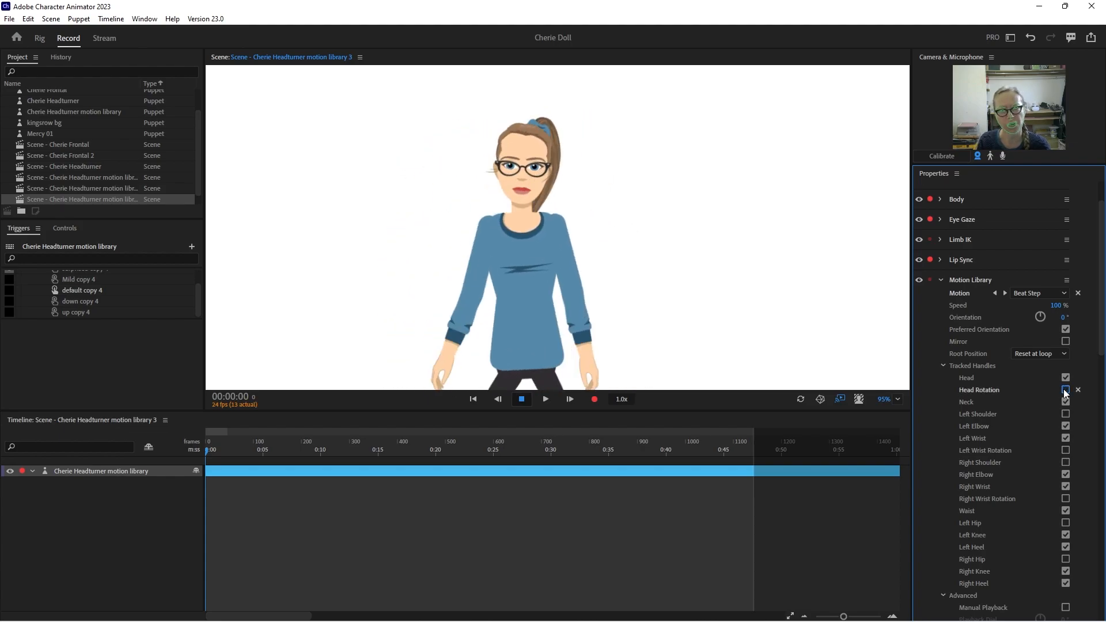
{"action": "left_click", "coordinate": [1064, 390]}
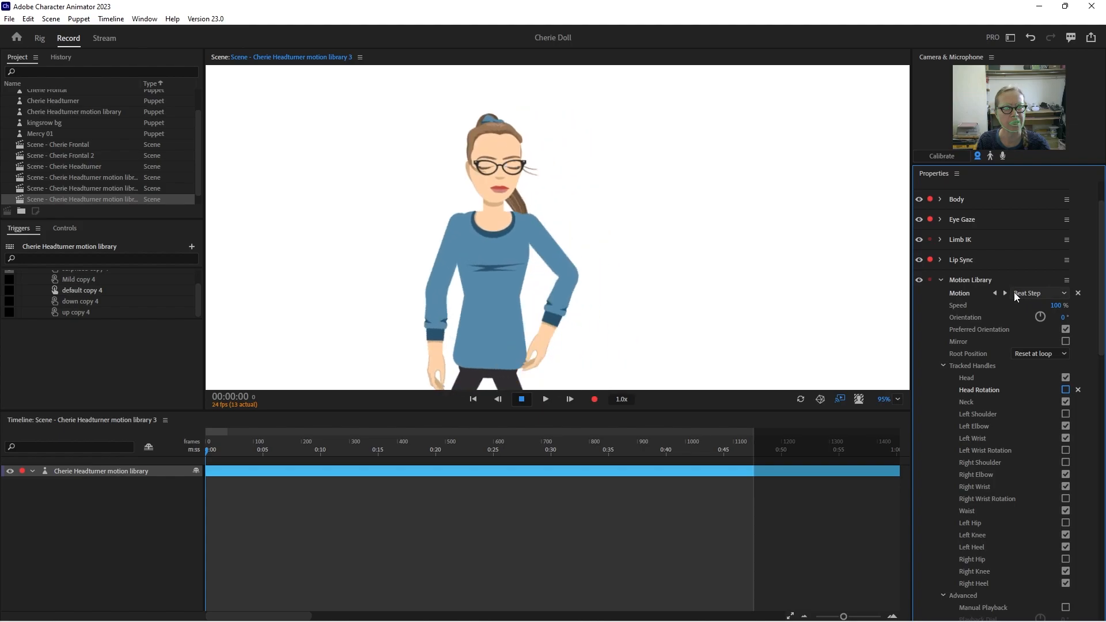
- Step the motion past Belly Dance to Breakdance 1, then go back to rigging
{"action": "left_click", "coordinate": [1004, 293]}
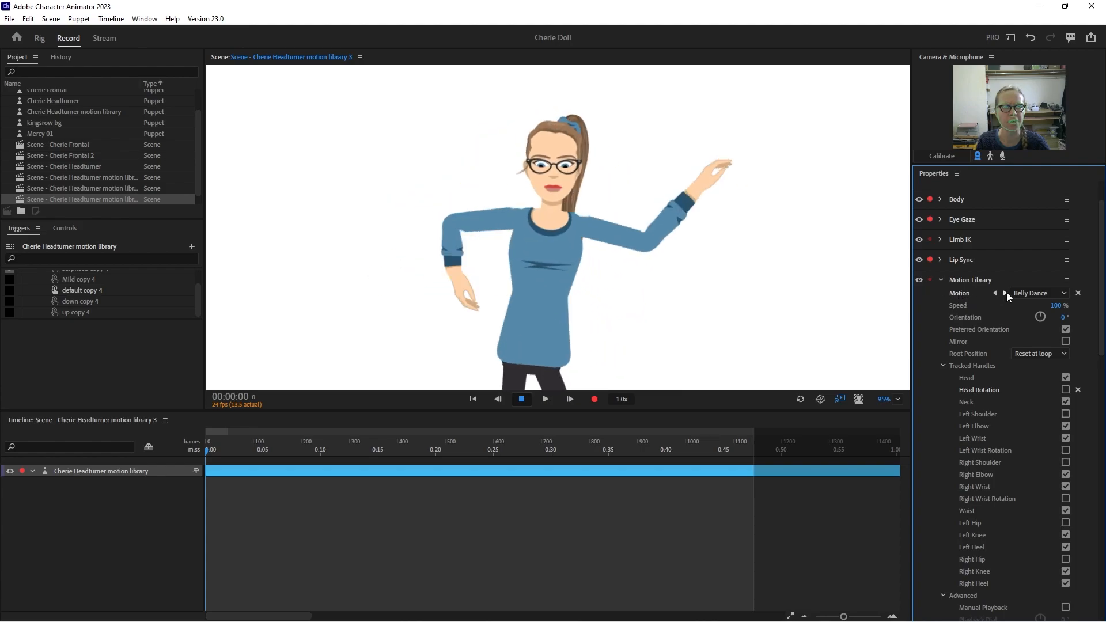
{"action": "left_click", "coordinate": [1005, 292]}
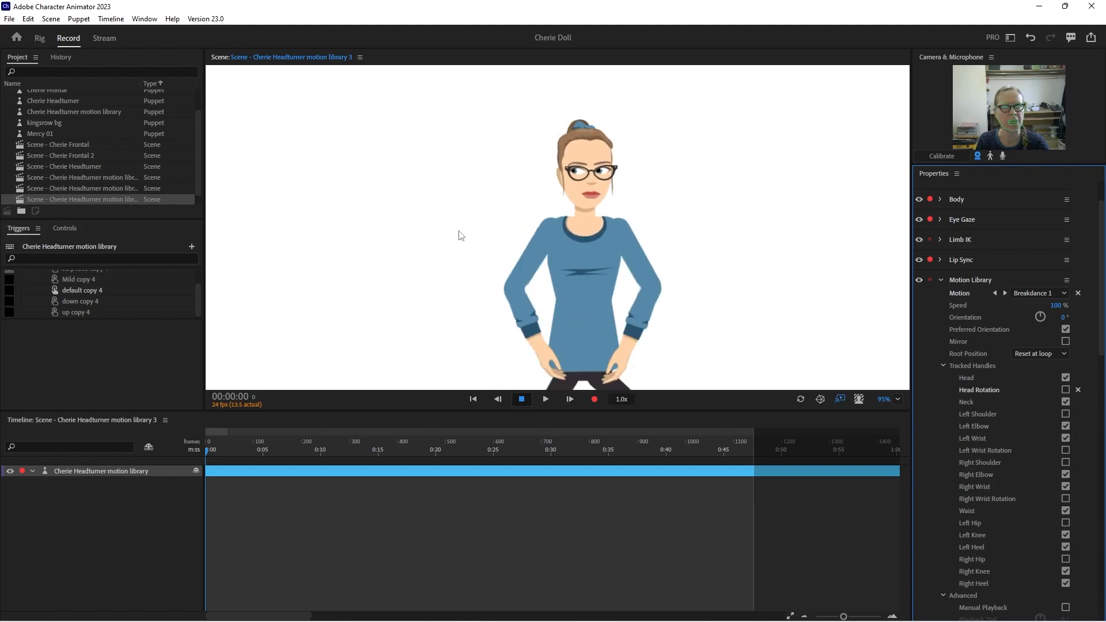
{"action": "left_click", "coordinate": [39, 38]}
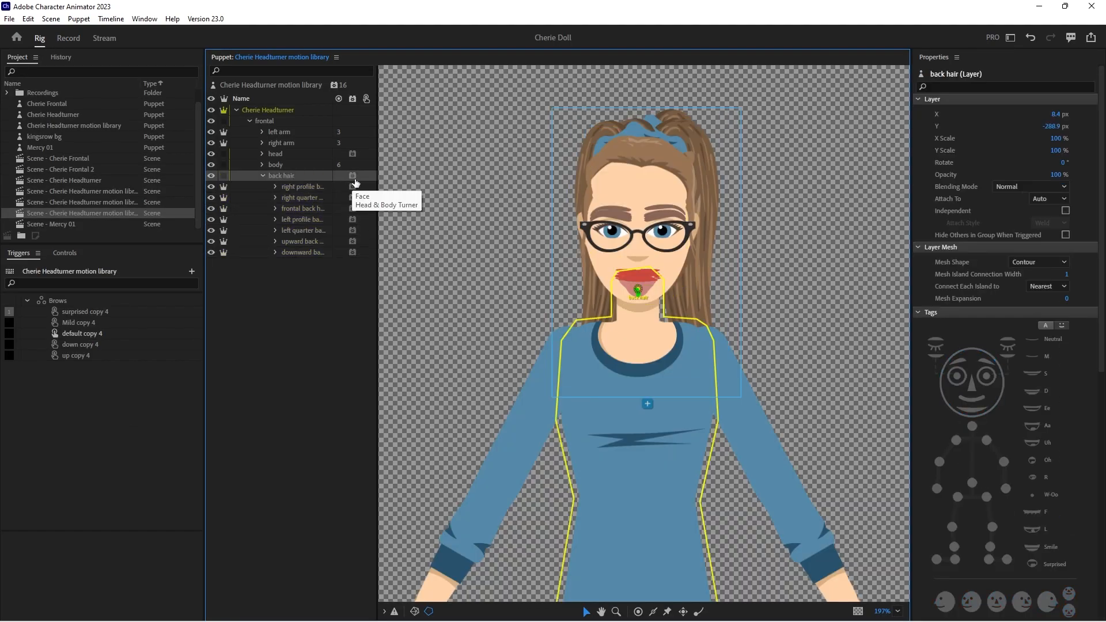
{"action": "mouse_move", "coordinate": [972, 373]}
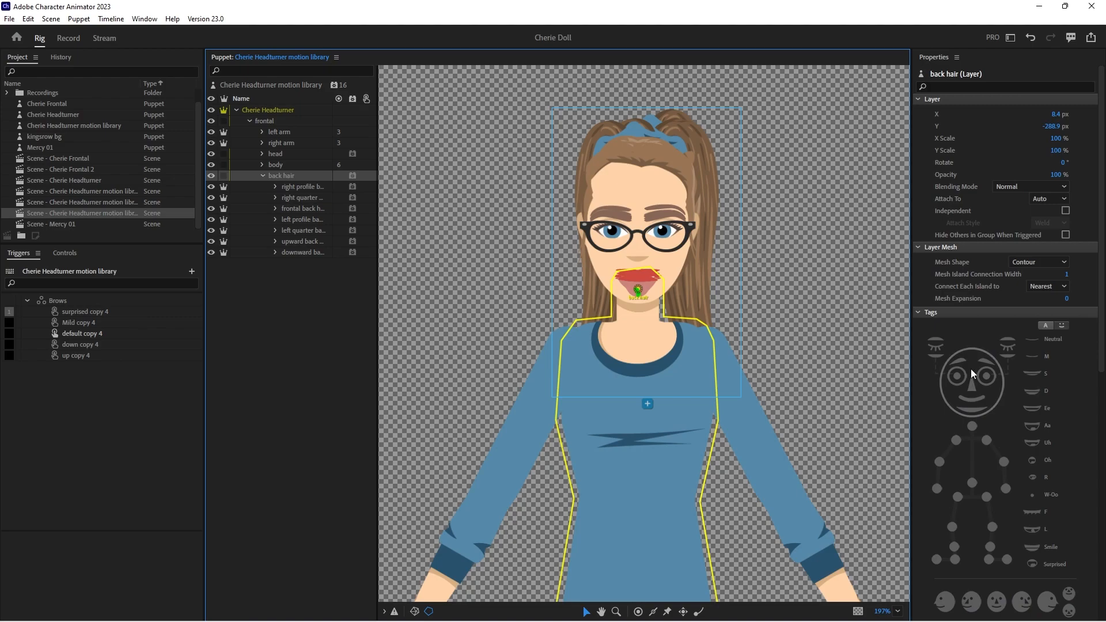
- Inspect the right profile back hair view and switch back to recording
{"action": "left_click", "coordinate": [302, 187]}
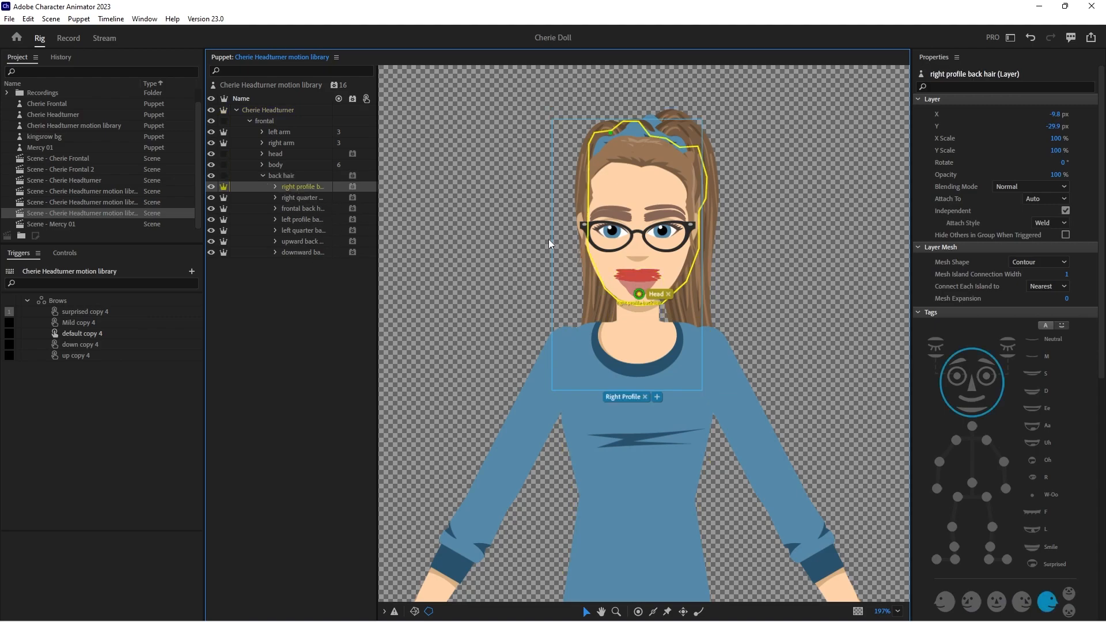
{"action": "mouse_move", "coordinate": [485, 257]}
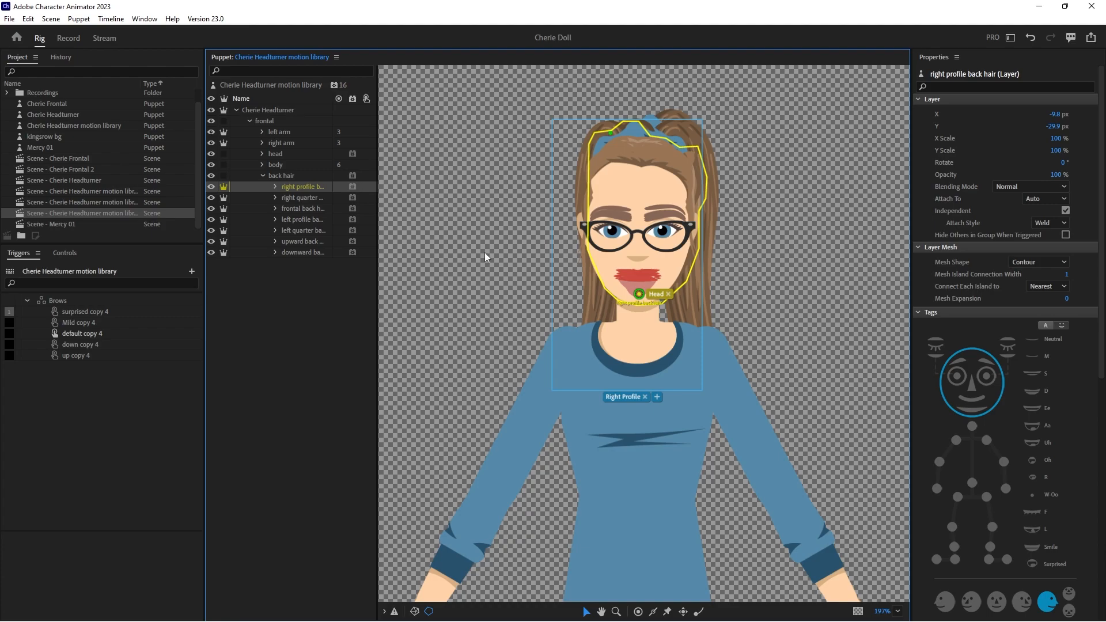
{"action": "left_click", "coordinate": [68, 38]}
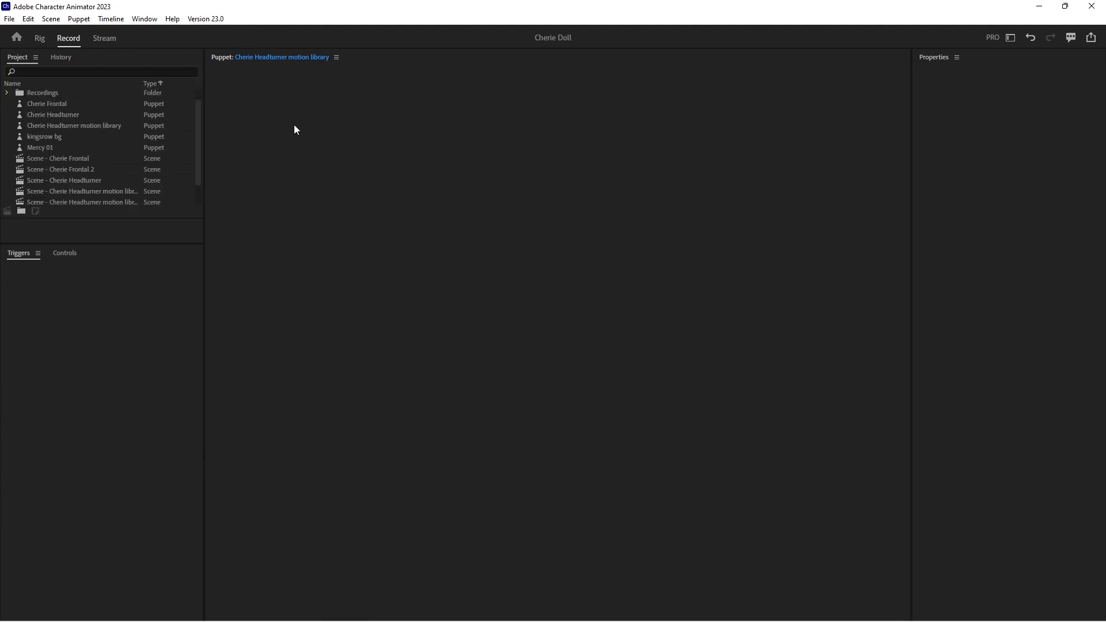
- Enter the Cherie Headturner motion library 3 scene, fit the stage and collapse Motion Library
{"action": "double_click", "coordinate": [82, 202]}
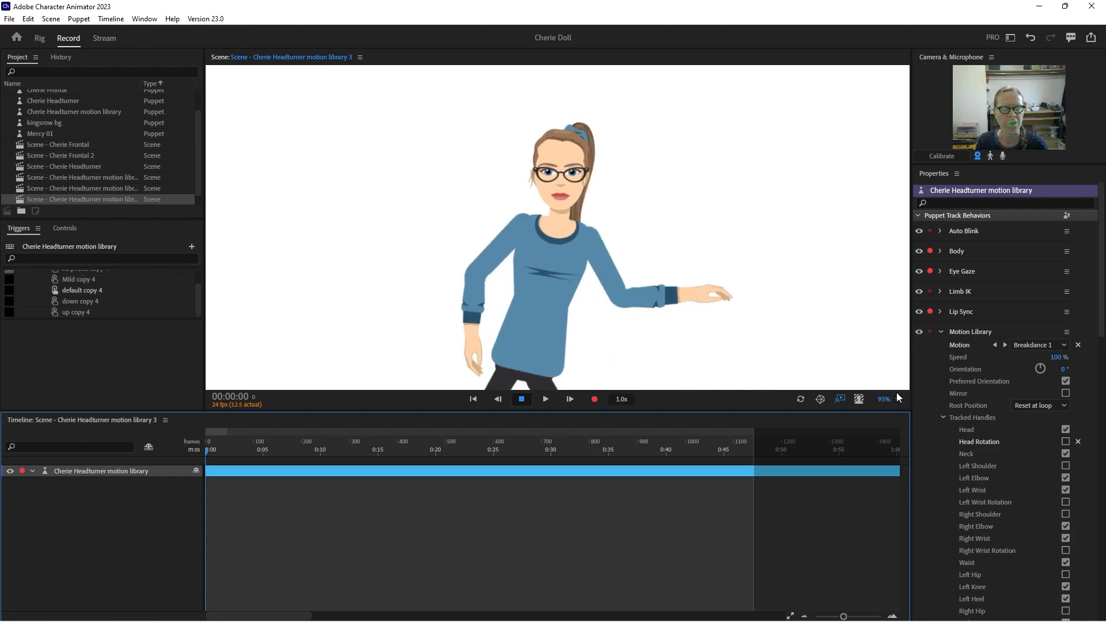
{"action": "left_click", "coordinate": [882, 398]}
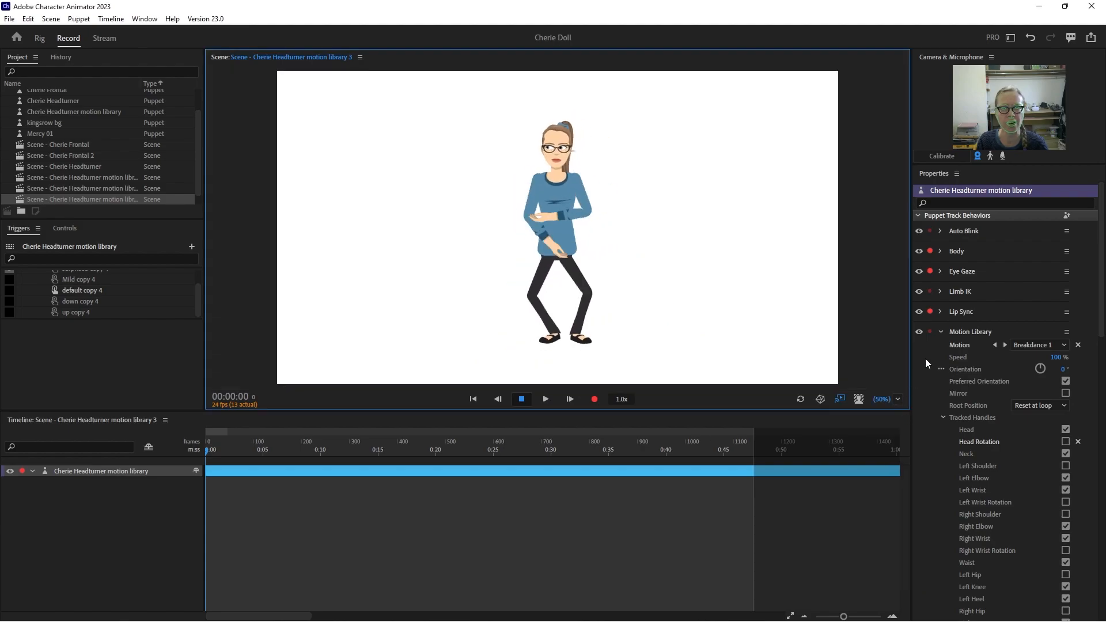
{"action": "left_click", "coordinate": [941, 332]}
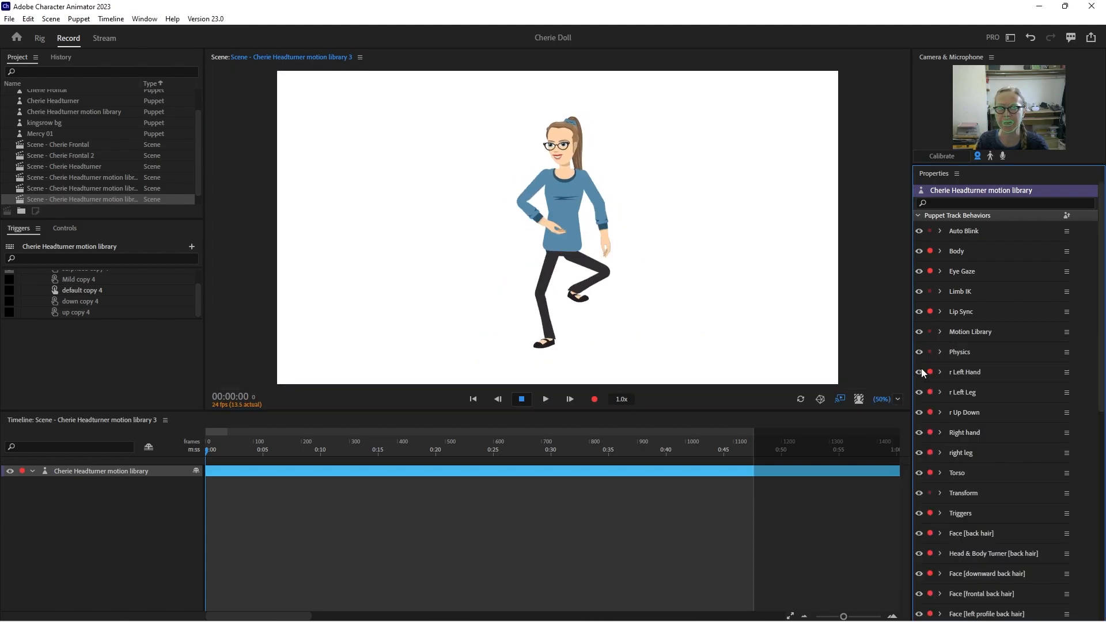
{"action": "scroll", "scroll_direction": "down", "scroll_amount": 3}
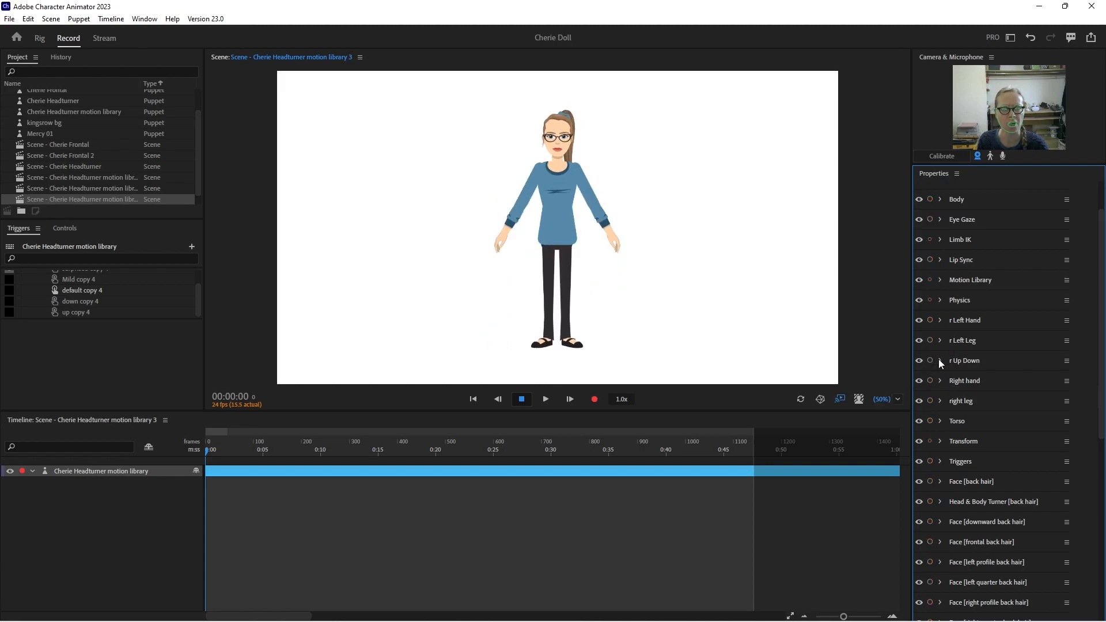
{"action": "mouse_move", "coordinate": [979, 396]}
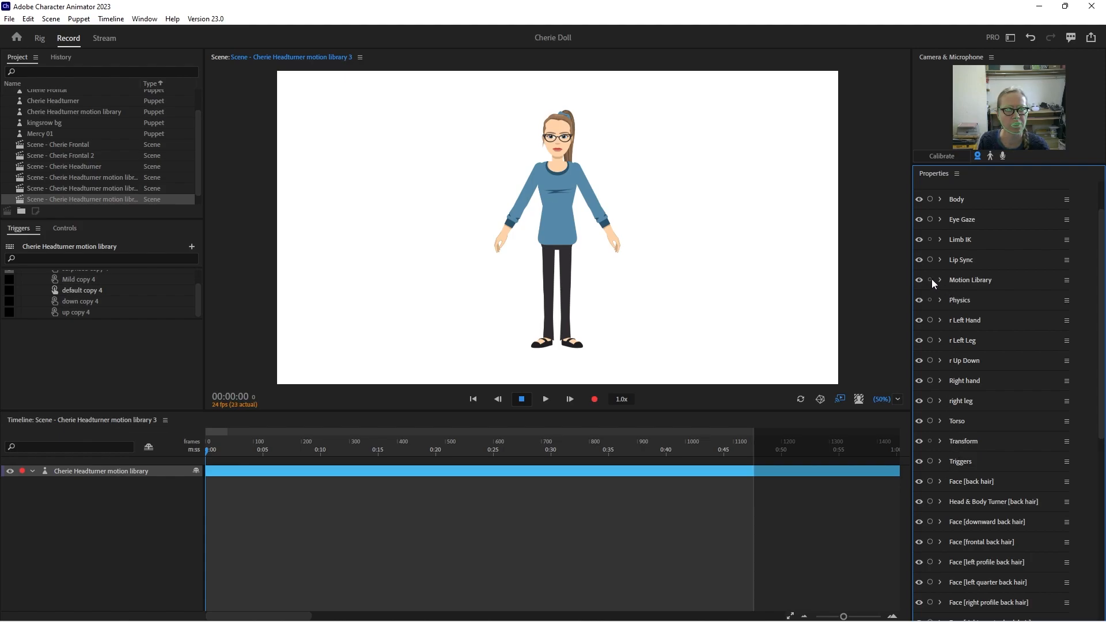
- Re-arm Motion Library with Root Position set to Treadmill and Tracked Handles collapsed
{"action": "left_click", "coordinate": [931, 280]}
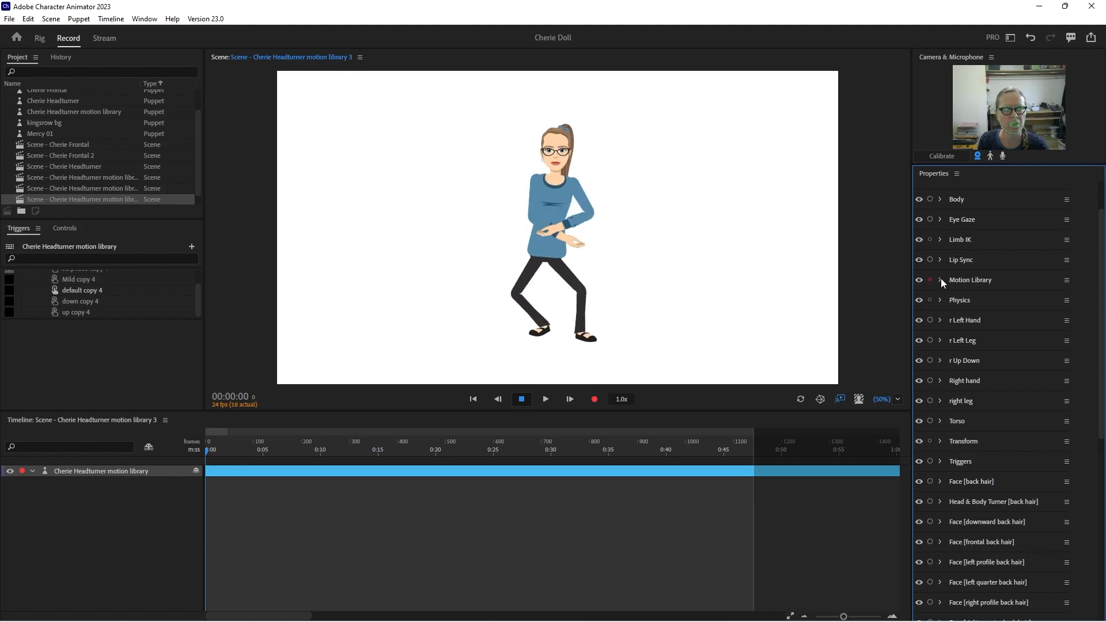
{"action": "left_click", "coordinate": [940, 280]}
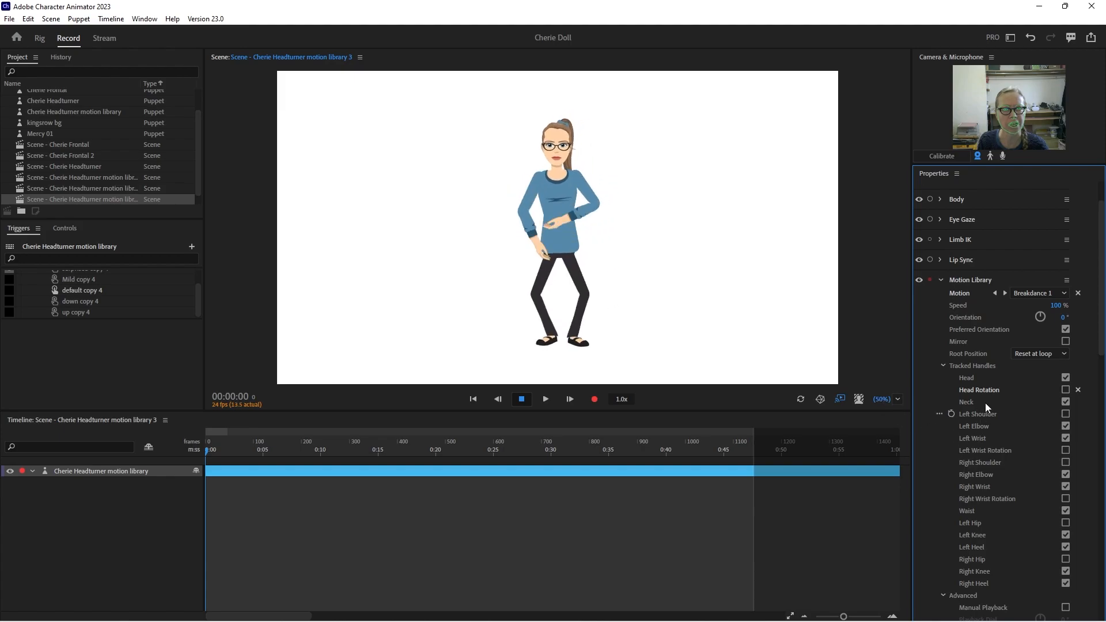
{"action": "left_click", "coordinate": [1037, 354]}
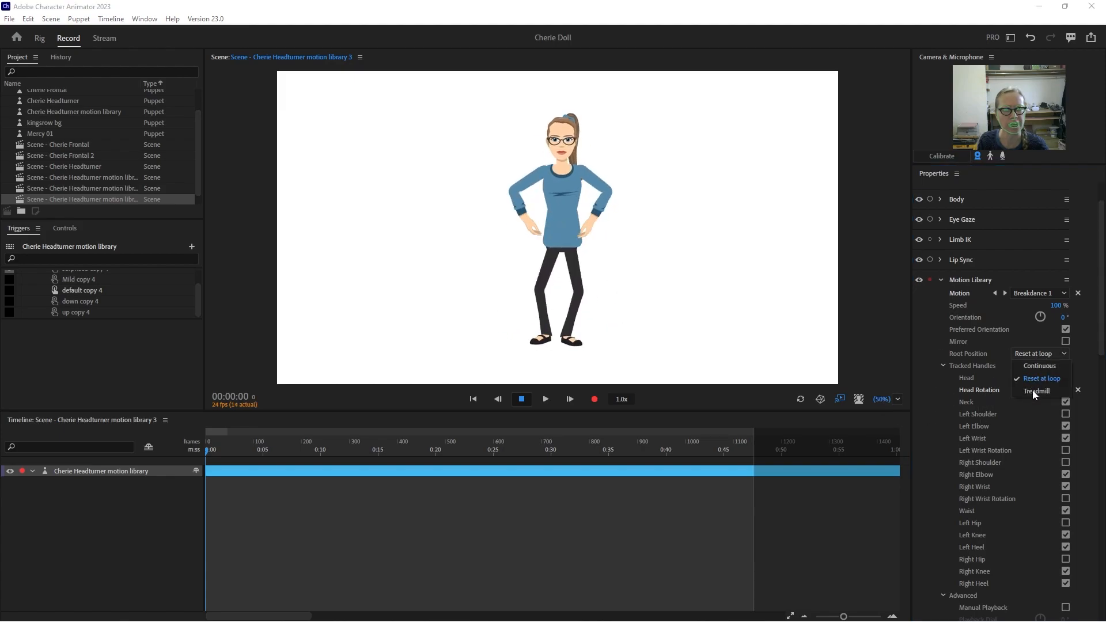
{"action": "left_click", "coordinate": [1037, 391]}
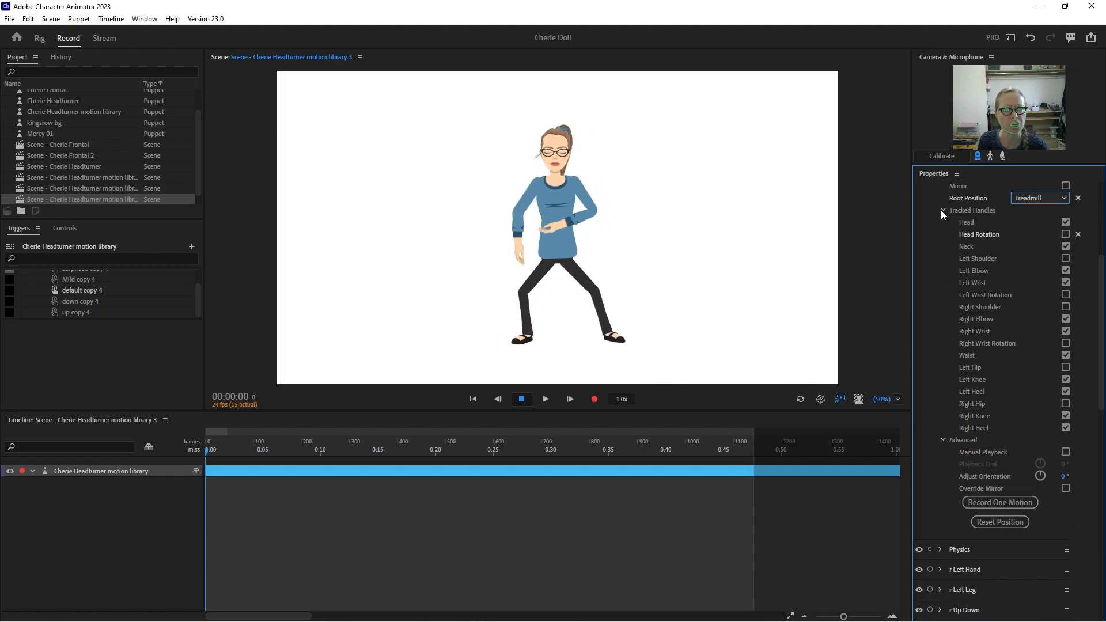
{"action": "left_click", "coordinate": [942, 210]}
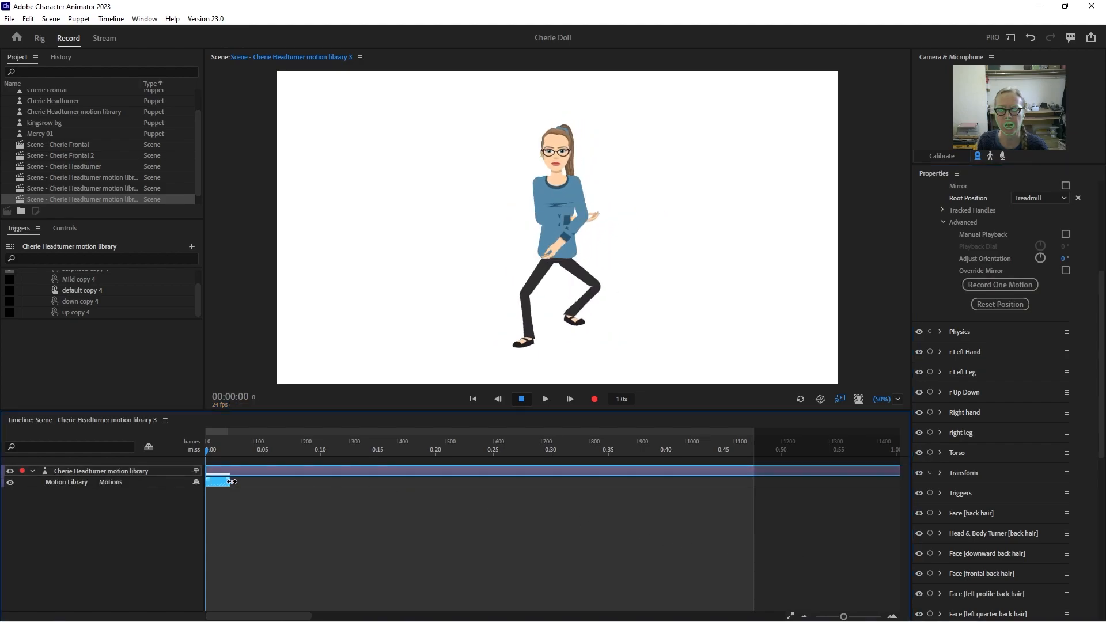
- Record one Breakdance 1 motion clip onto the timeline
{"action": "left_click", "coordinate": [545, 399]}
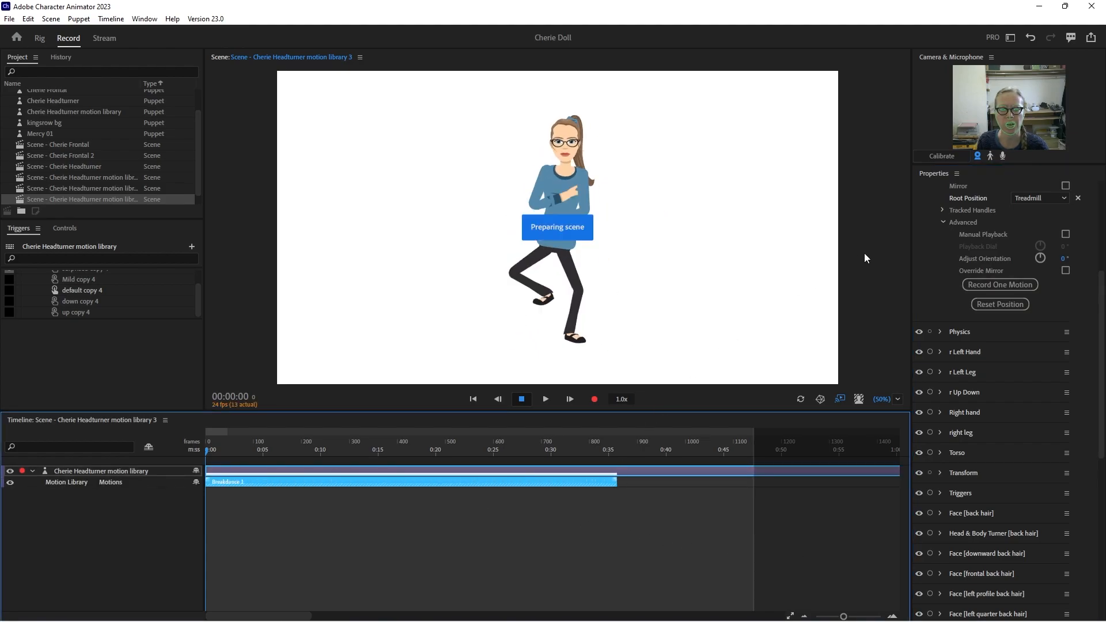
{"action": "left_click", "coordinate": [942, 280]}
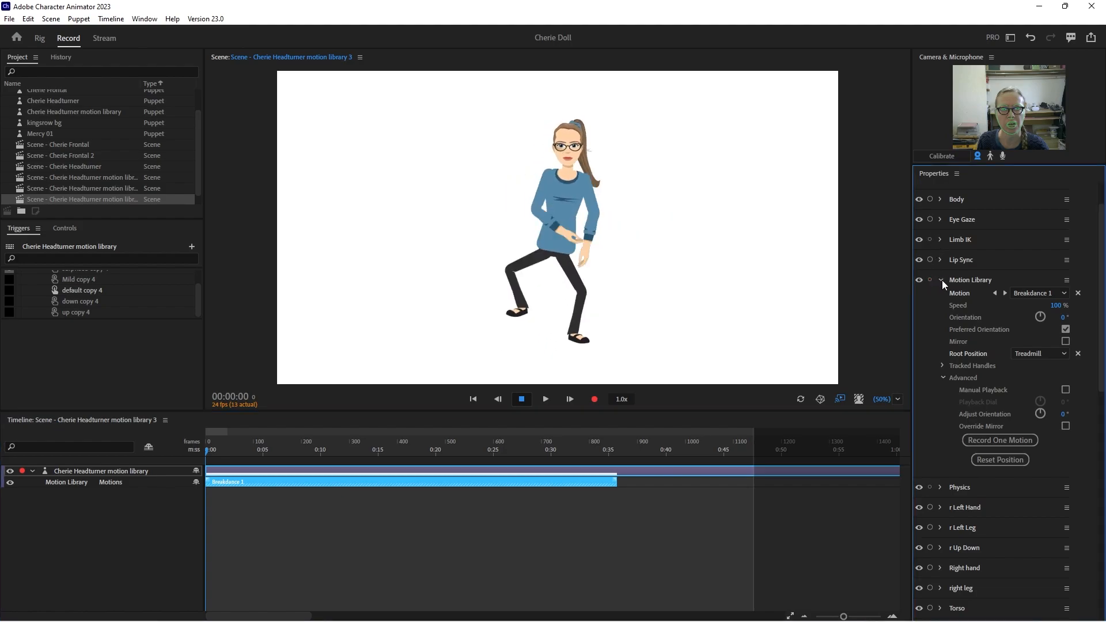
- Leave Body, Torso and face/head-turner behaviours armed, disarming Triggers and r Left Hand
{"action": "left_click", "coordinate": [941, 280]}
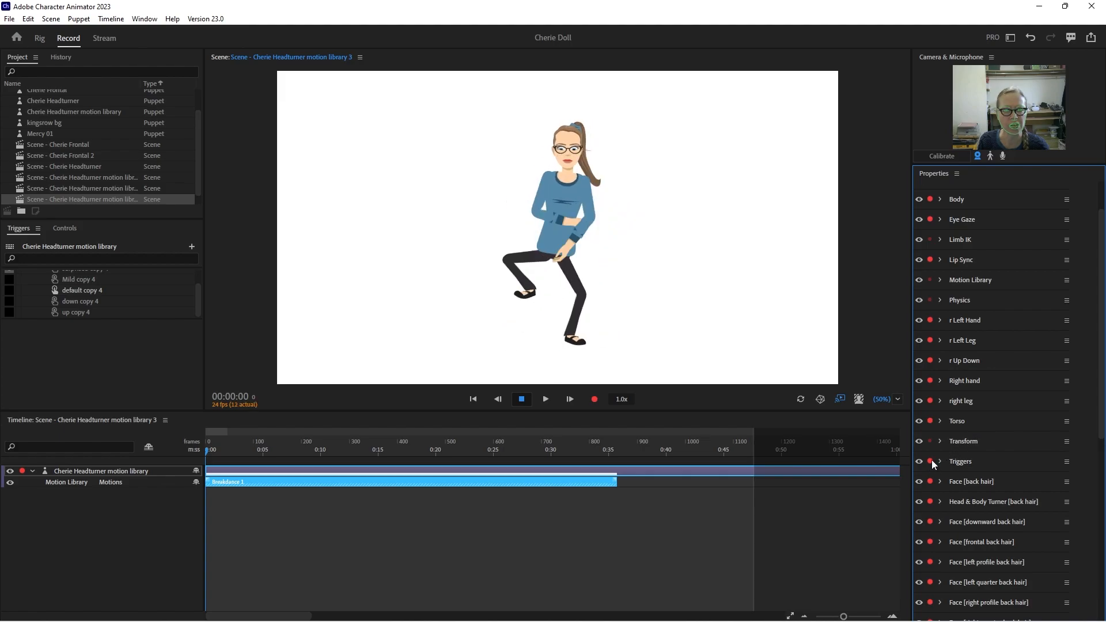
{"action": "left_click", "coordinate": [919, 461]}
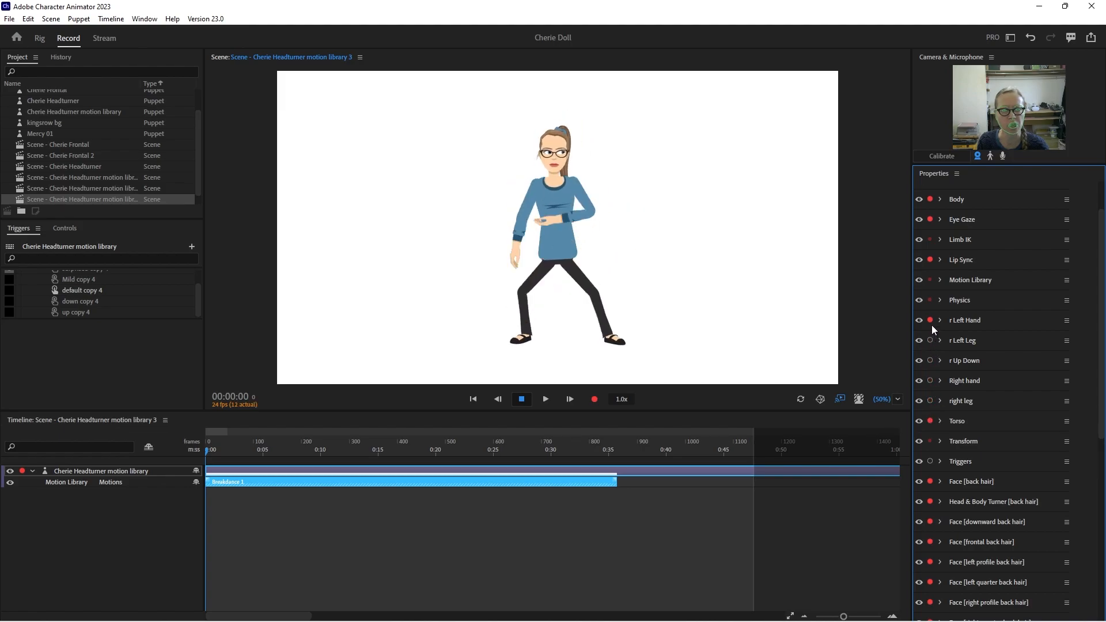
{"action": "left_click", "coordinate": [930, 320]}
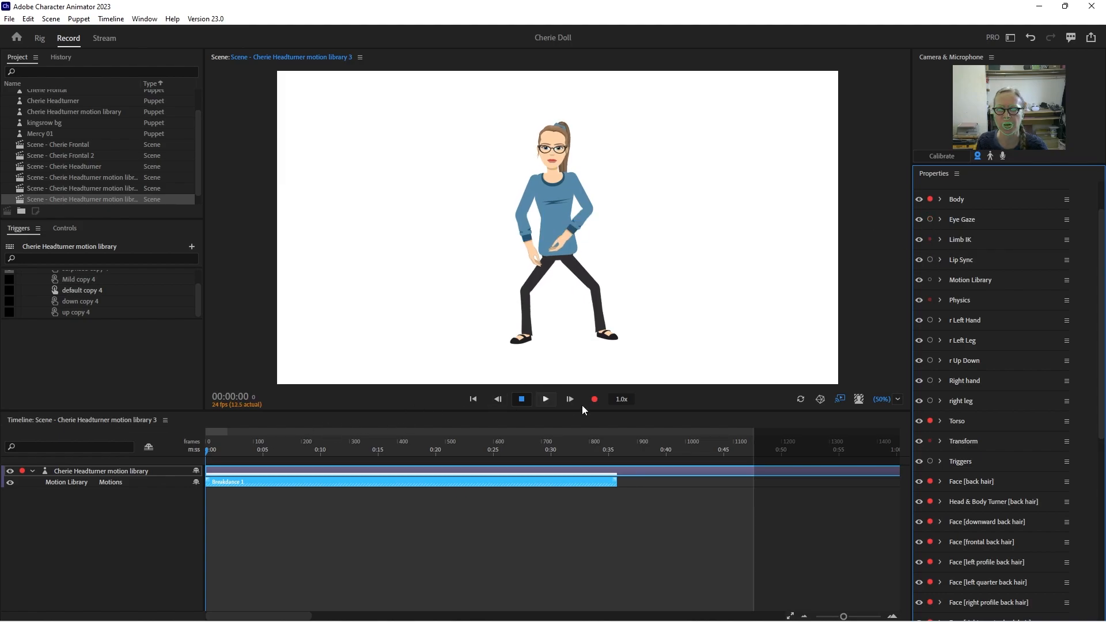
- Set the recording speed to 0.75x
{"action": "left_click", "coordinate": [620, 400]}
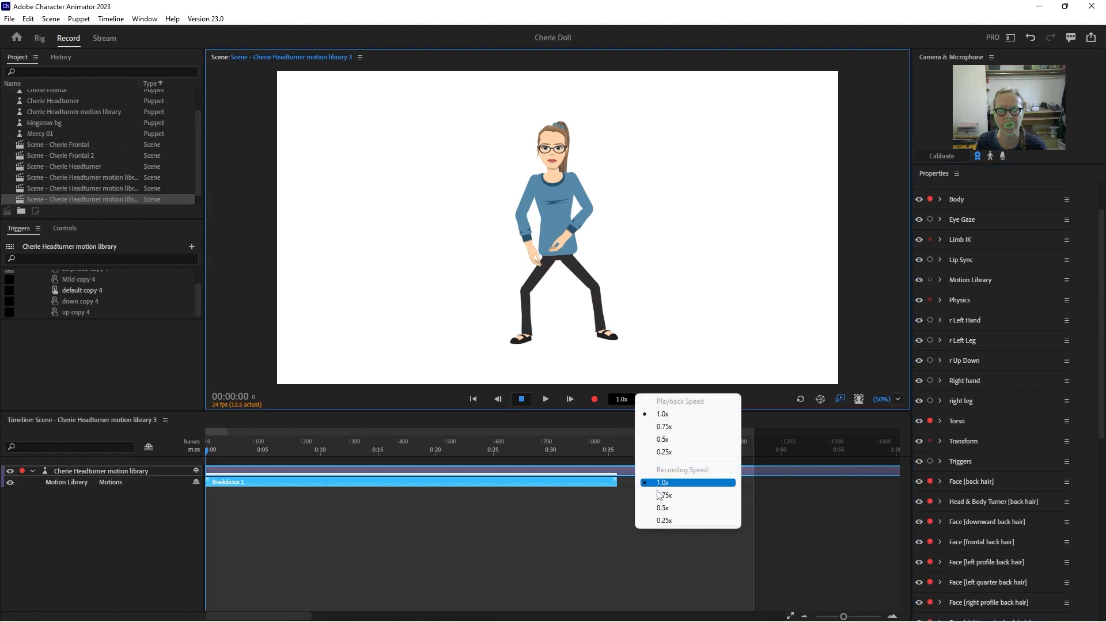
{"action": "left_click", "coordinate": [664, 496]}
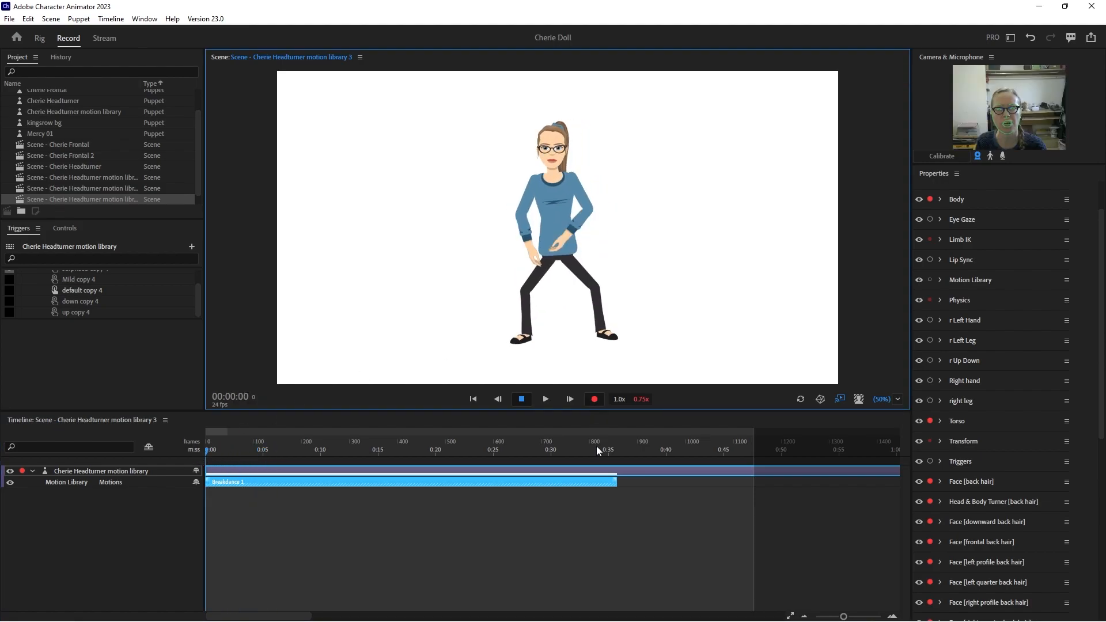
- Record a camera-driven take for the torso and face tracks over the breakdance
{"action": "left_click", "coordinate": [594, 400]}
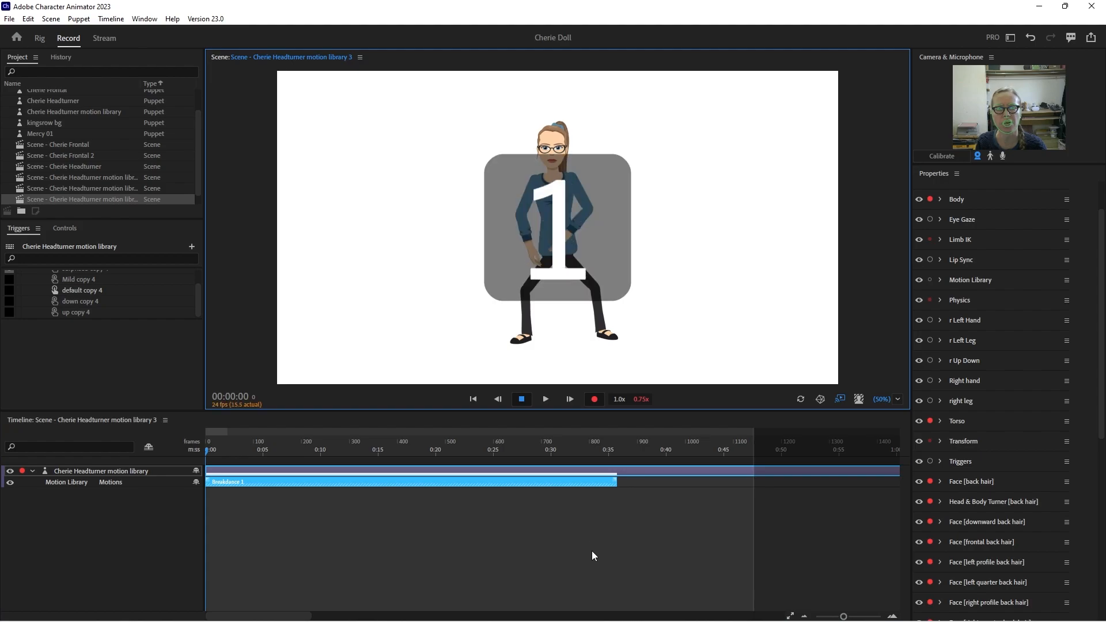
{"action": "left_click", "coordinate": [593, 400]}
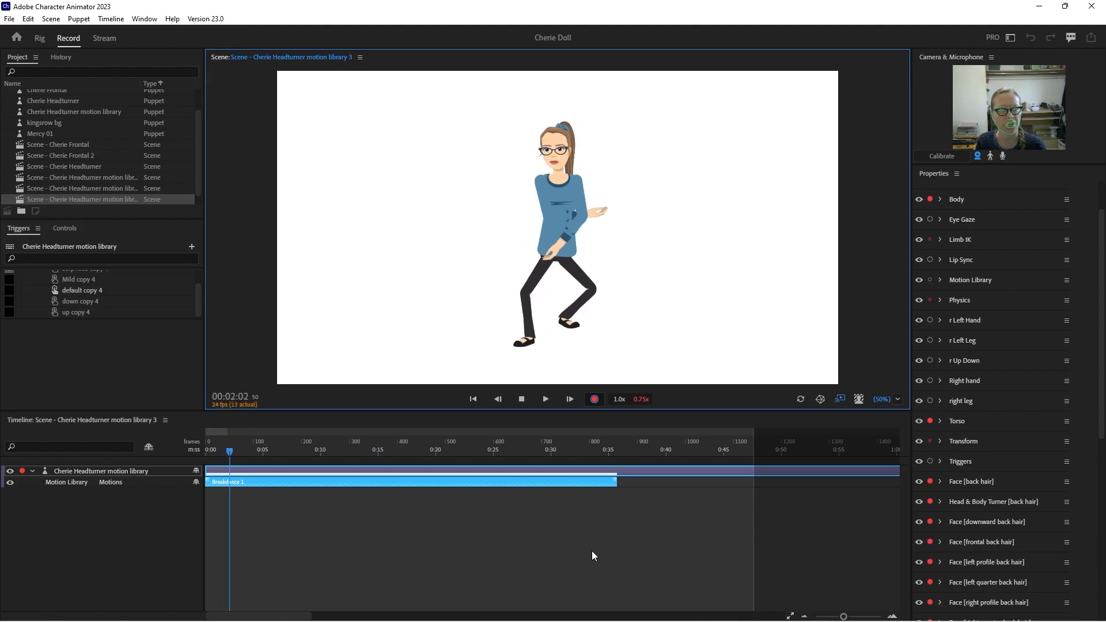
{"action": "left_click", "coordinate": [545, 399]}
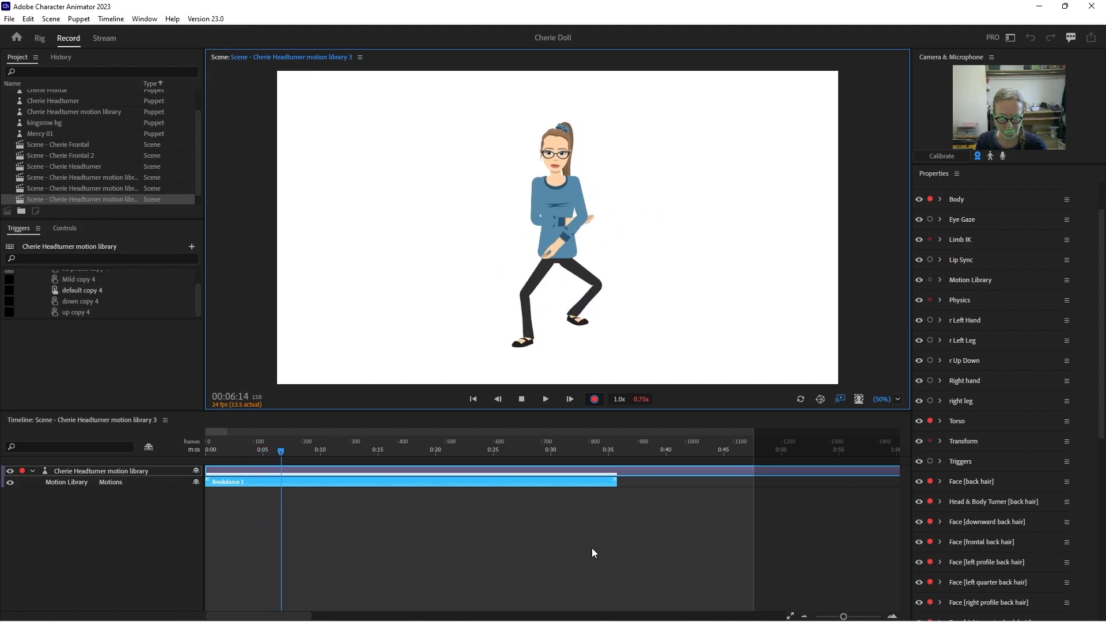
{"action": "left_click", "coordinate": [545, 399]}
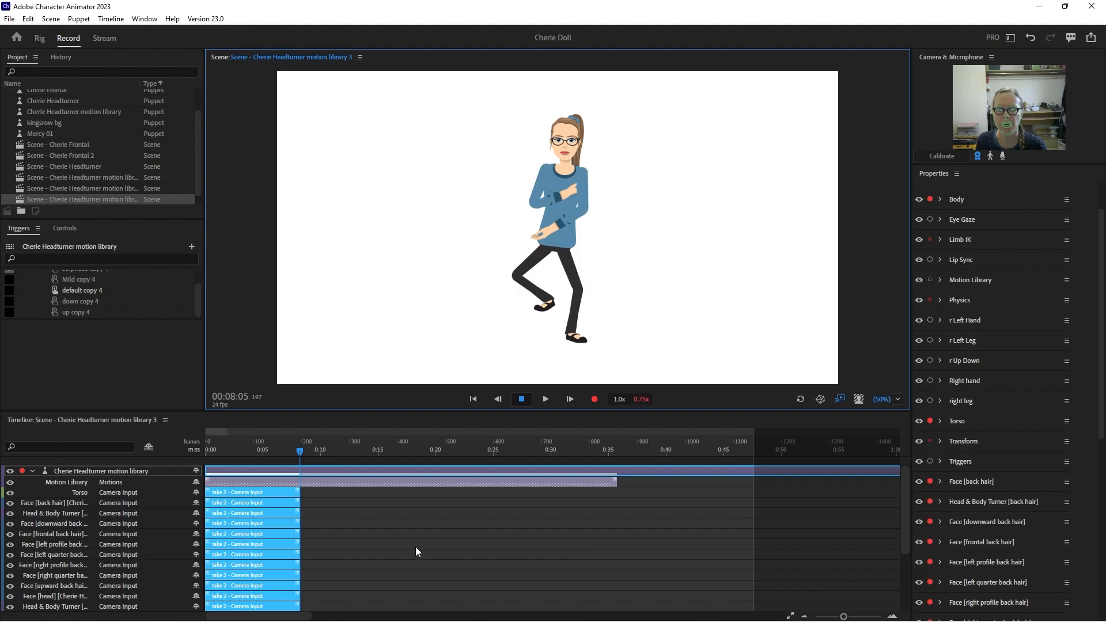
{"action": "scroll", "scroll_direction": "down", "scroll_amount": 3}
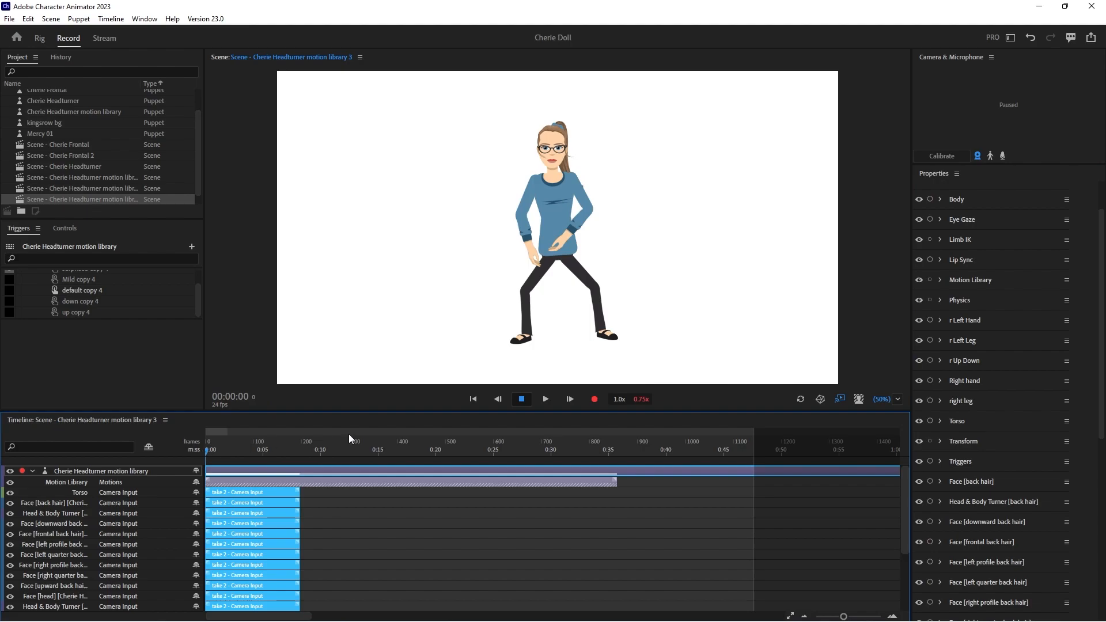
- Play back the new take repeatedly to review the breakdance with head turns, then stop
{"action": "left_click", "coordinate": [799, 400]}
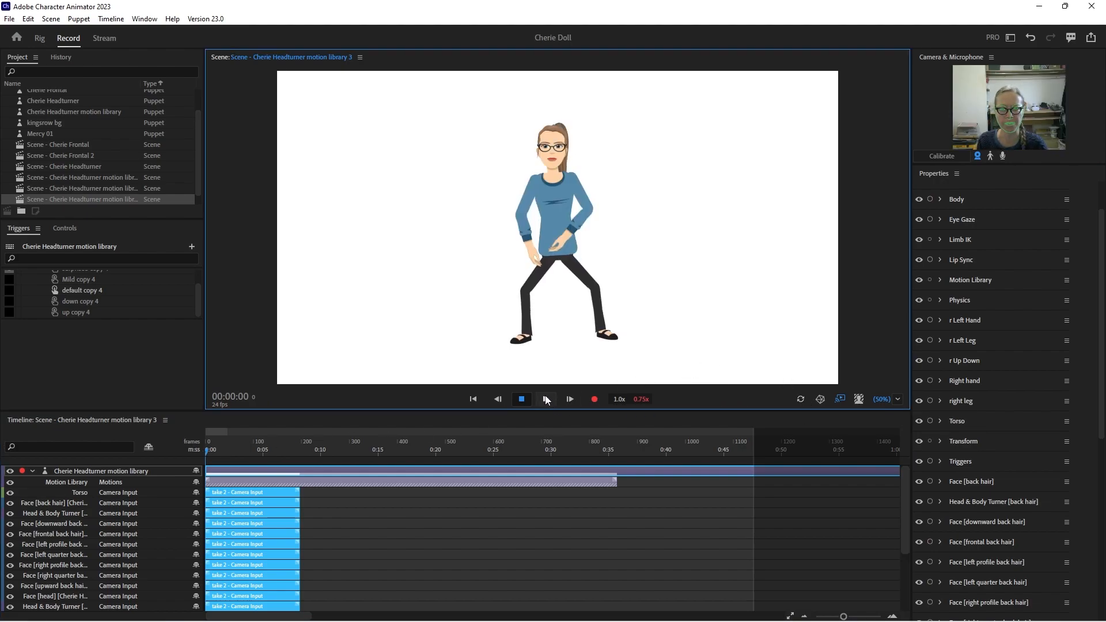
{"action": "left_click", "coordinate": [545, 399]}
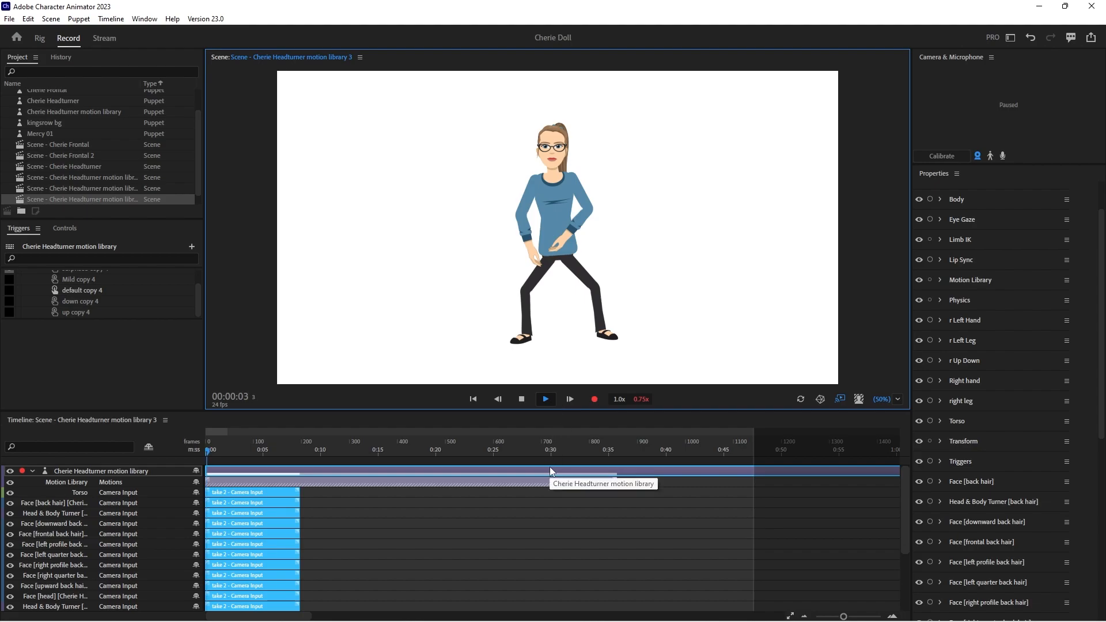
{"action": "left_click", "coordinate": [545, 400]}
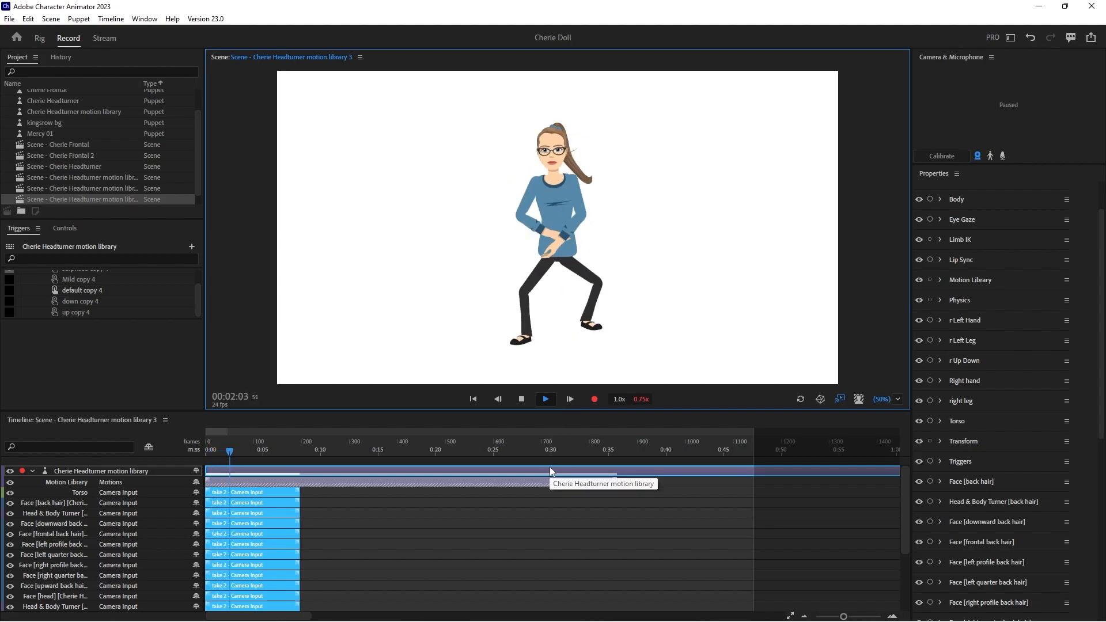
{"action": "left_click", "coordinate": [544, 400]}
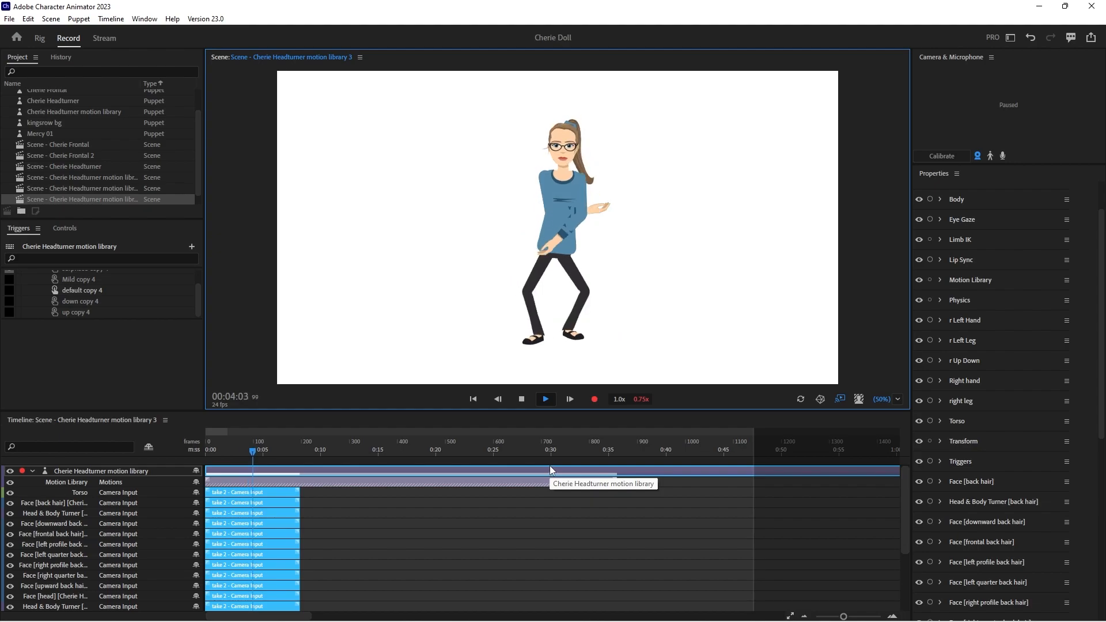
{"action": "left_click", "coordinate": [545, 399]}
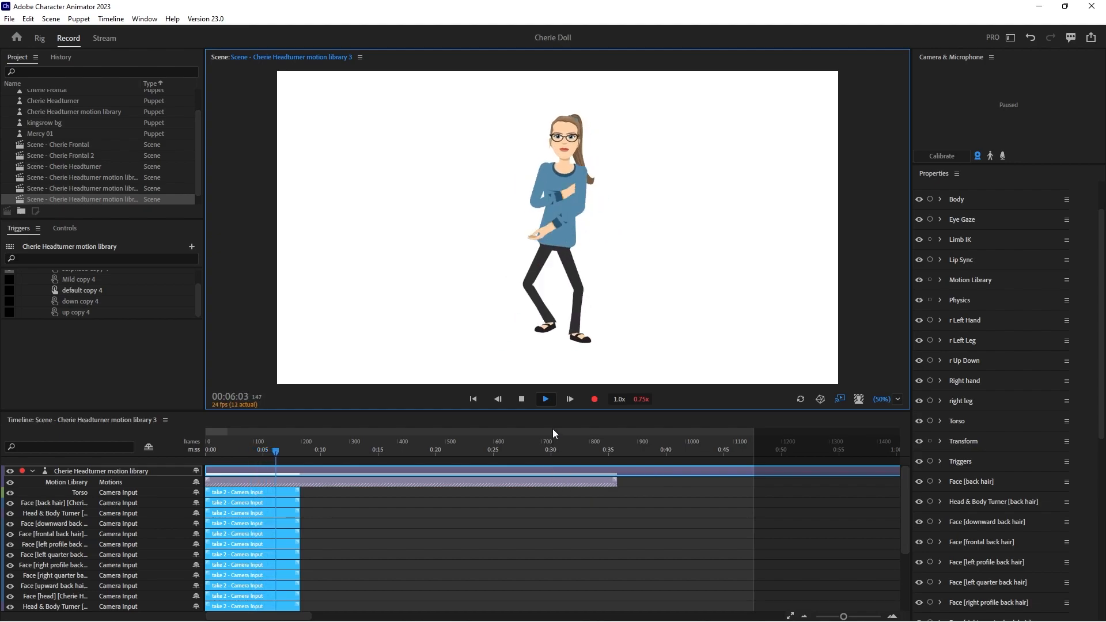
{"action": "left_click", "coordinate": [545, 398]}
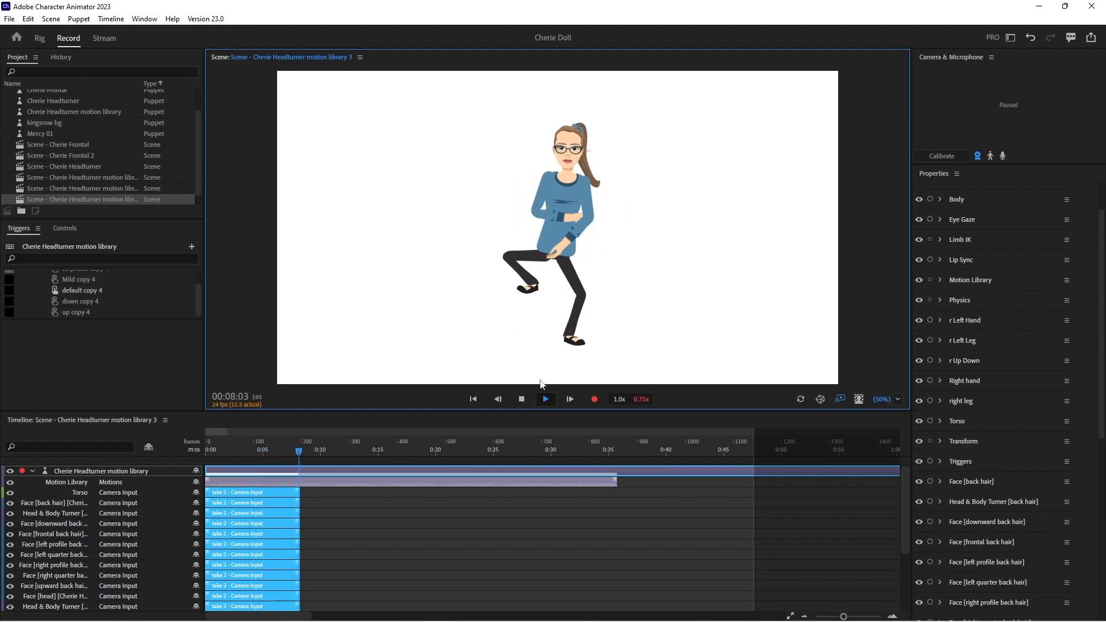
{"action": "left_click", "coordinate": [544, 399]}
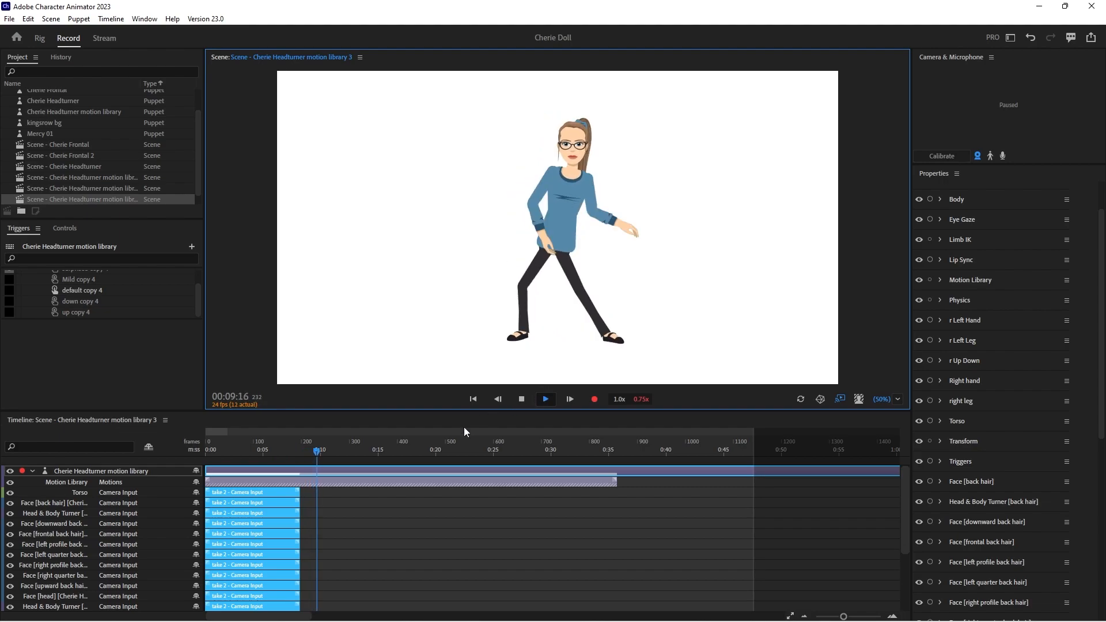
{"action": "left_click", "coordinate": [521, 399]}
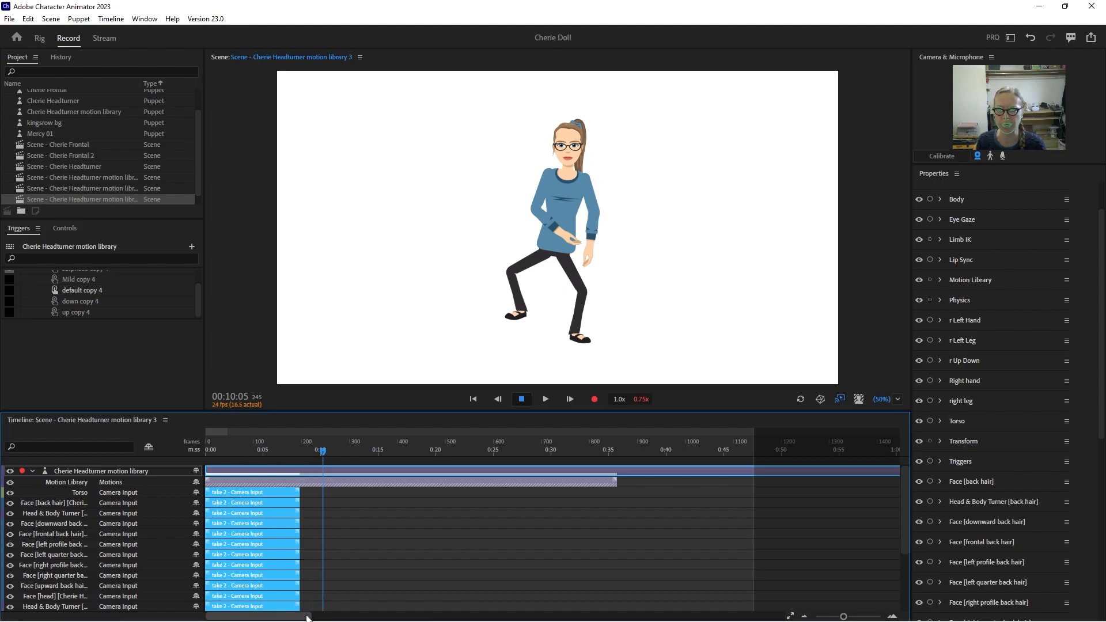
{"action": "mouse_move", "coordinate": [319, 586]}
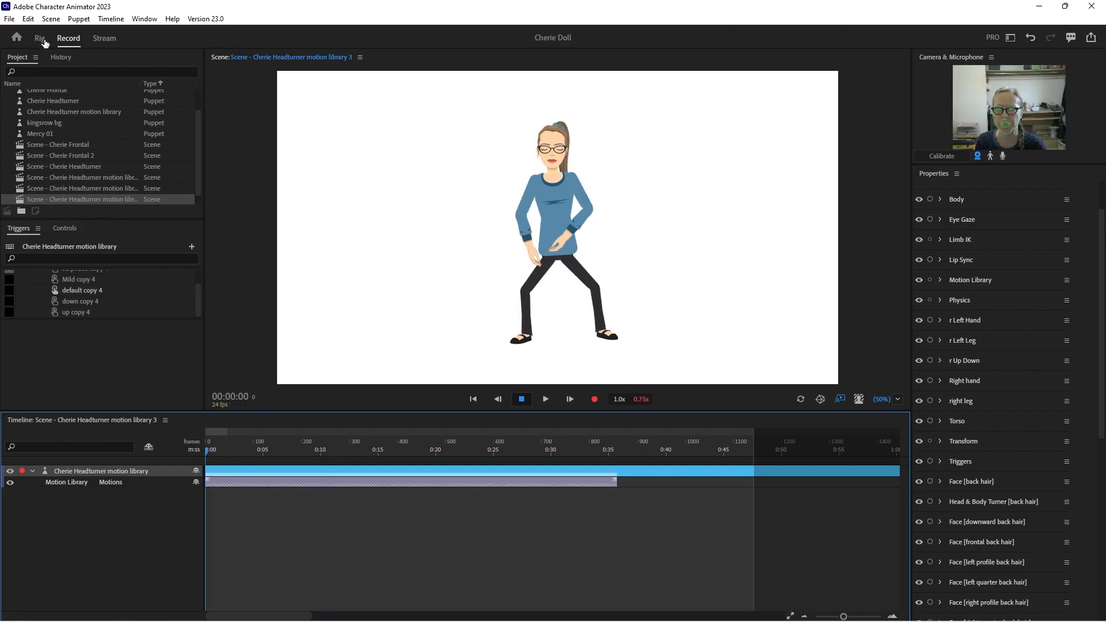
- Return to Rig mode, collapse the Brows swap set and select the head group
{"action": "left_click", "coordinate": [39, 38]}
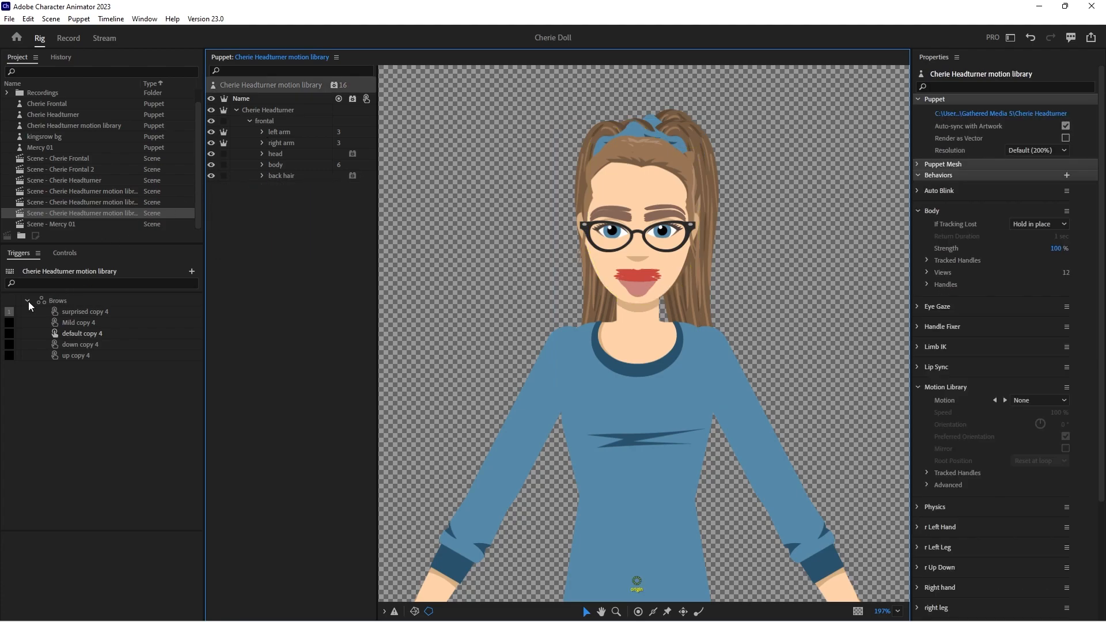
{"action": "left_click", "coordinate": [27, 301]}
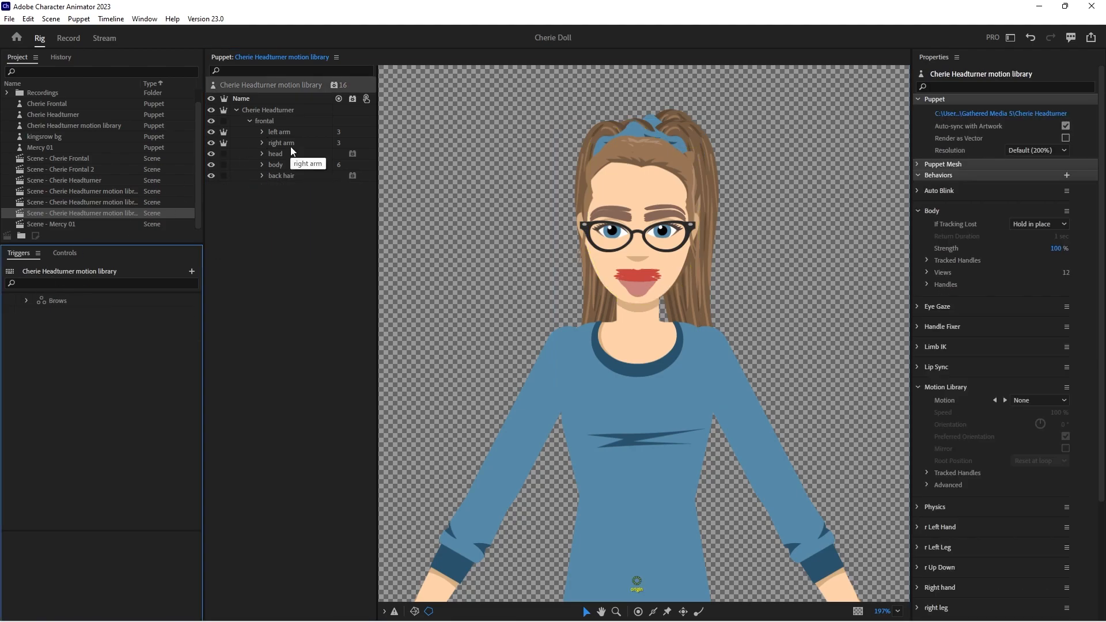
{"action": "left_click", "coordinate": [275, 153]}
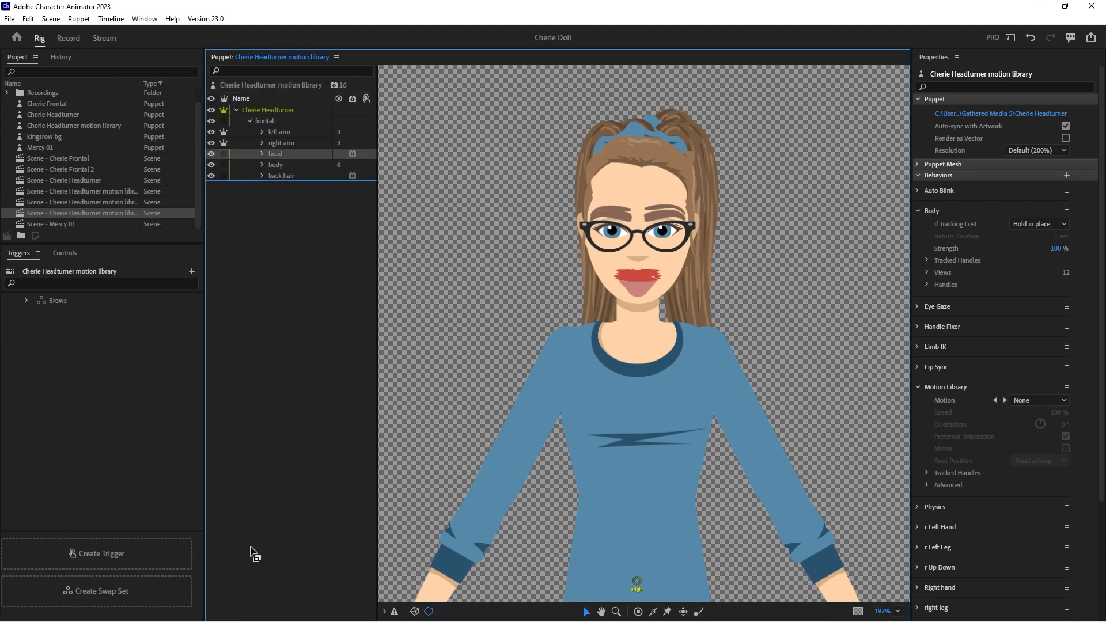
- Create the head swap set and pair each back-hair layer with its matching head-turn trigger
{"action": "left_click", "coordinate": [275, 153]}
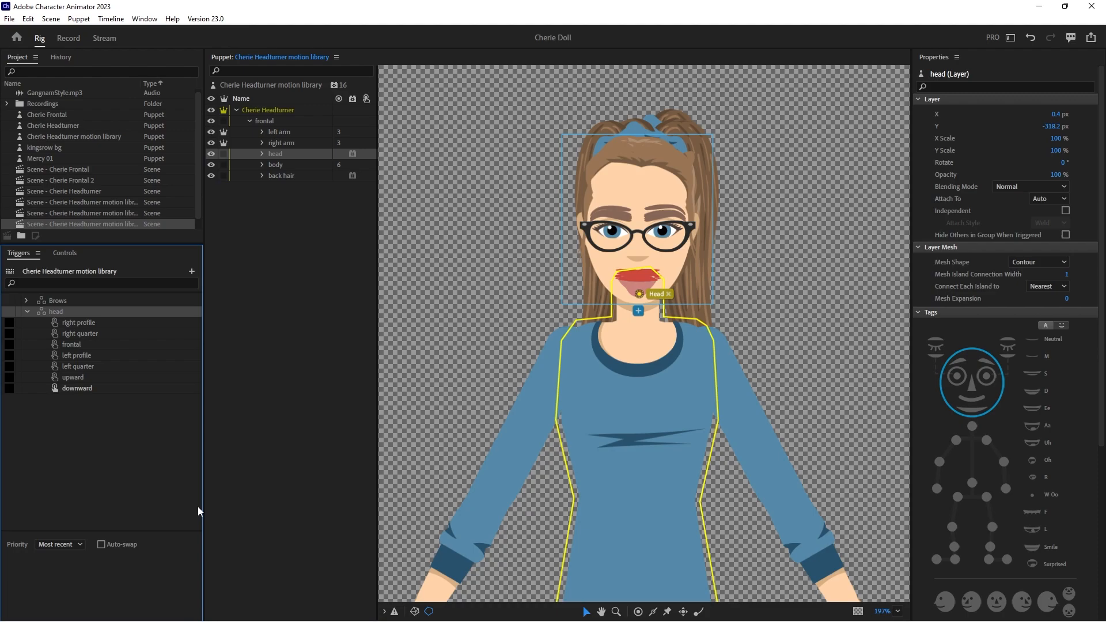
{"action": "left_click", "coordinate": [261, 175]}
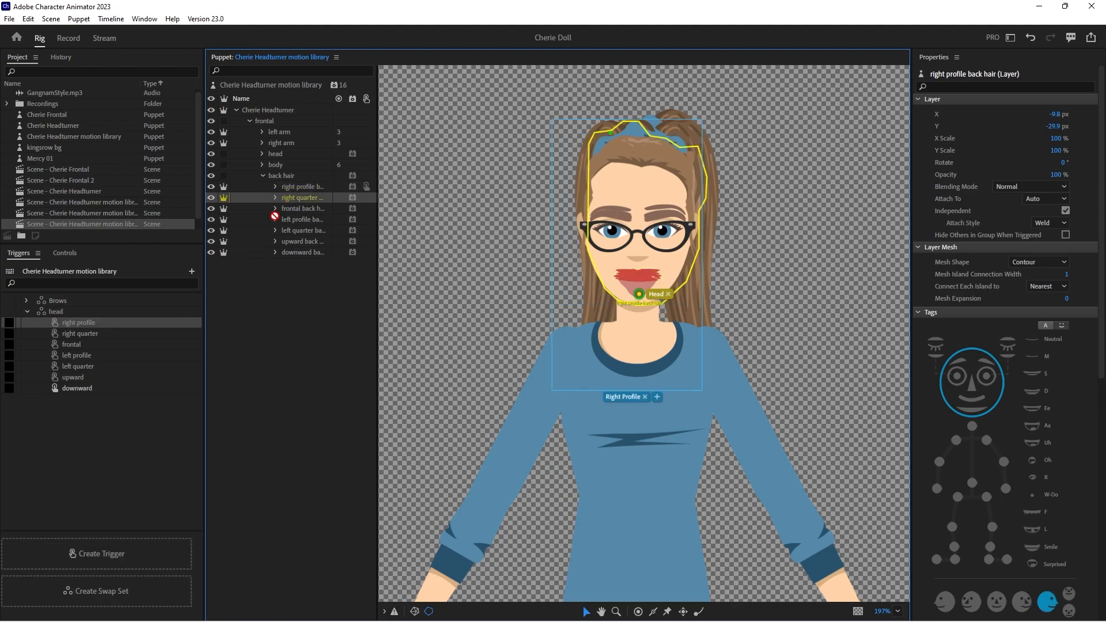
{"action": "left_click", "coordinate": [79, 333]}
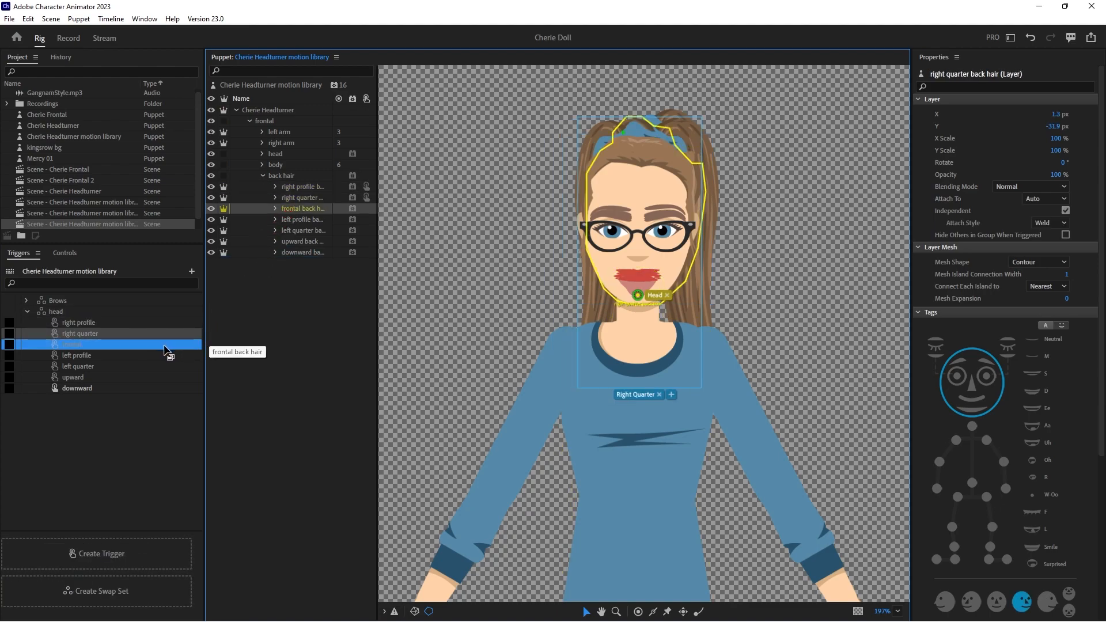
{"action": "left_click", "coordinate": [77, 355]}
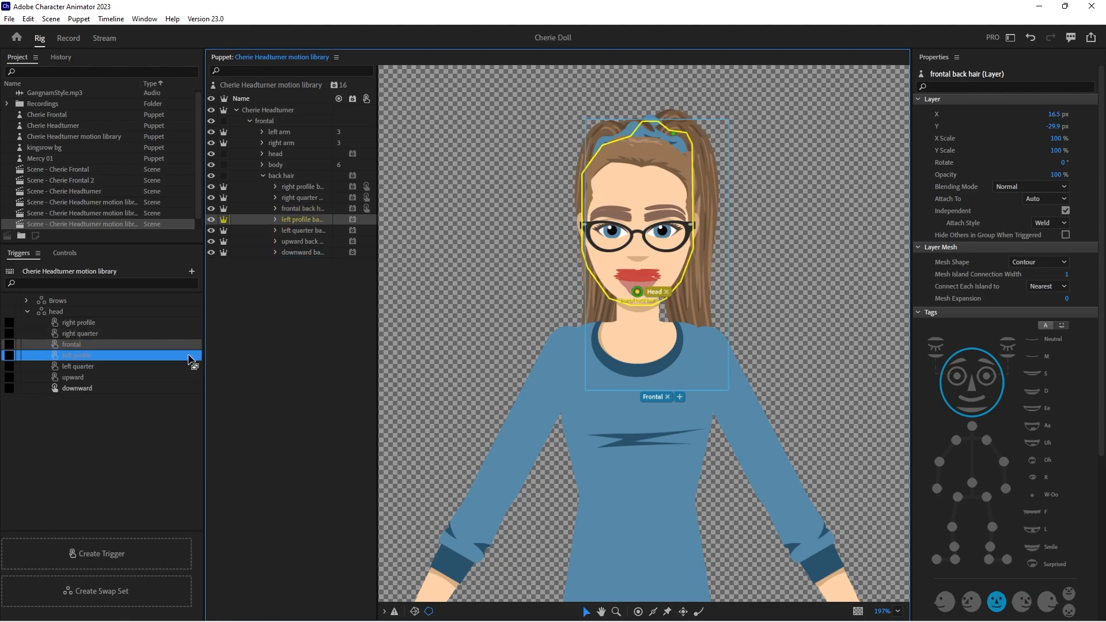
{"action": "left_click", "coordinate": [76, 355]}
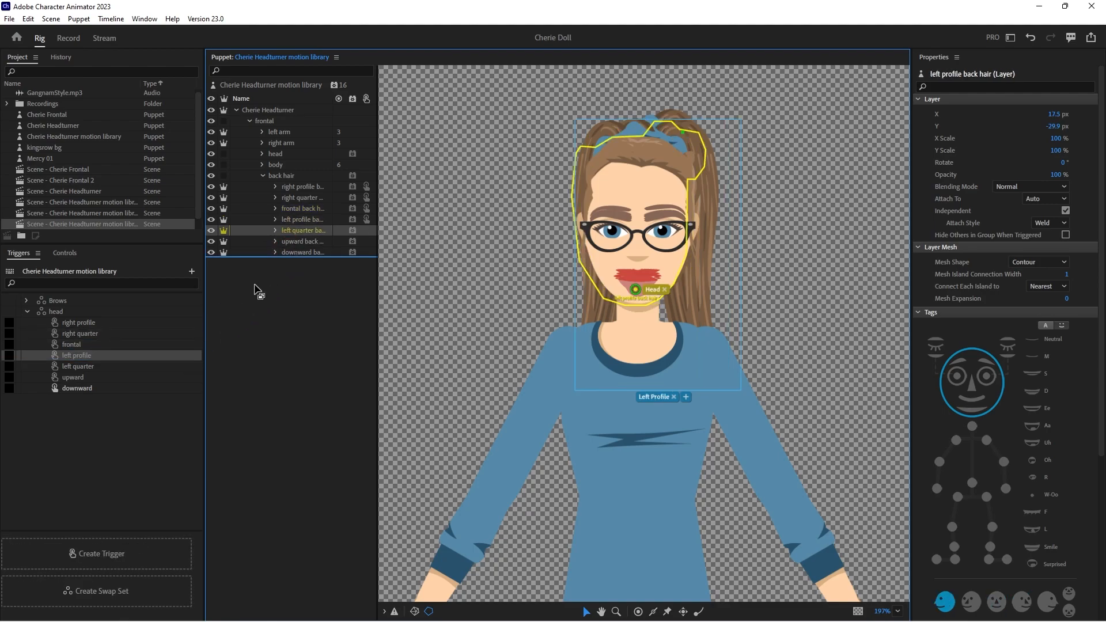
{"action": "left_click", "coordinate": [77, 367]}
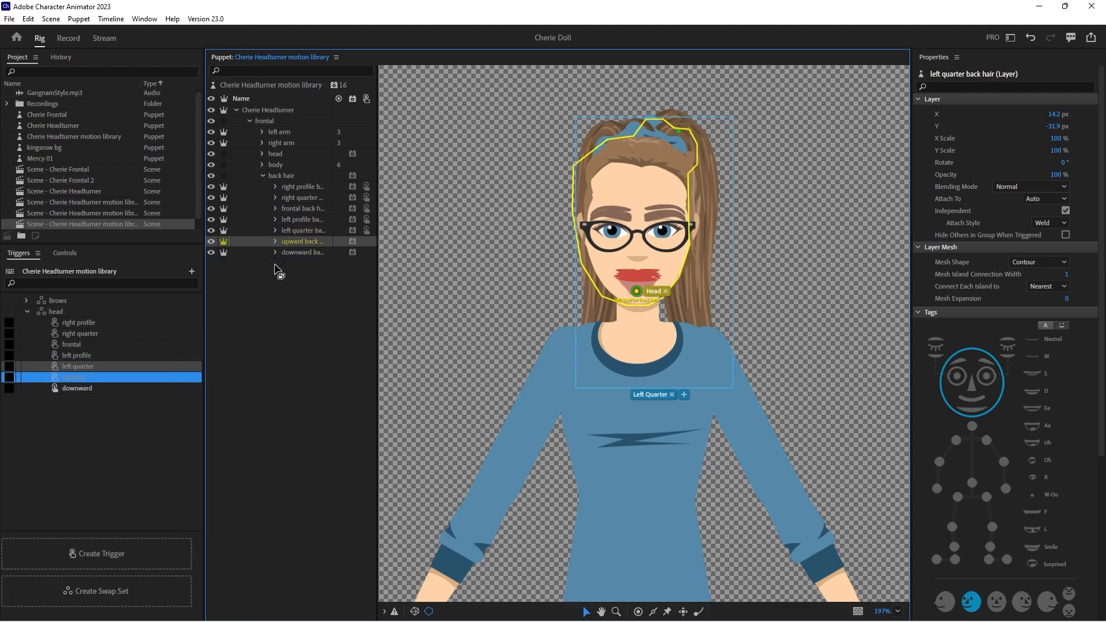
{"action": "left_click", "coordinate": [77, 389]}
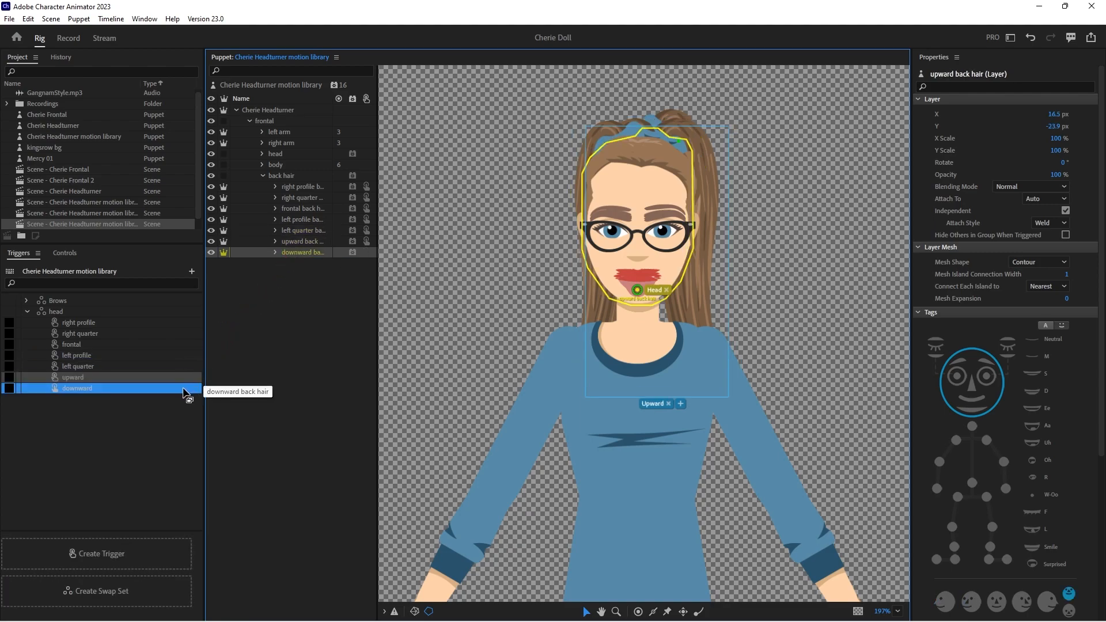
{"action": "left_click", "coordinate": [77, 389]}
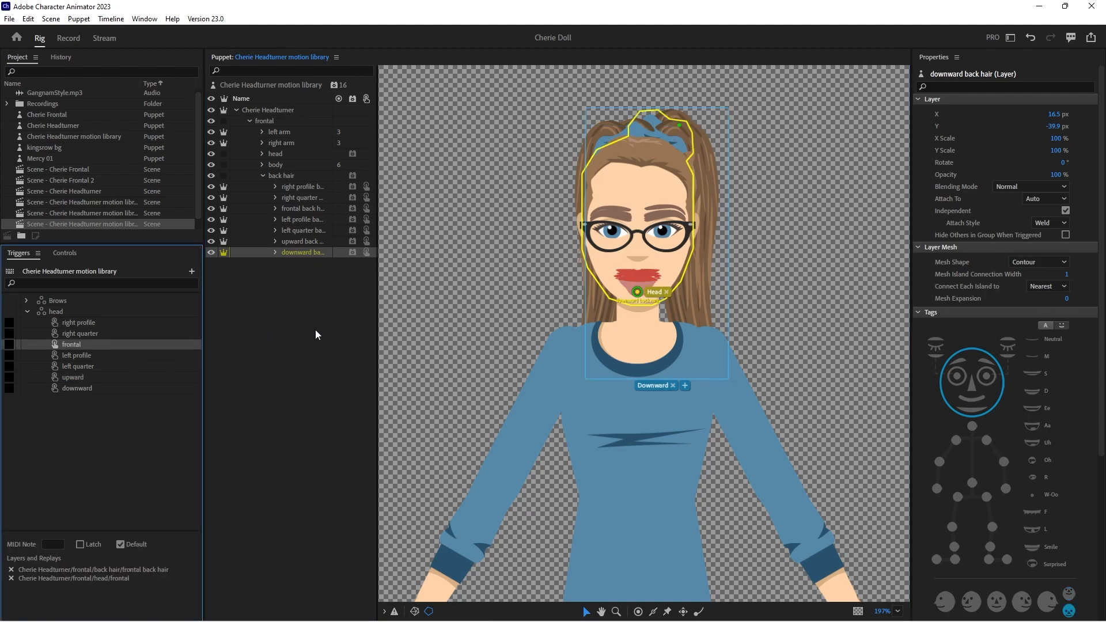
{"action": "mouse_move", "coordinate": [159, 332]}
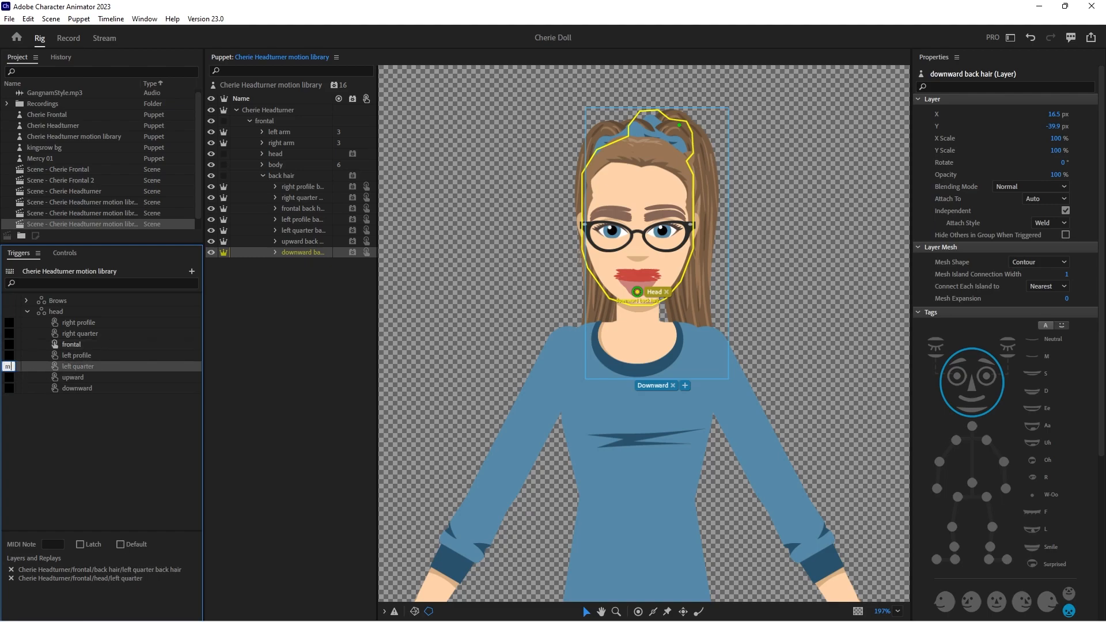
- Turn latching on for the head triggers and return to Record mode
{"action": "left_click", "coordinate": [81, 543]}
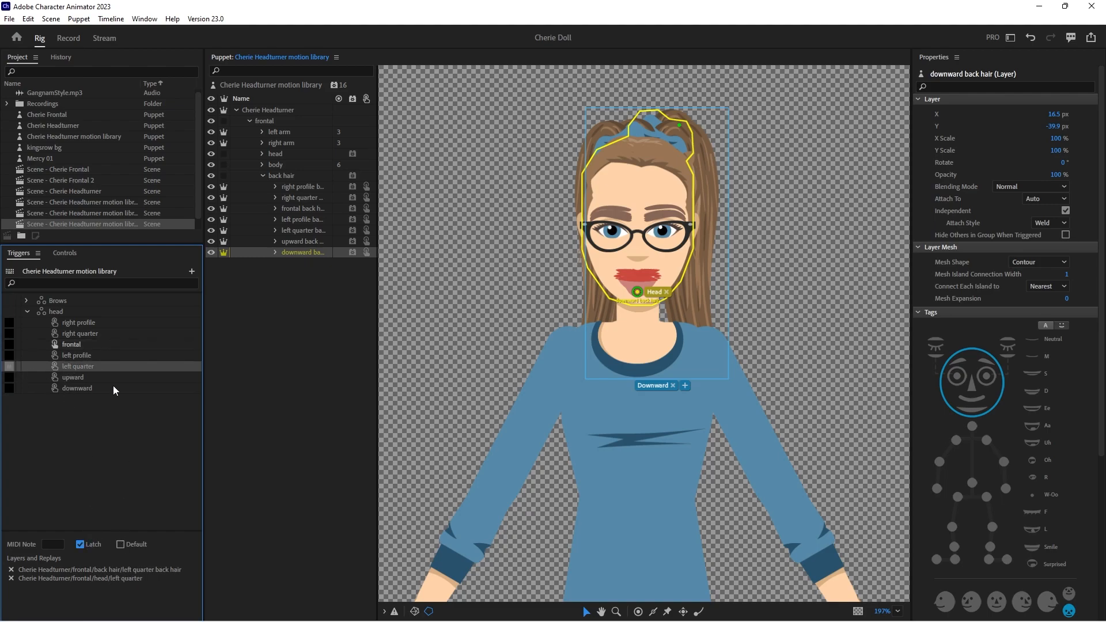
{"action": "left_click", "coordinate": [68, 38]}
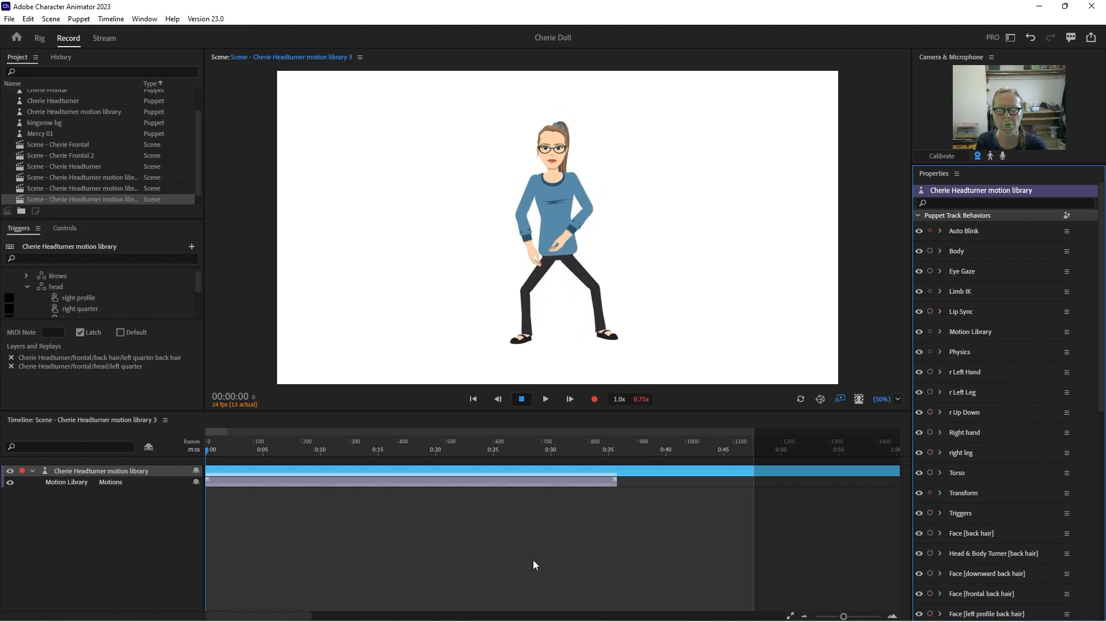
- Add a blank head Triggers take beneath the Motion Library dance track
{"action": "scroll", "scroll_direction": "down", "scroll_amount": 3}
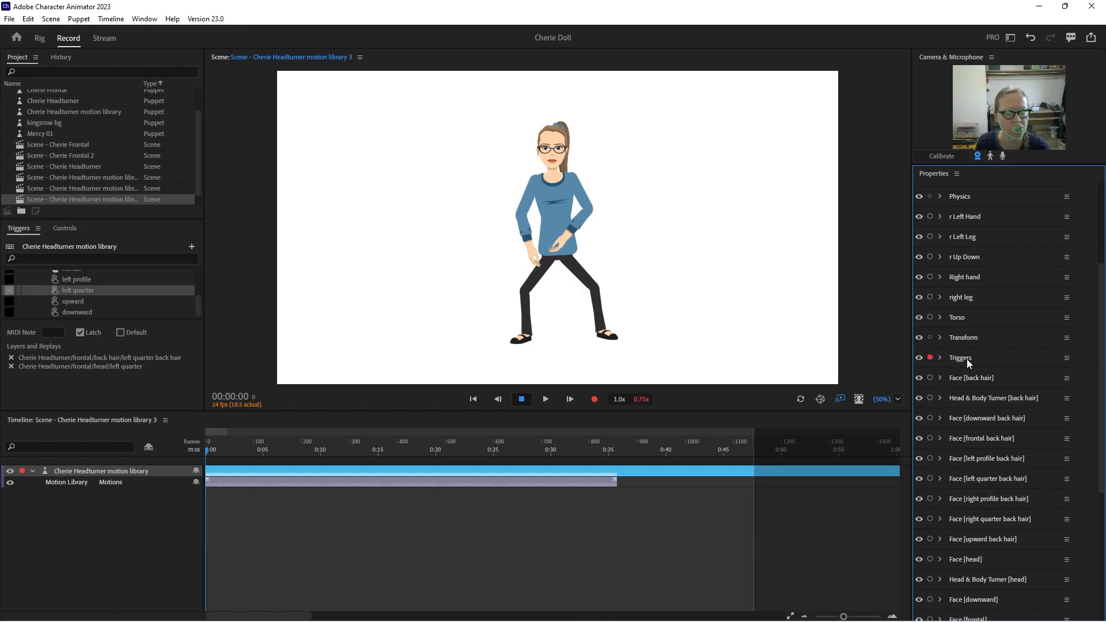
{"action": "mouse_move", "coordinate": [961, 357]}
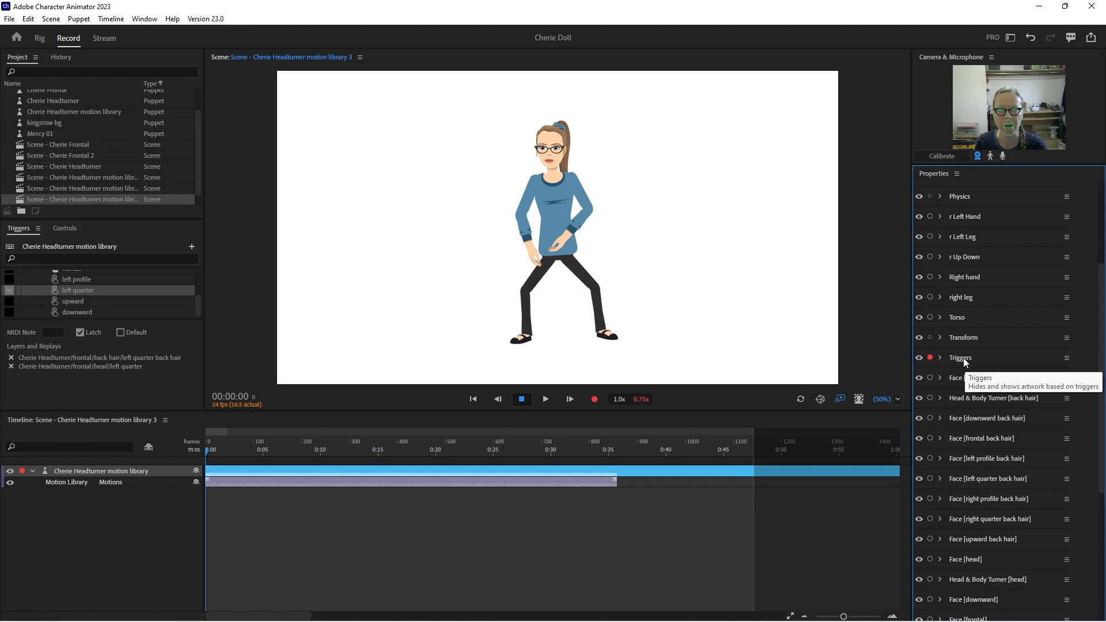
{"action": "left_click", "coordinate": [545, 398]}
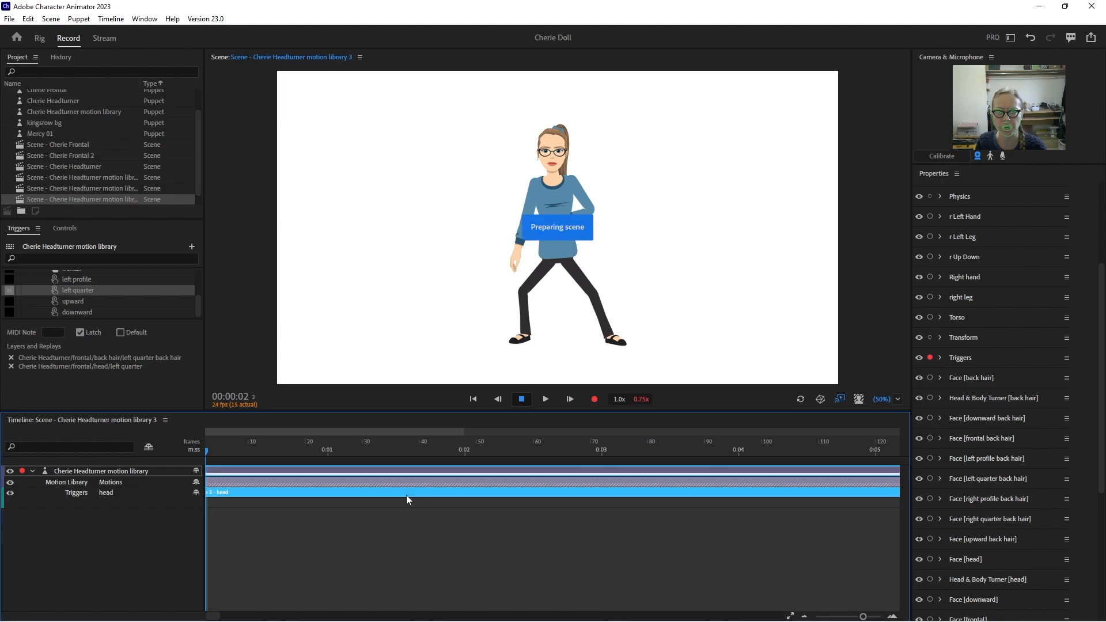
- Place right profile at frame 20, then right quarter and upward clips along the head track
{"action": "left_click", "coordinate": [309, 449]}
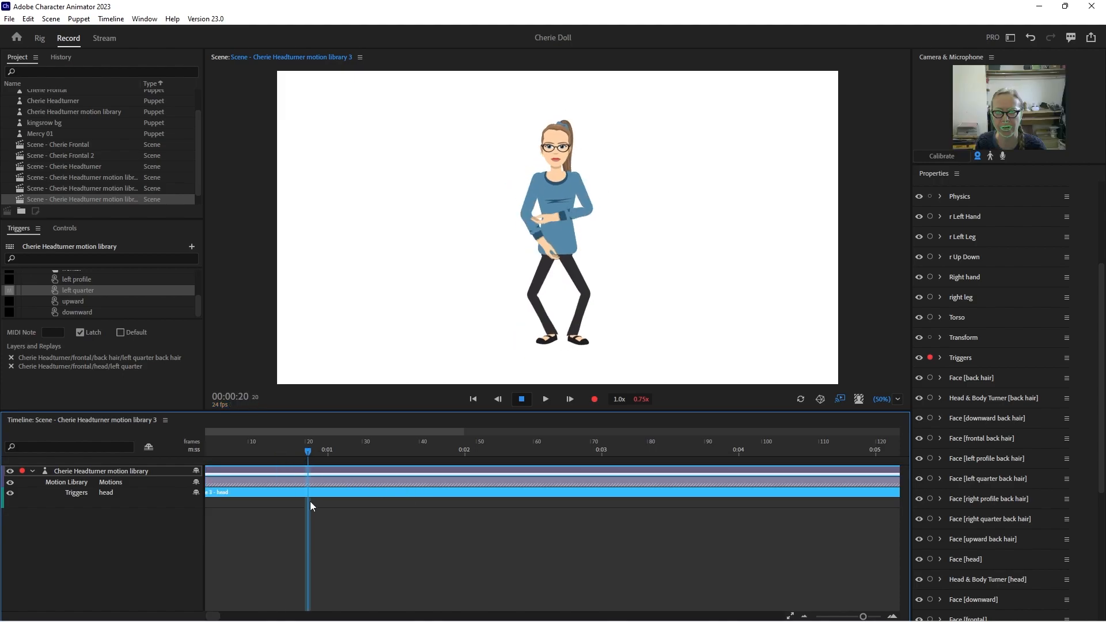
{"action": "right_click", "coordinate": [309, 506]}
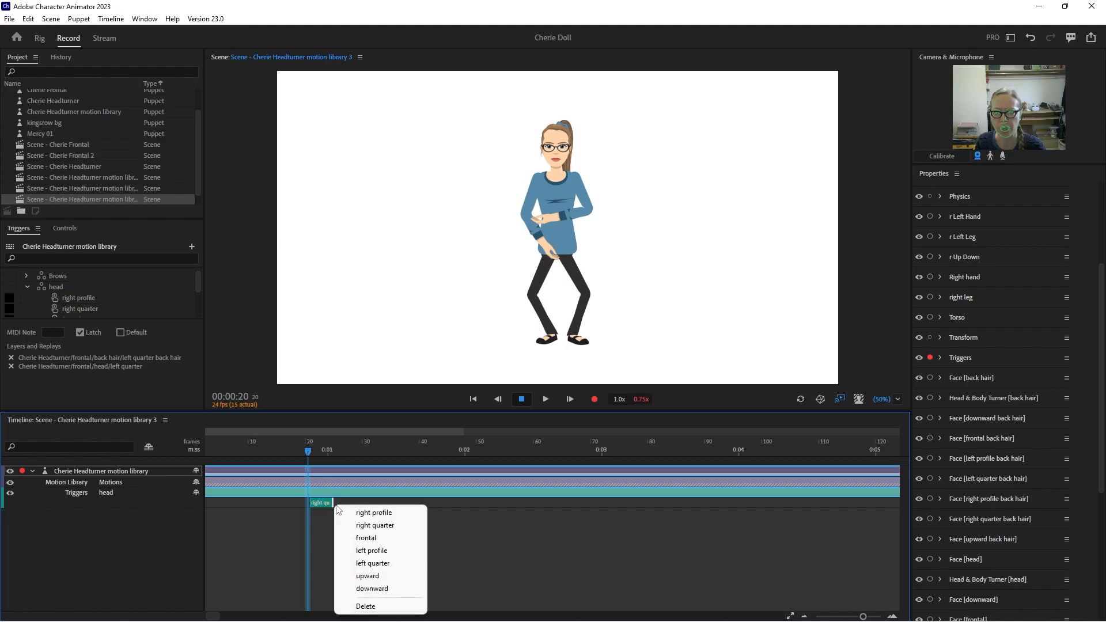
{"action": "left_click", "coordinate": [373, 511]}
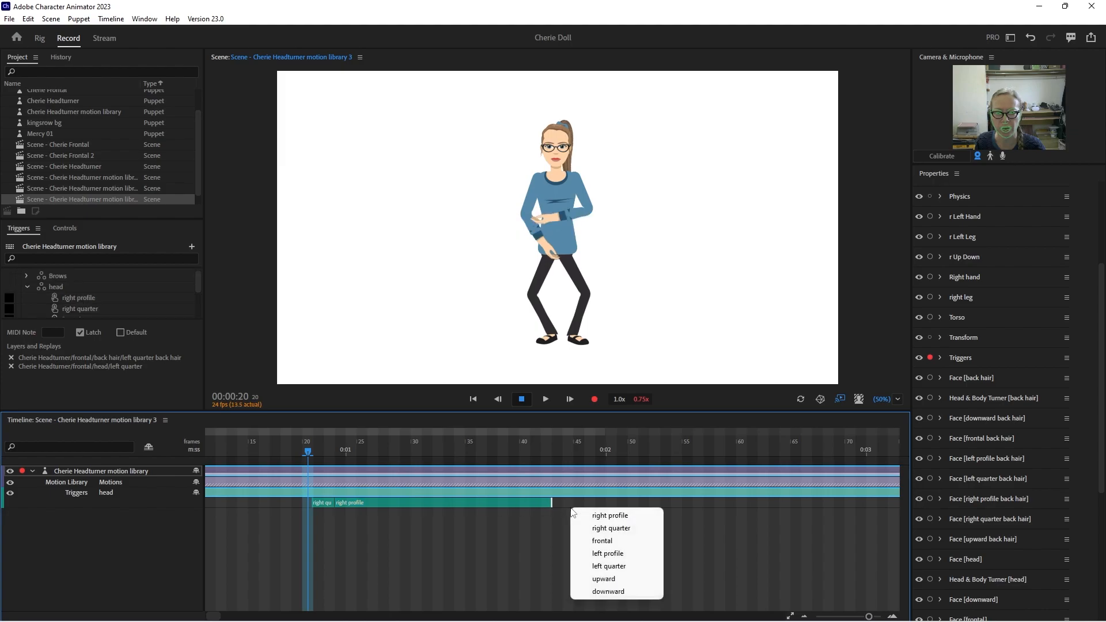
{"action": "mouse_move", "coordinate": [601, 541]}
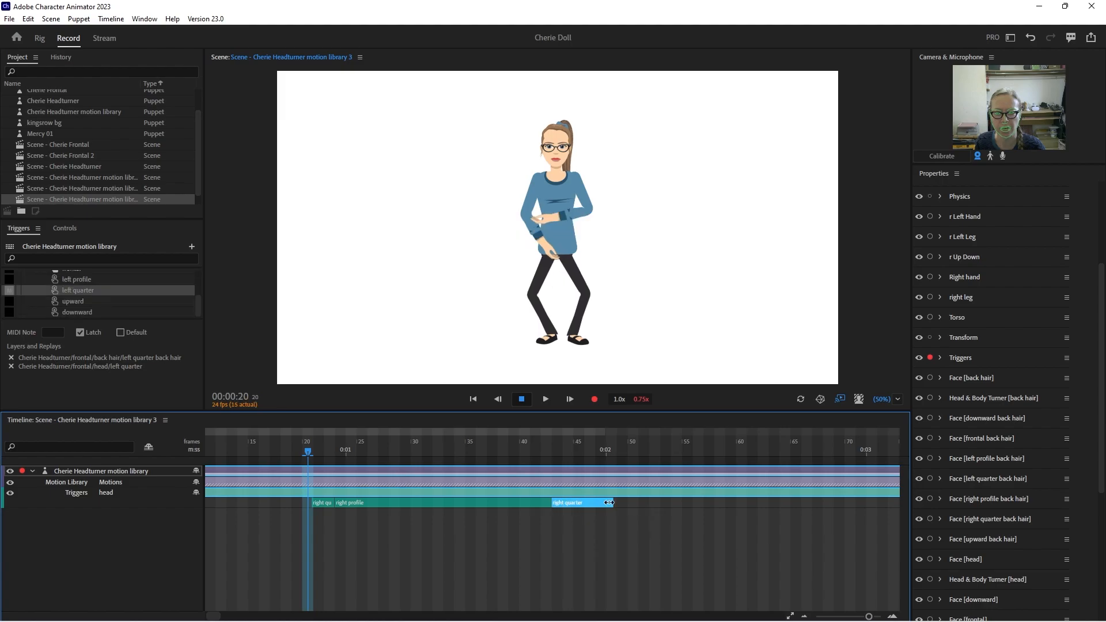
{"action": "left_click", "coordinate": [609, 503]}
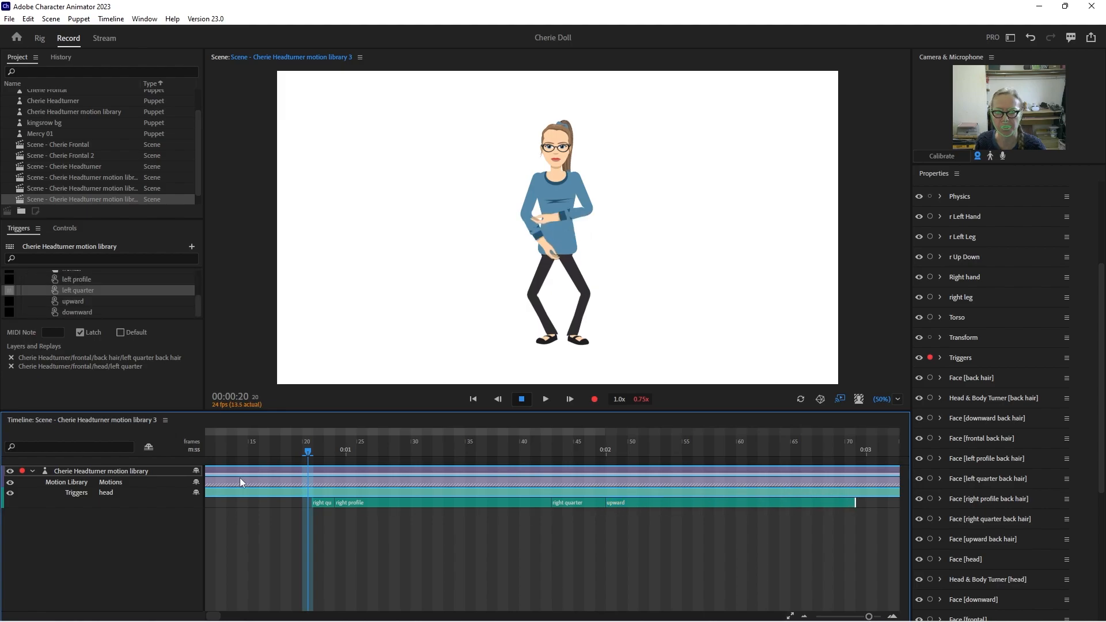
{"action": "left_click", "coordinate": [544, 399]}
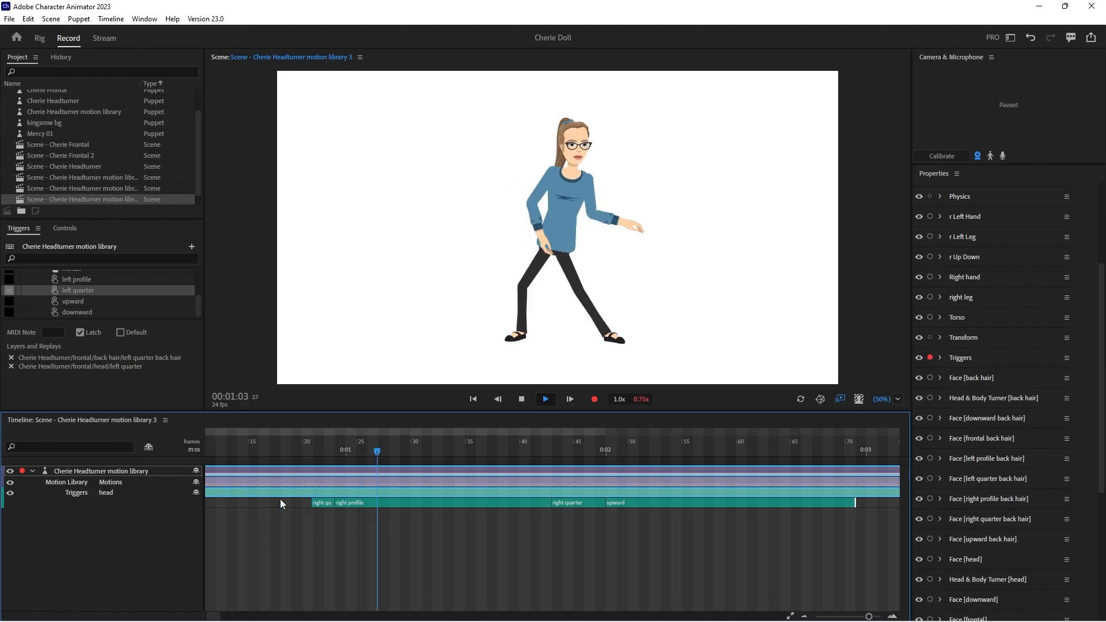
- Play the scene through the head turns and stop the preview
{"action": "left_click", "coordinate": [545, 399]}
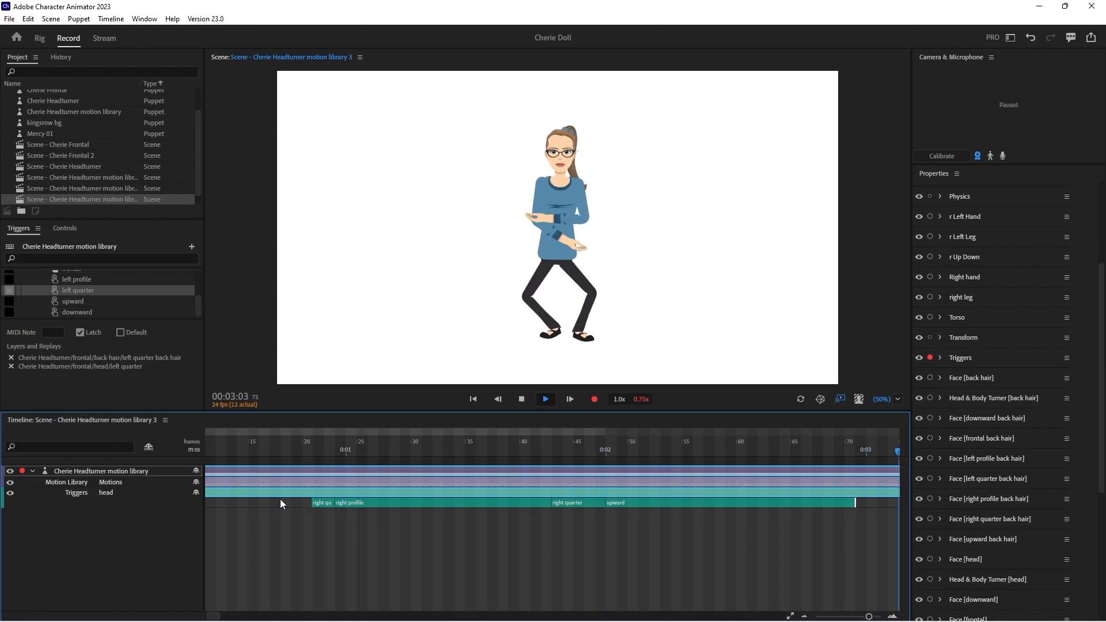
{"action": "left_click", "coordinate": [521, 399]}
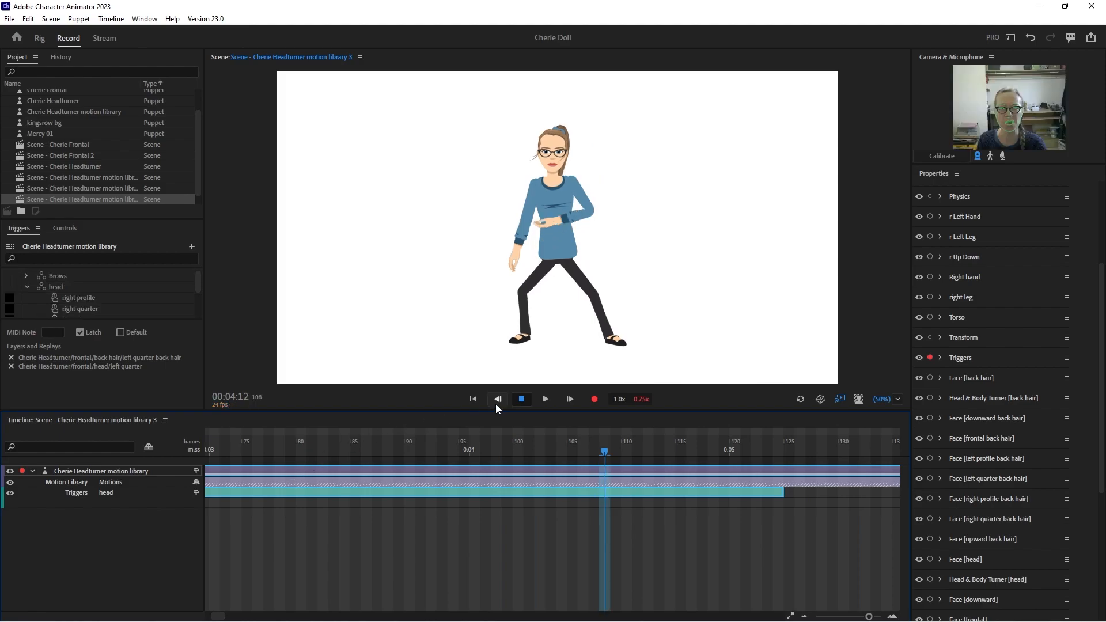
{"action": "mouse_move", "coordinate": [978, 155]}
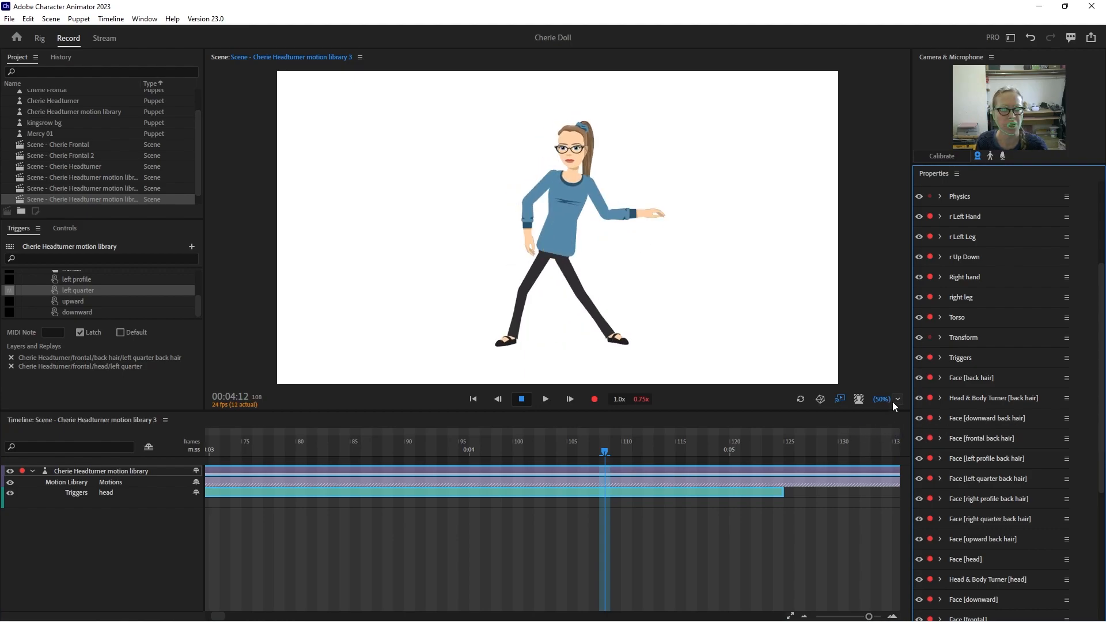
- Zoom the Scene panel to about 95% so the puppet's face and upper body fill the stage
{"action": "left_click", "coordinate": [898, 399]}
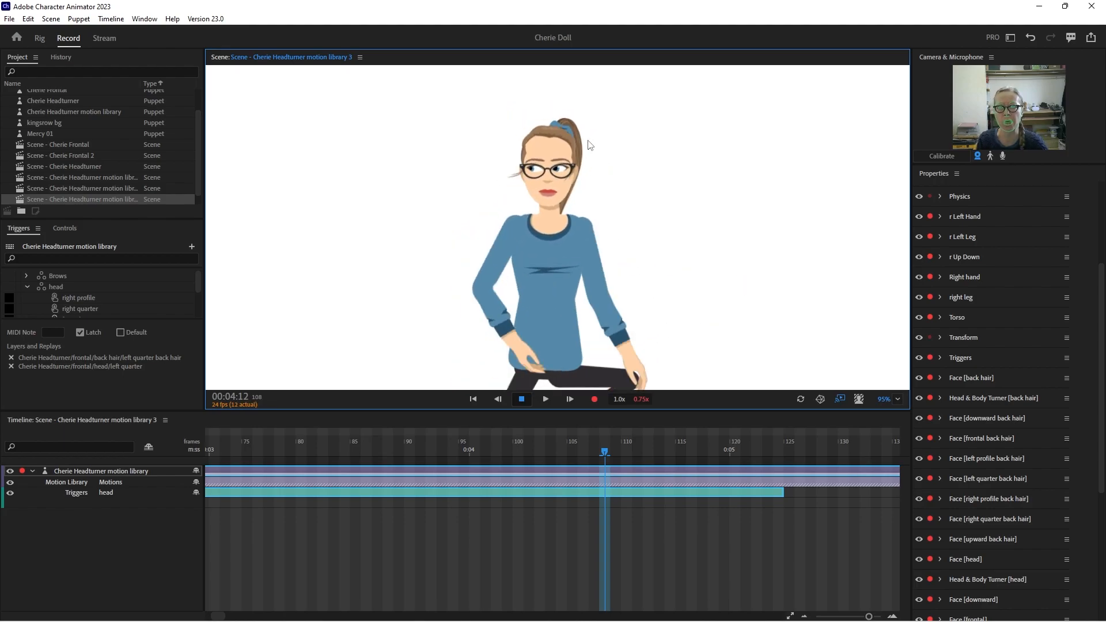
{"action": "mouse_move", "coordinate": [947, 369]}
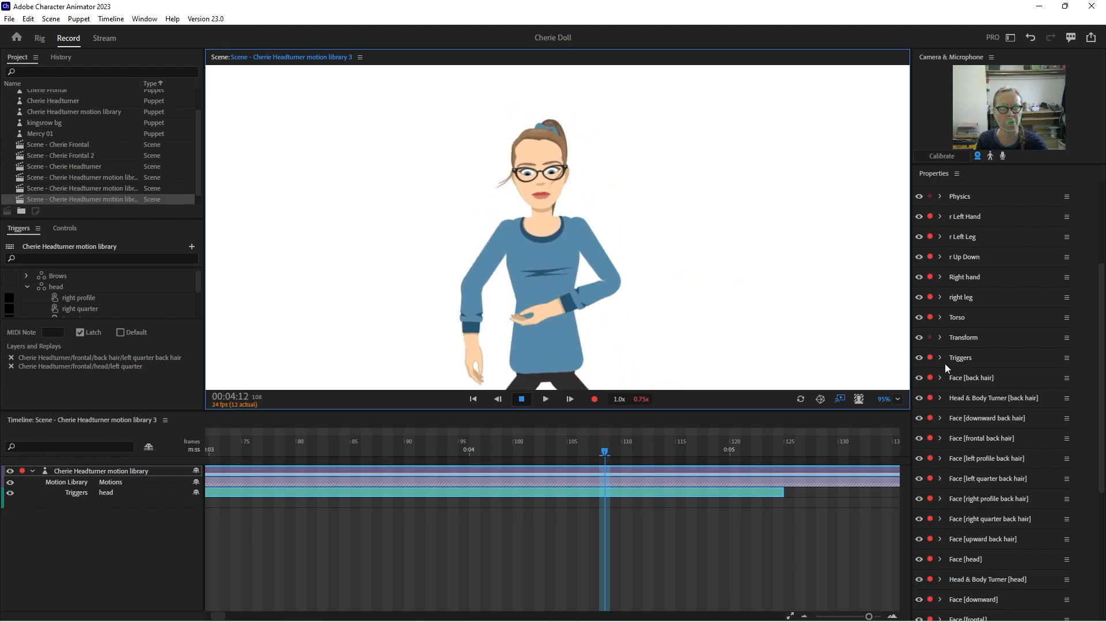